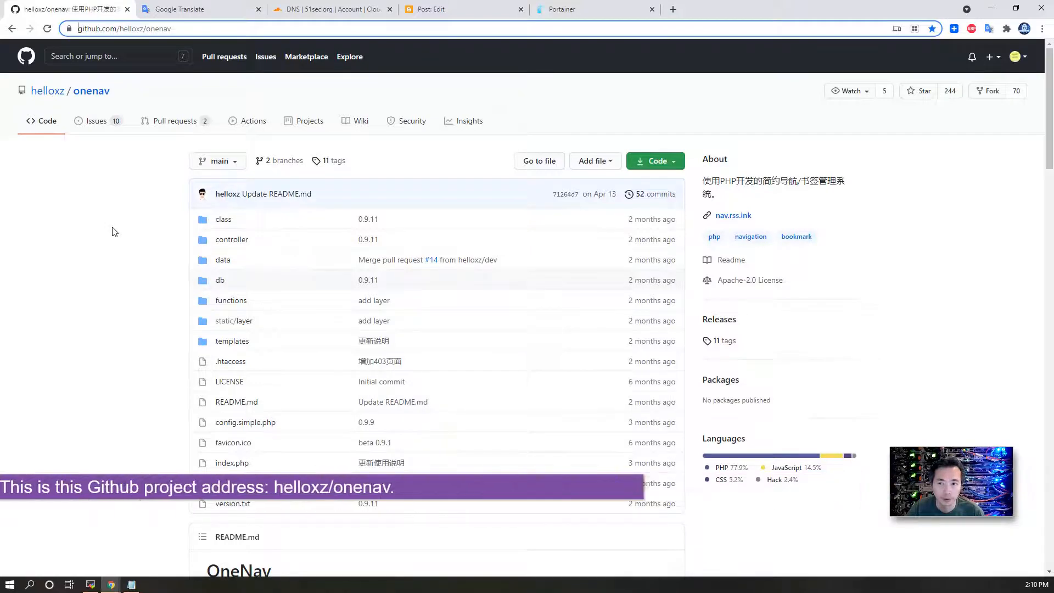
Step: Scroll through the original OneNav repository README
{"action": "scroll", "scroll_direction": "down", "scroll_amount": 3}
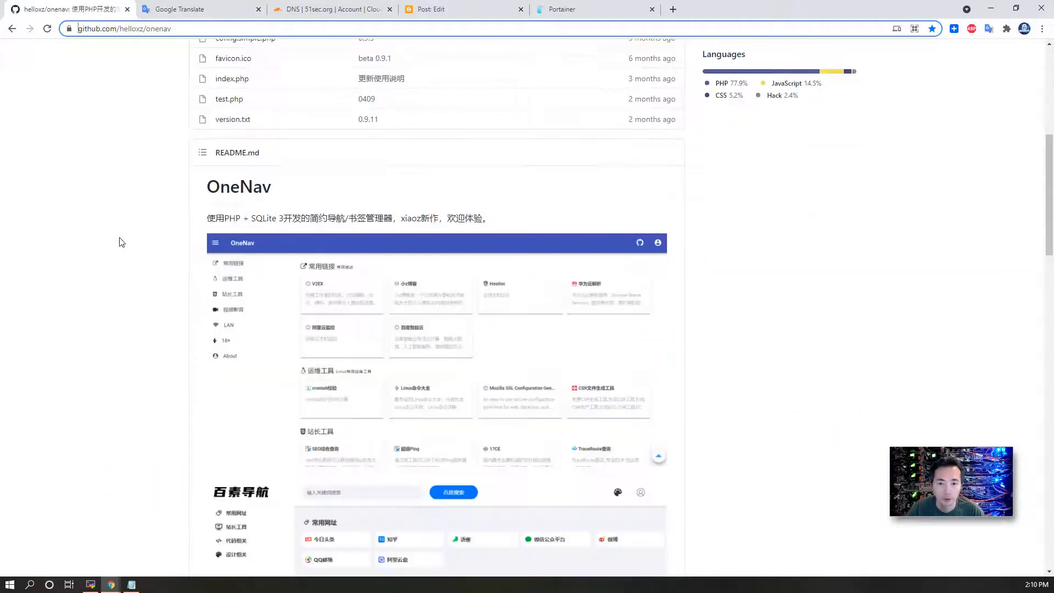
{"action": "scroll", "scroll_direction": "down", "scroll_amount": 3}
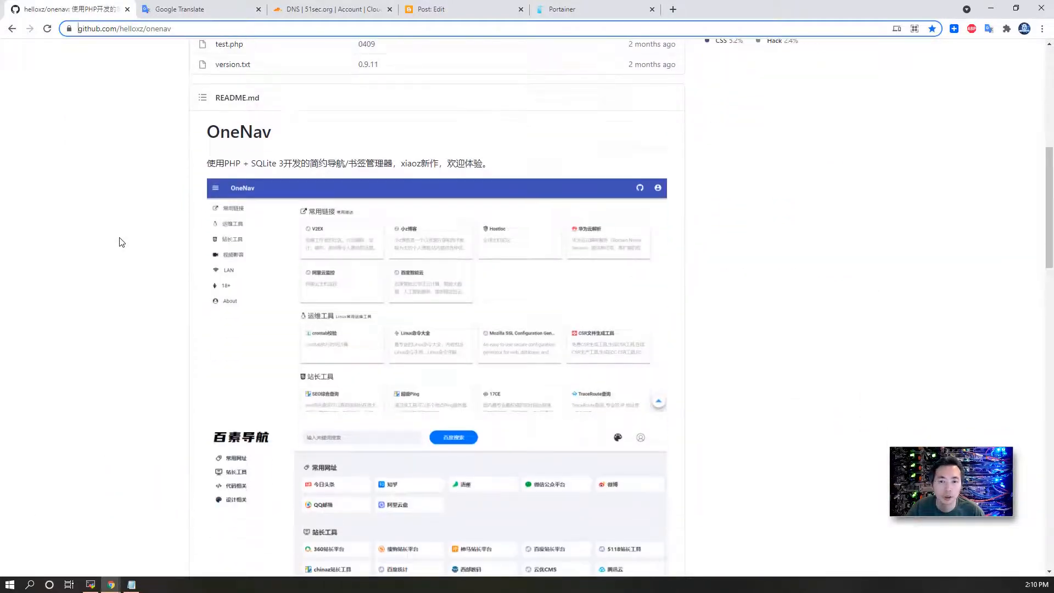
{"action": "scroll", "scroll_direction": "down", "scroll_amount": 3}
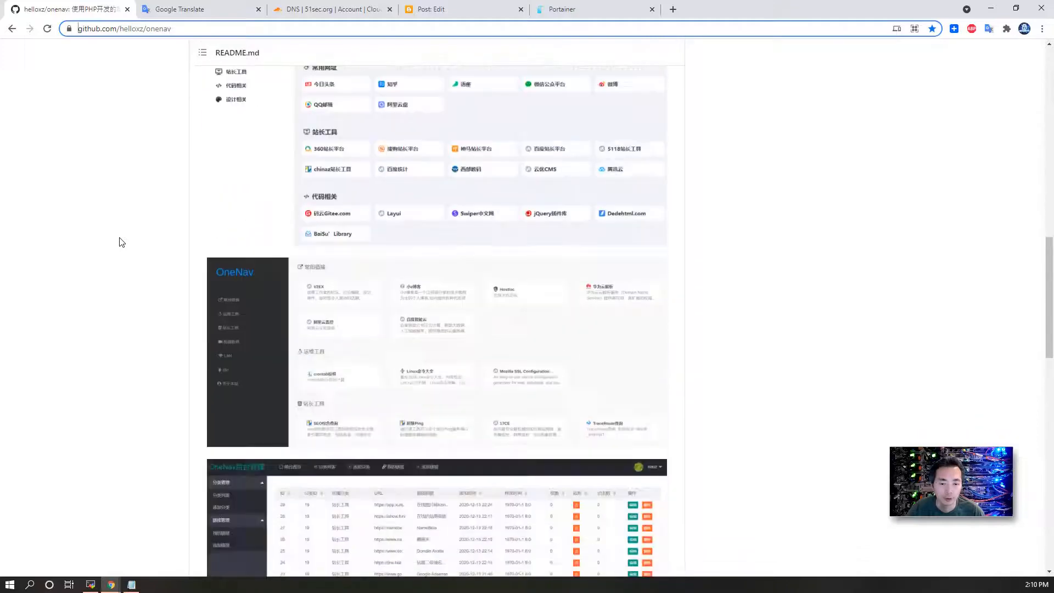
{"action": "scroll", "scroll_direction": "up", "scroll_amount": 3}
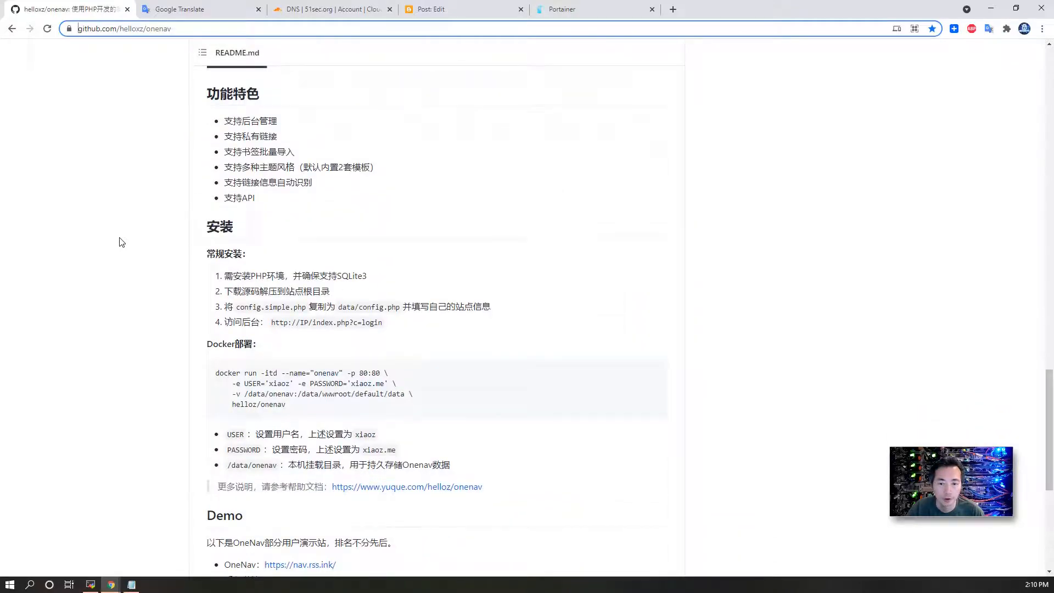
{"action": "scroll", "scroll_direction": "down", "scroll_amount": 3}
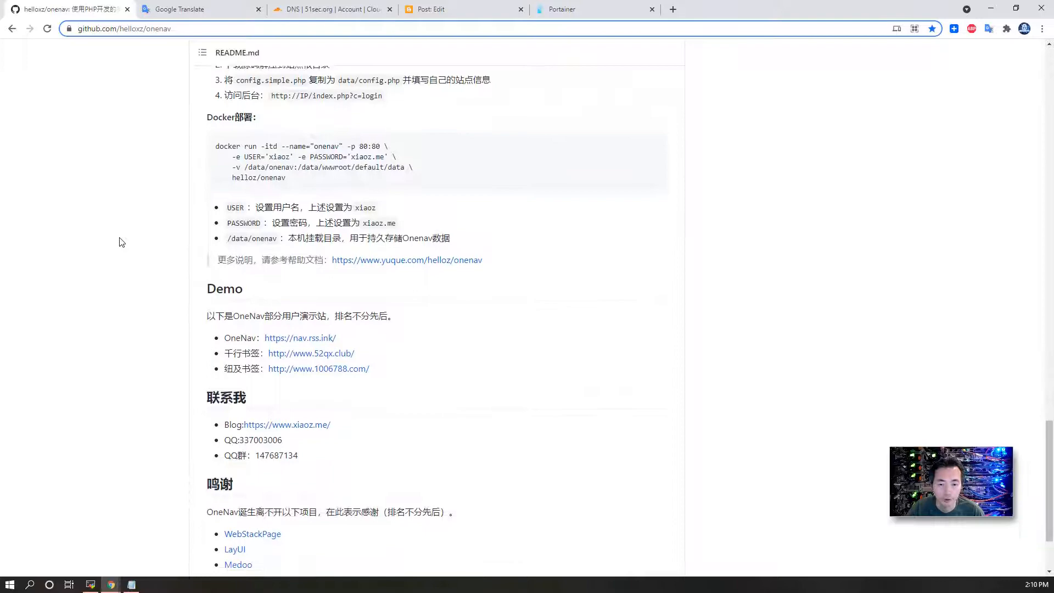
{"action": "scroll", "scroll_direction": "down", "scroll_amount": 3}
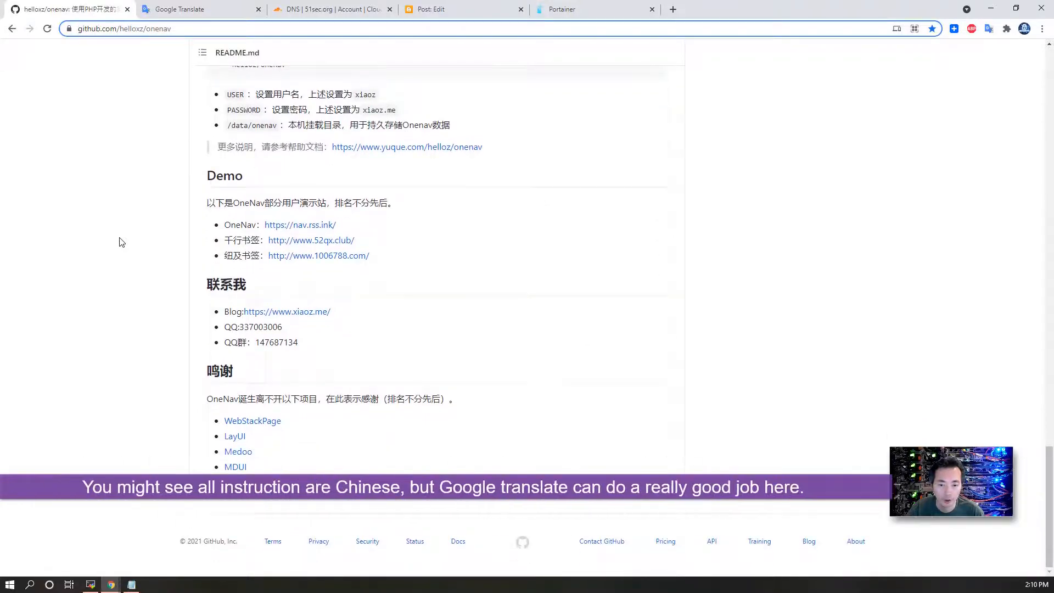
{"action": "scroll", "scroll_direction": "up", "scroll_amount": 3}
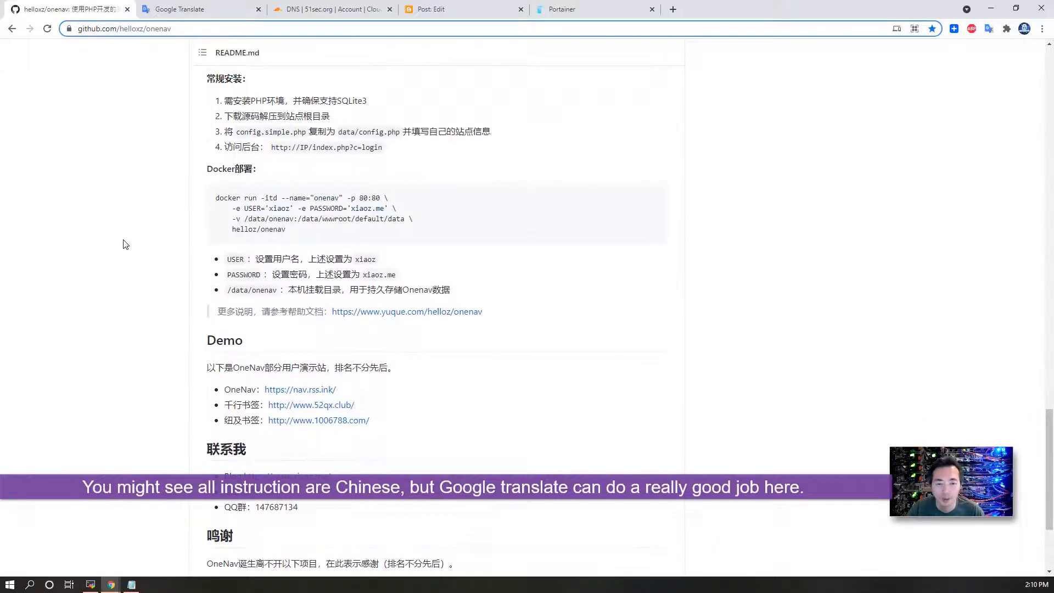
Step: Read the English-translated README down to the Docker deployment and Demo sections
{"action": "left_click", "coordinate": [194, 8]}
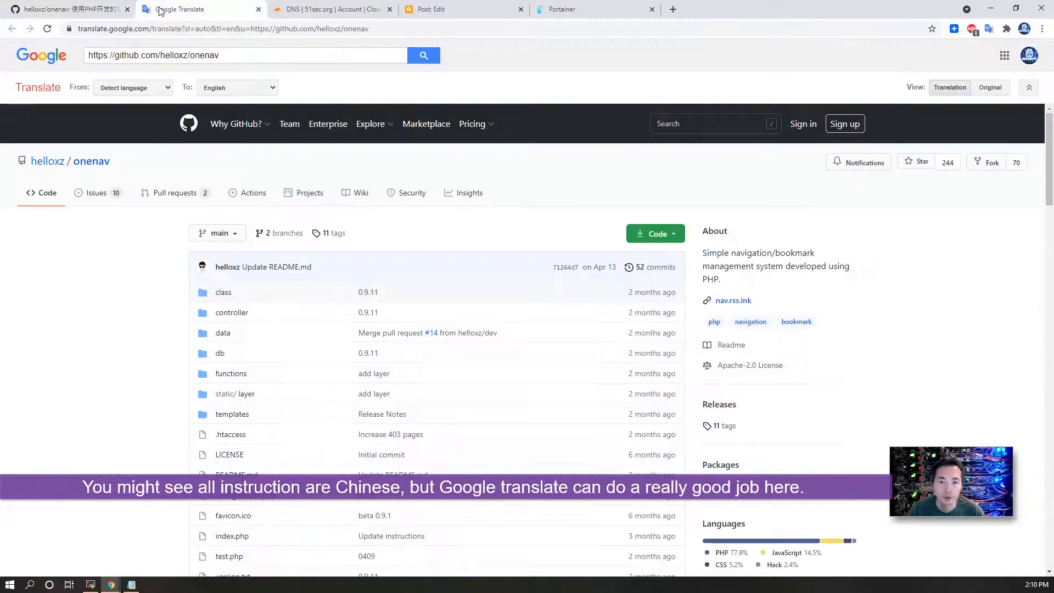
{"action": "scroll", "scroll_direction": "down", "scroll_amount": 3}
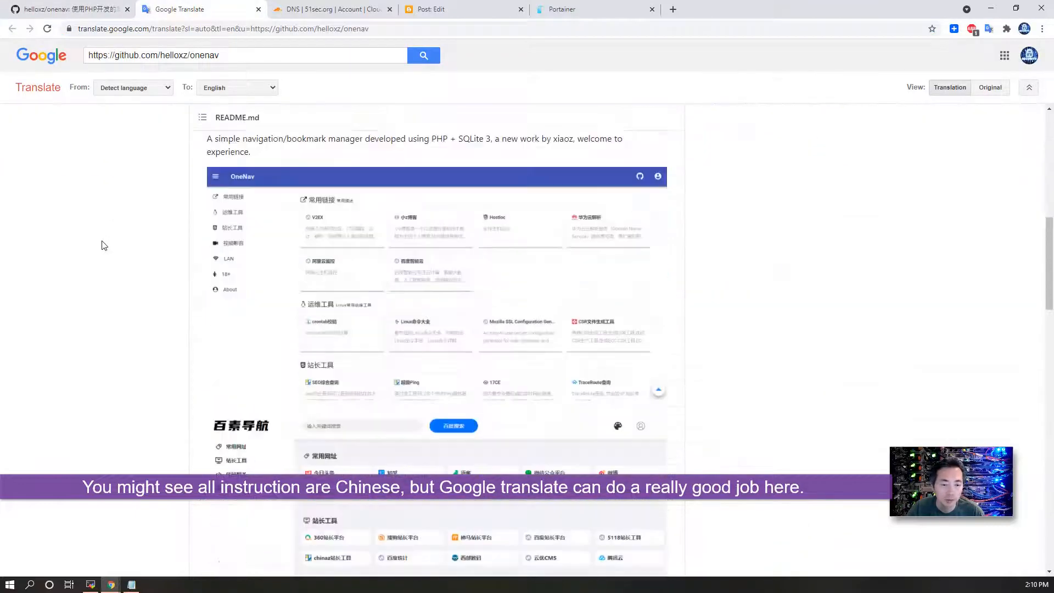
{"action": "scroll", "scroll_direction": "down", "scroll_amount": 3}
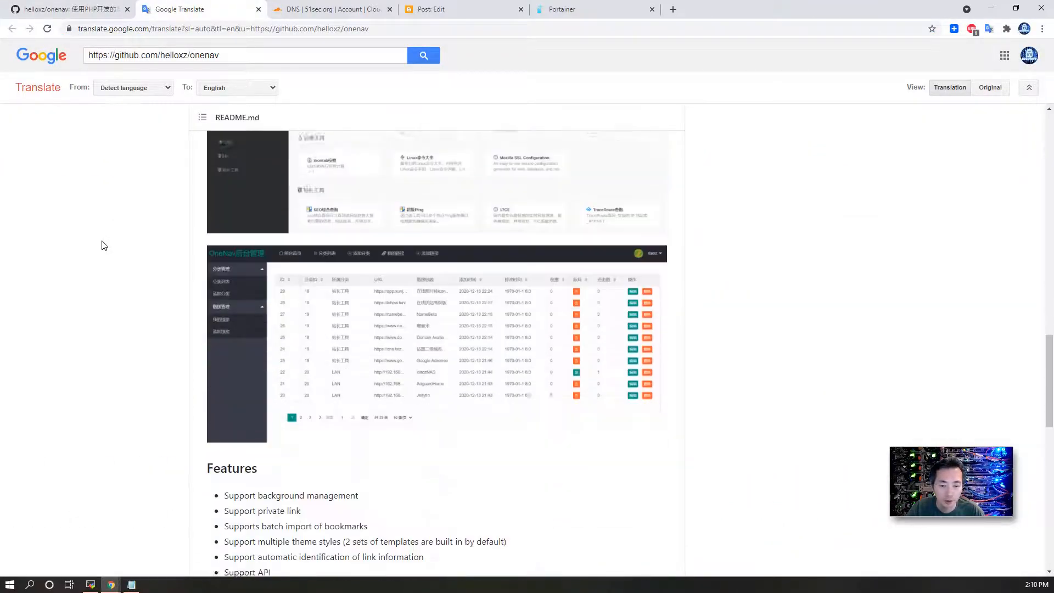
{"action": "scroll", "scroll_direction": "down", "scroll_amount": 3}
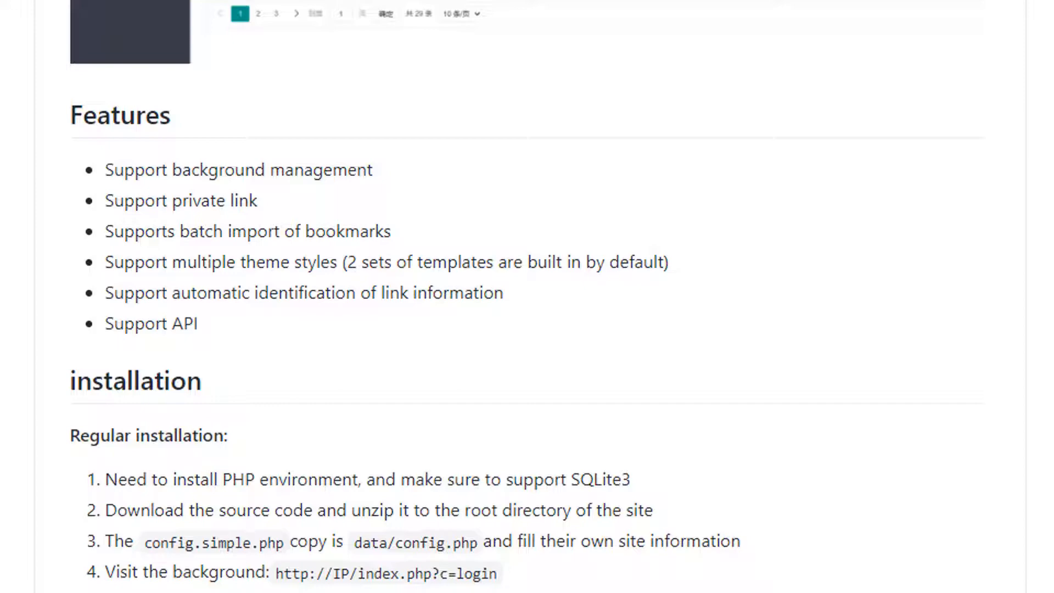
{"action": "scroll", "scroll_direction": "down", "scroll_amount": 3}
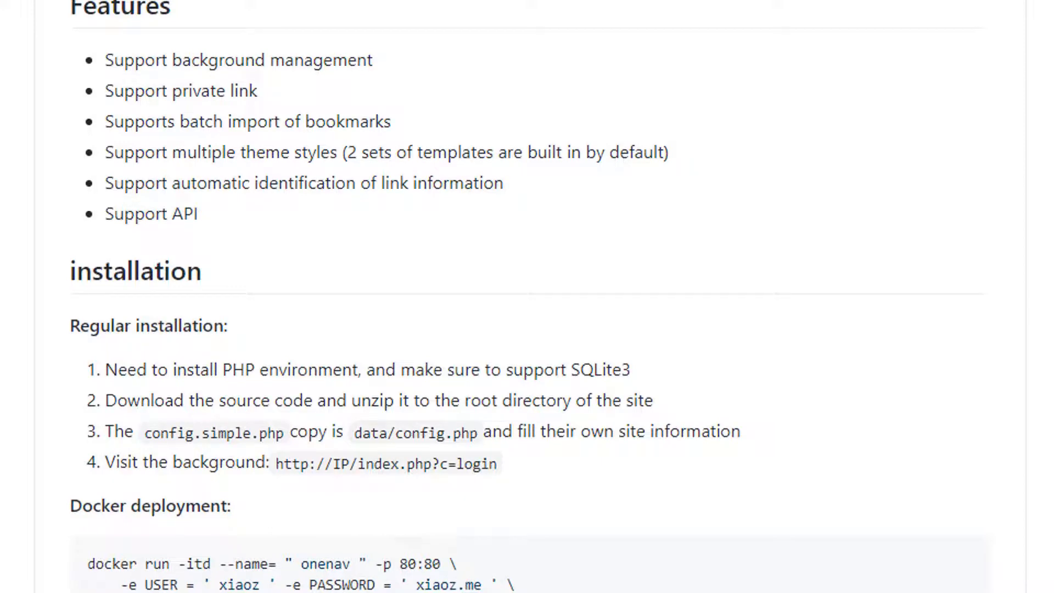
{"action": "scroll", "scroll_direction": "down", "scroll_amount": 3}
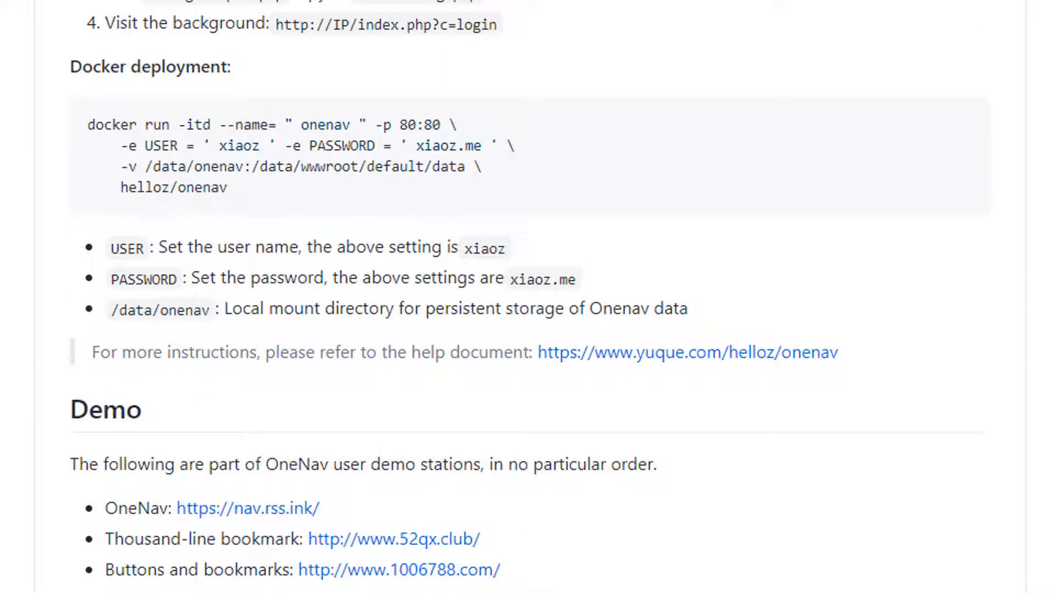
{"action": "left_click_drag", "start_coordinate": [73, 65], "coordinate": [229, 188]}
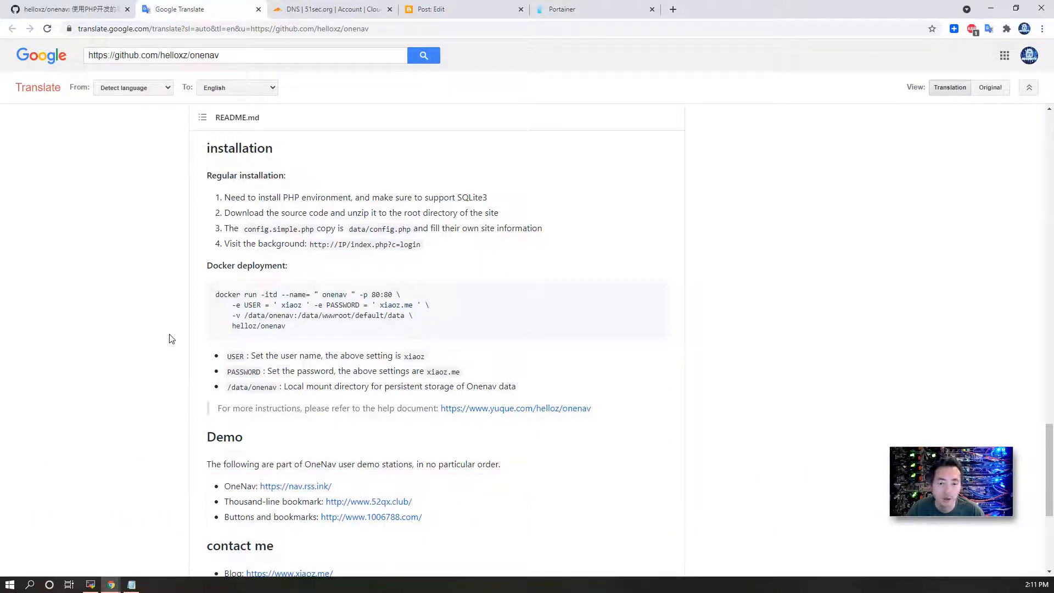
{"action": "scroll", "scroll_direction": "down", "scroll_amount": 3}
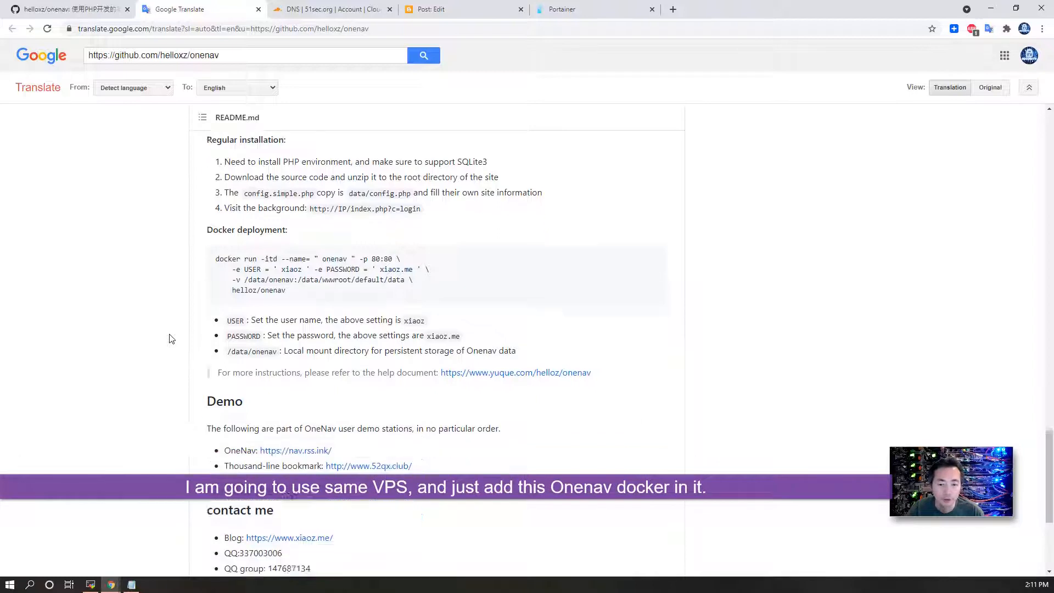
{"action": "scroll", "scroll_direction": "down", "scroll_amount": 3}
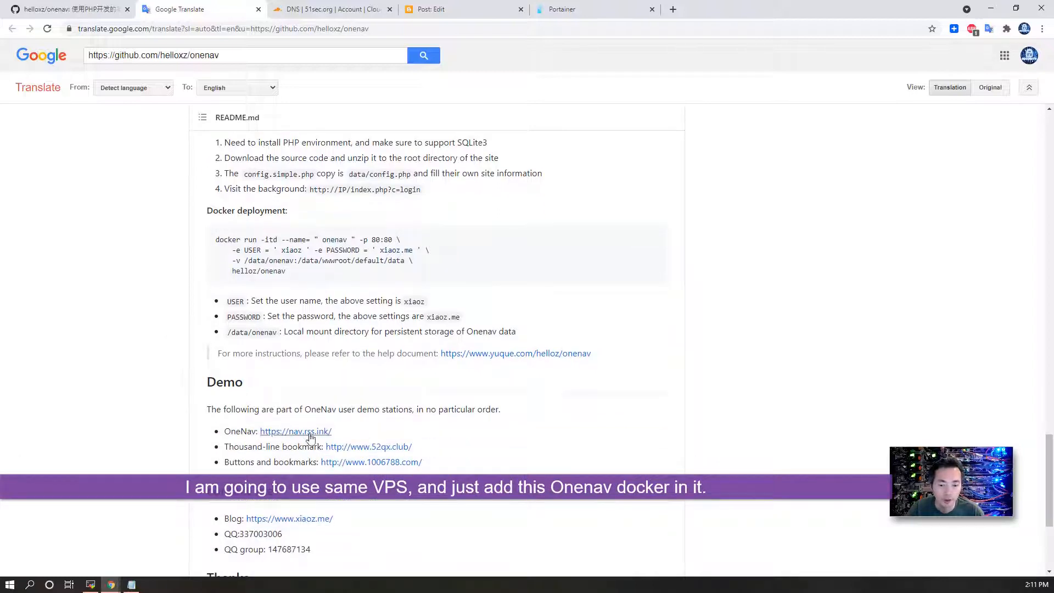
Step: Open the nav.rss.ink demo and 52qx.club Thousand-line bookmark demo in new tabs
{"action": "left_click", "coordinate": [295, 431]}
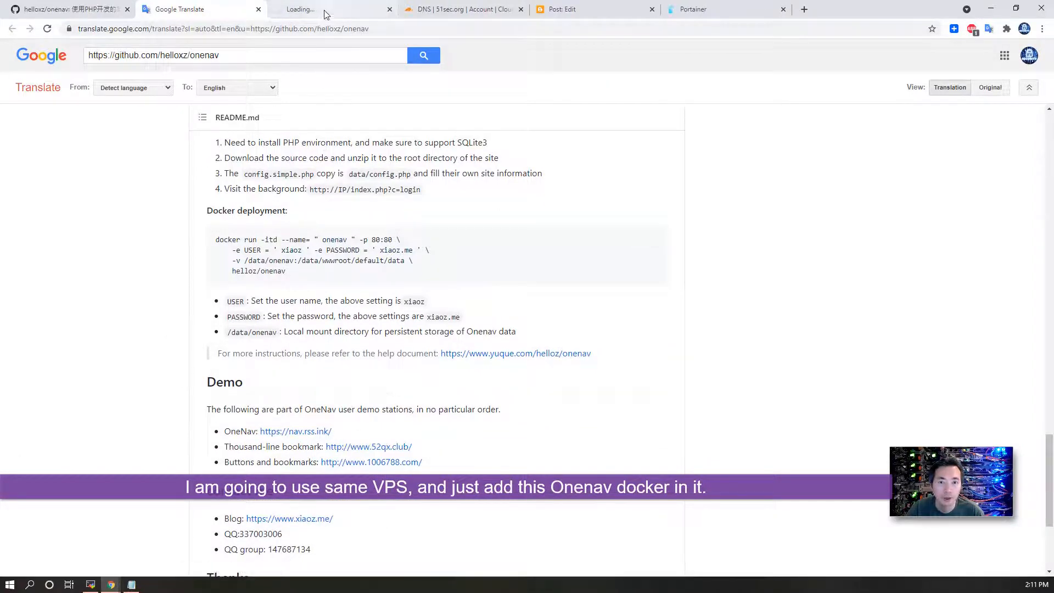
{"action": "right_click", "coordinate": [367, 447]}
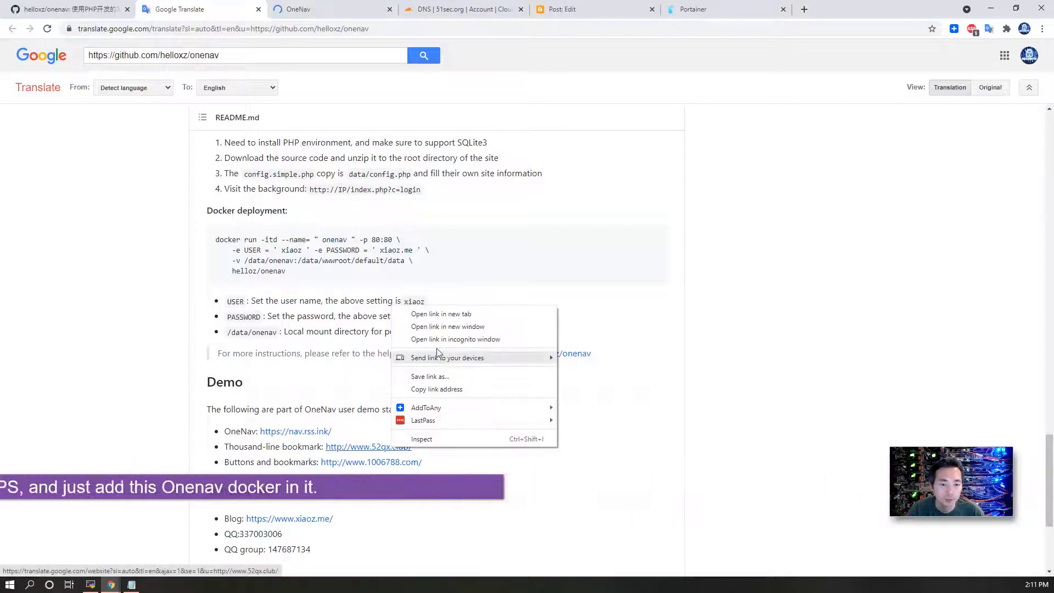
{"action": "left_click", "coordinate": [441, 314]}
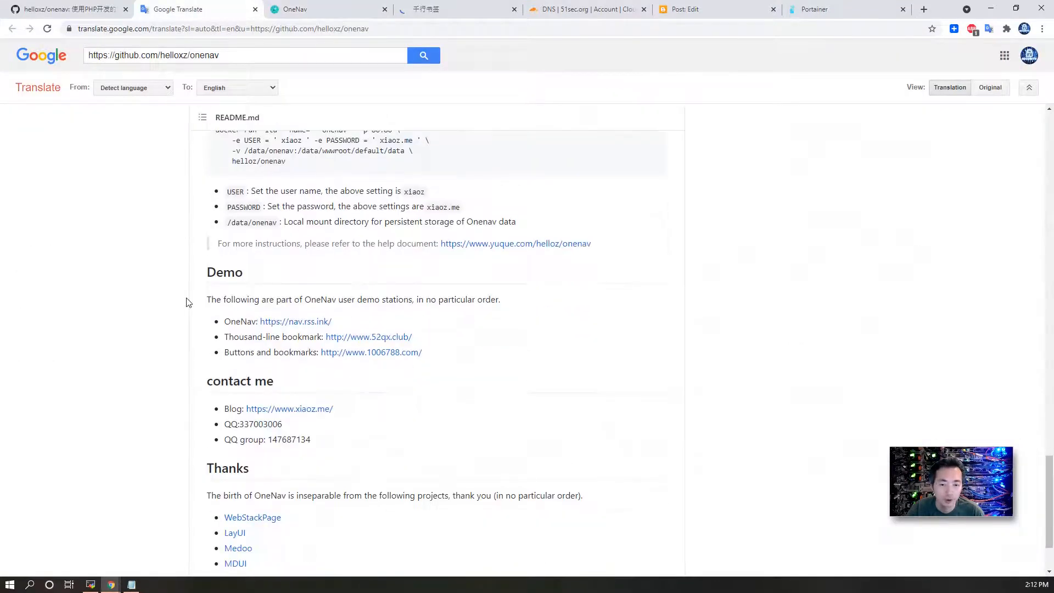
{"action": "scroll", "scroll_direction": "up", "scroll_amount": 3}
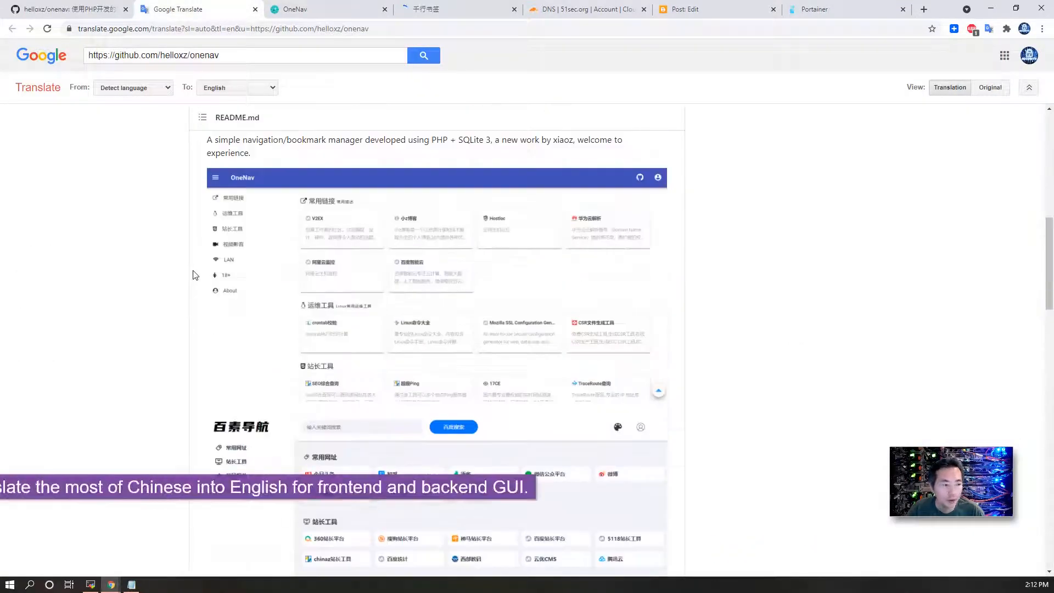
{"action": "scroll", "scroll_direction": "up", "scroll_amount": 3}
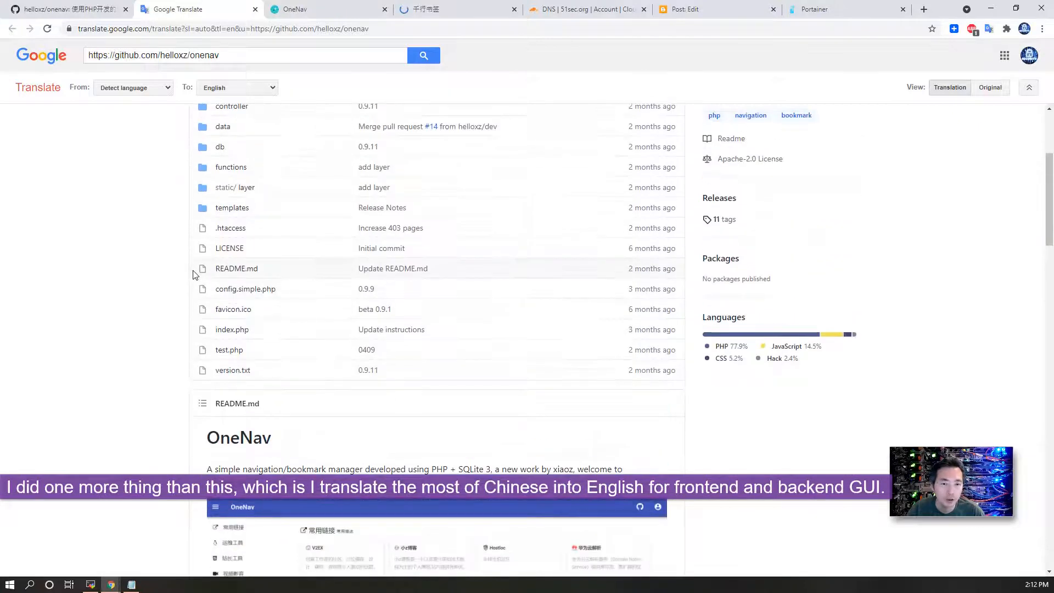
{"action": "scroll", "scroll_direction": "up", "scroll_amount": 3}
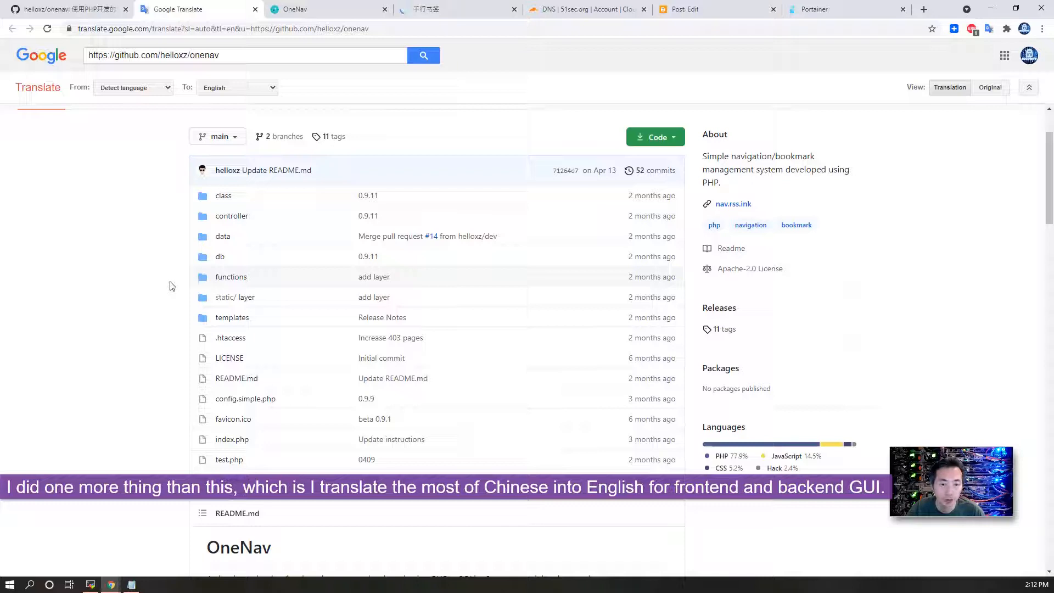
{"action": "scroll", "scroll_direction": "down", "scroll_amount": 3}
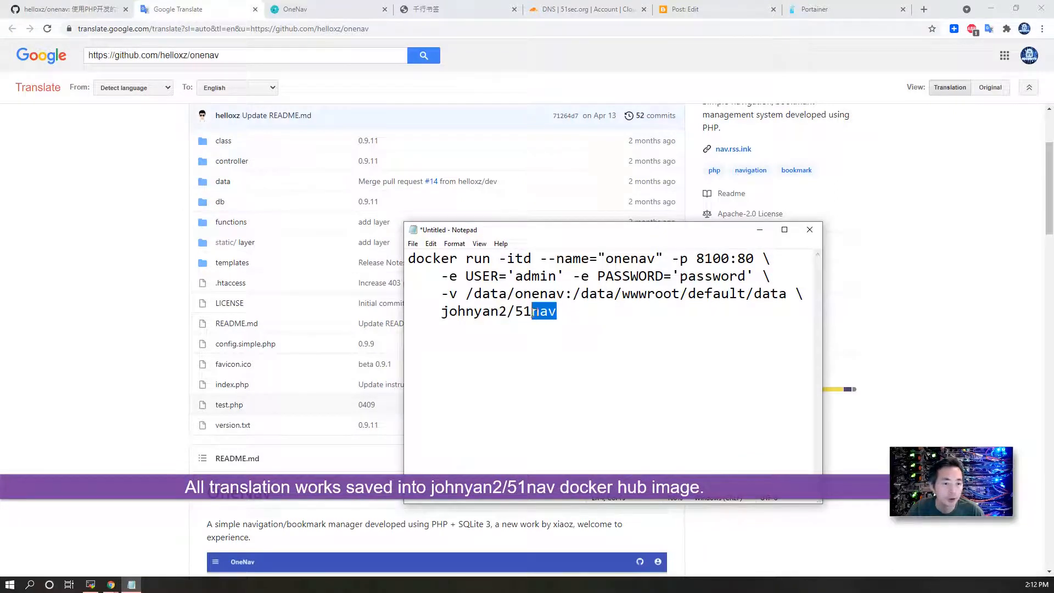
Step: Revise the Notepad docker run command for johnyan2/51nav, comparing it with README's helloxz/onenav command
{"action": "double_click", "coordinate": [536, 311]}
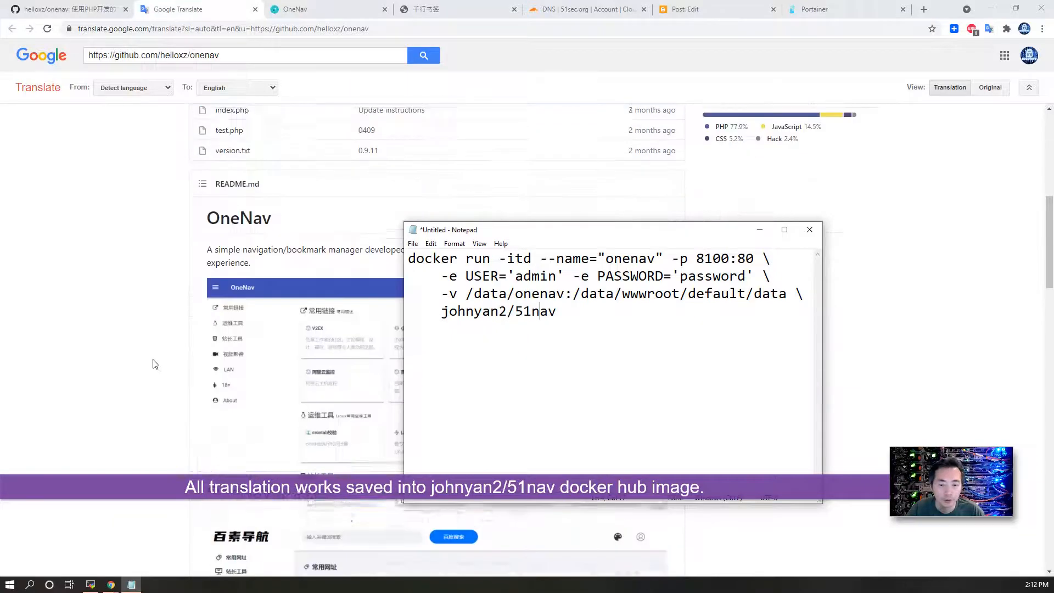
{"action": "scroll", "scroll_direction": "down", "scroll_amount": 3}
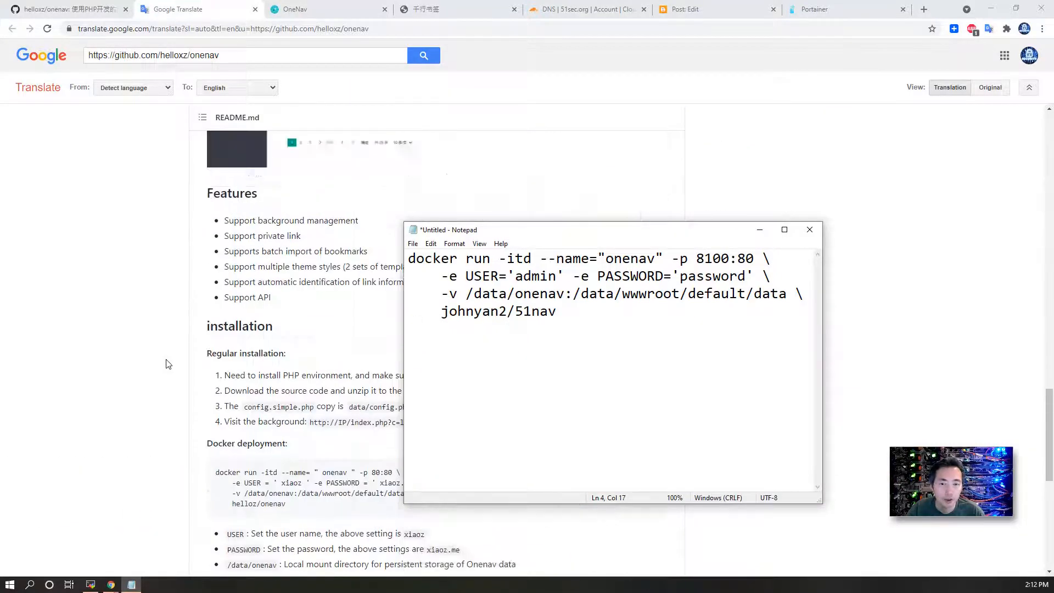
{"action": "scroll", "scroll_direction": "down", "scroll_amount": 3}
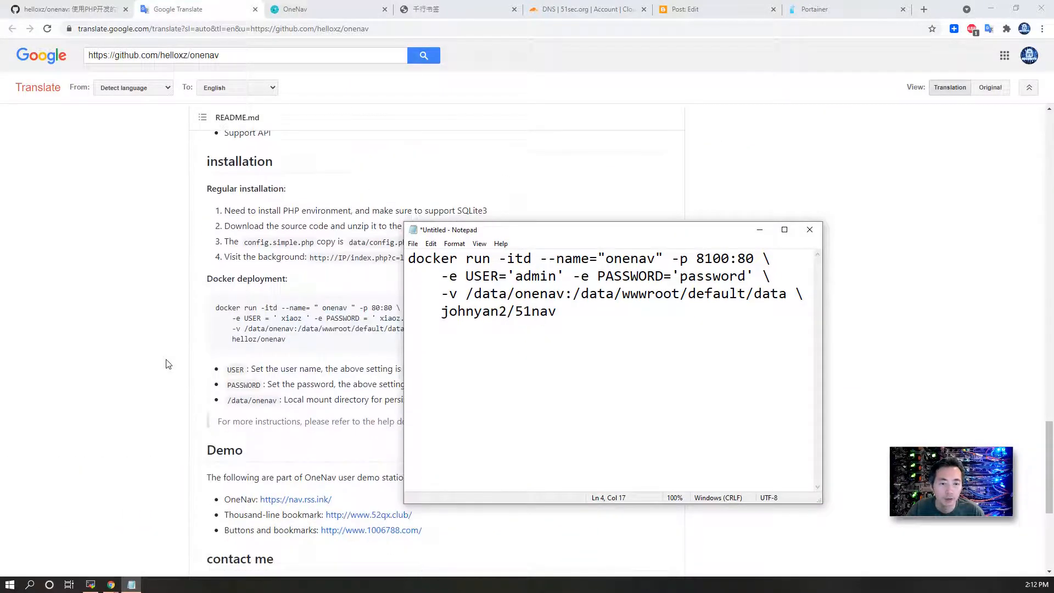
{"action": "scroll", "scroll_direction": "down", "scroll_amount": 3}
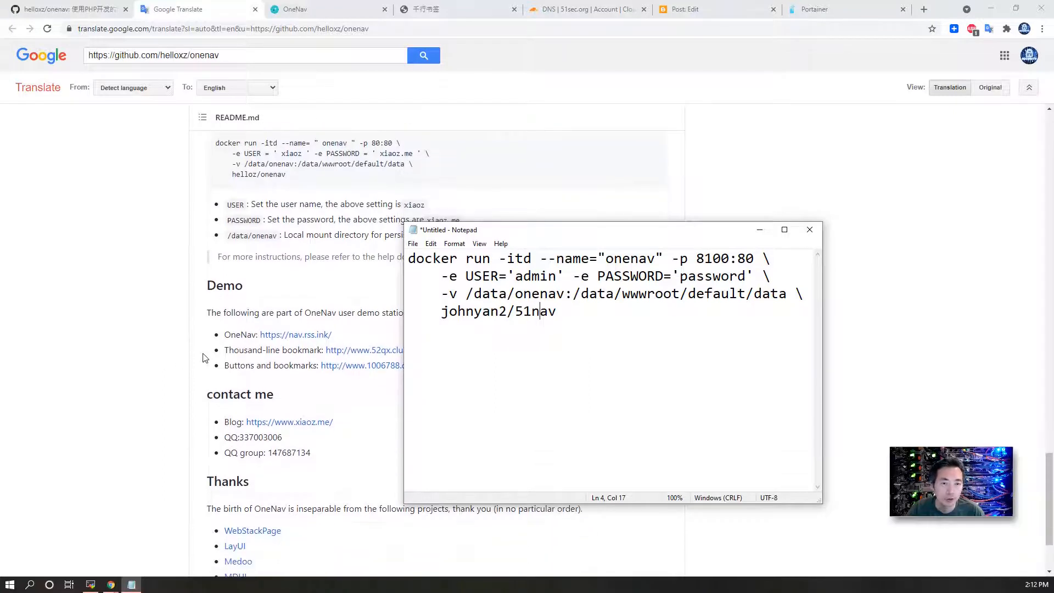
{"action": "mouse_move", "coordinate": [582, 315]}
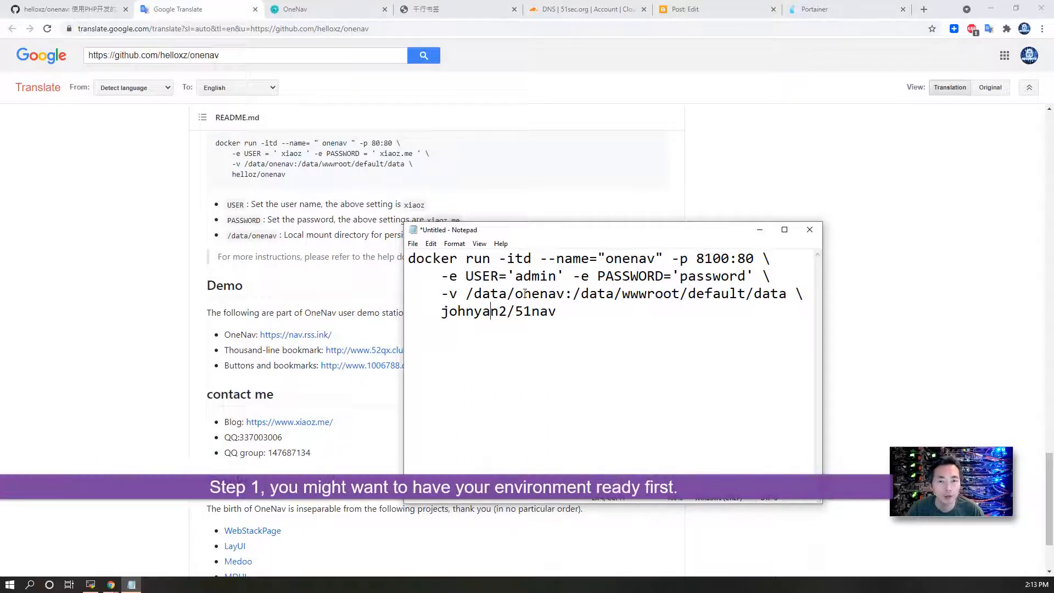
{"action": "mouse_move", "coordinate": [500, 320]}
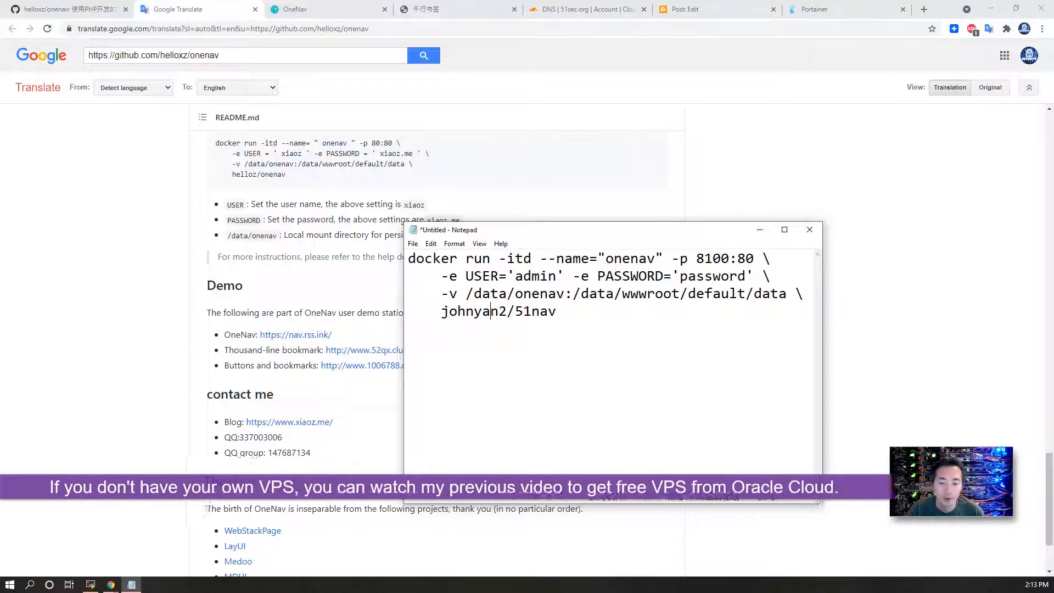
Step: Run docker ps on the CentOS server, then bring the edited Notepad command forward
{"action": "left_click", "coordinate": [90, 584]}
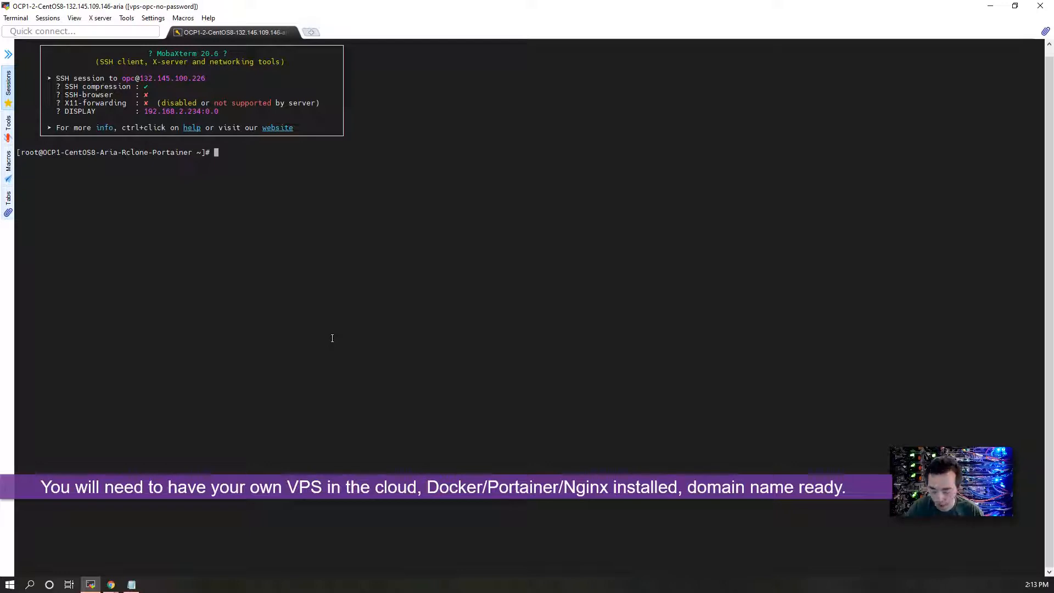
{"action": "type", "text": "docker ps"}
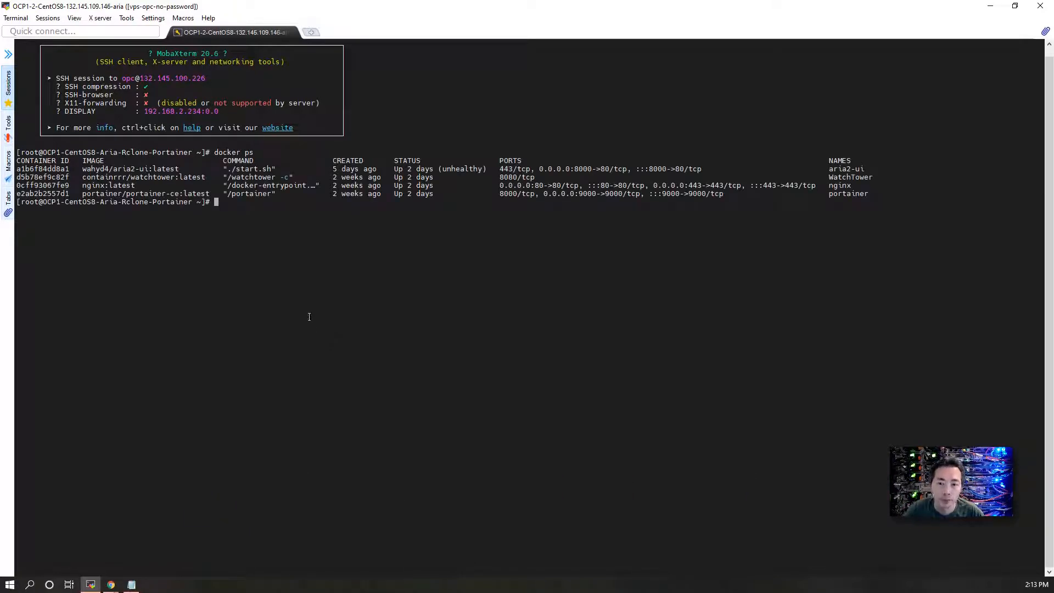
{"action": "mouse_move", "coordinate": [290, 270]}
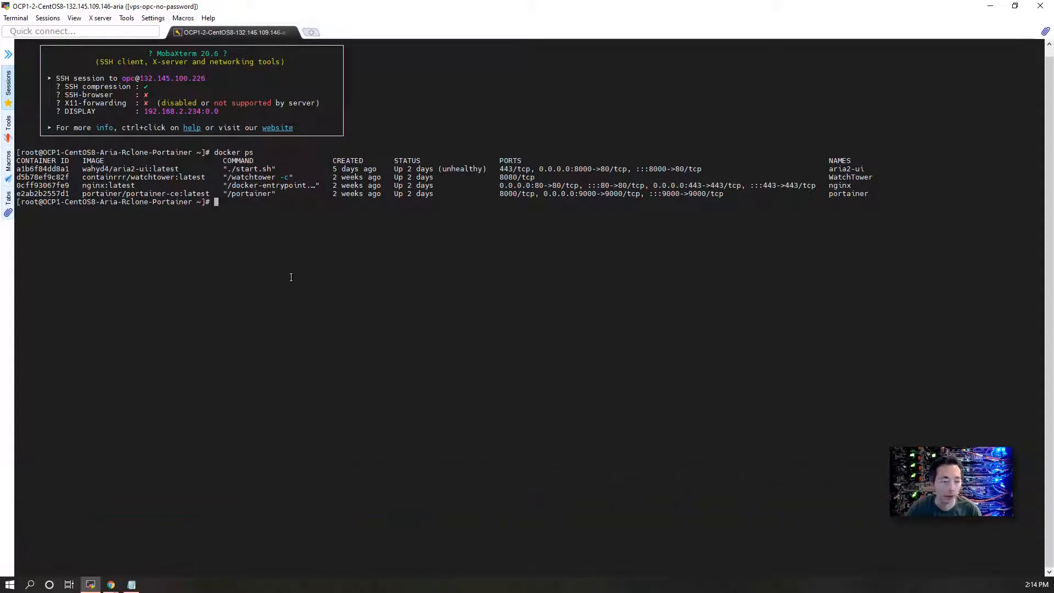
{"action": "left_click", "coordinate": [132, 585]}
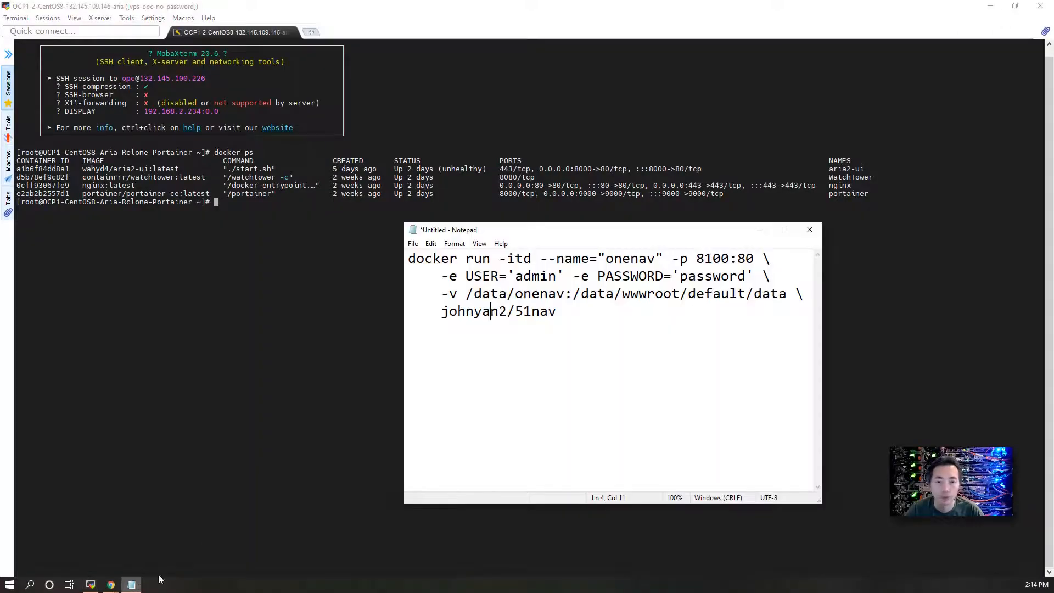
Step: Copy the edited command and paste it into the server terminal to start onenav
{"action": "key", "text": "ctrl+a"}
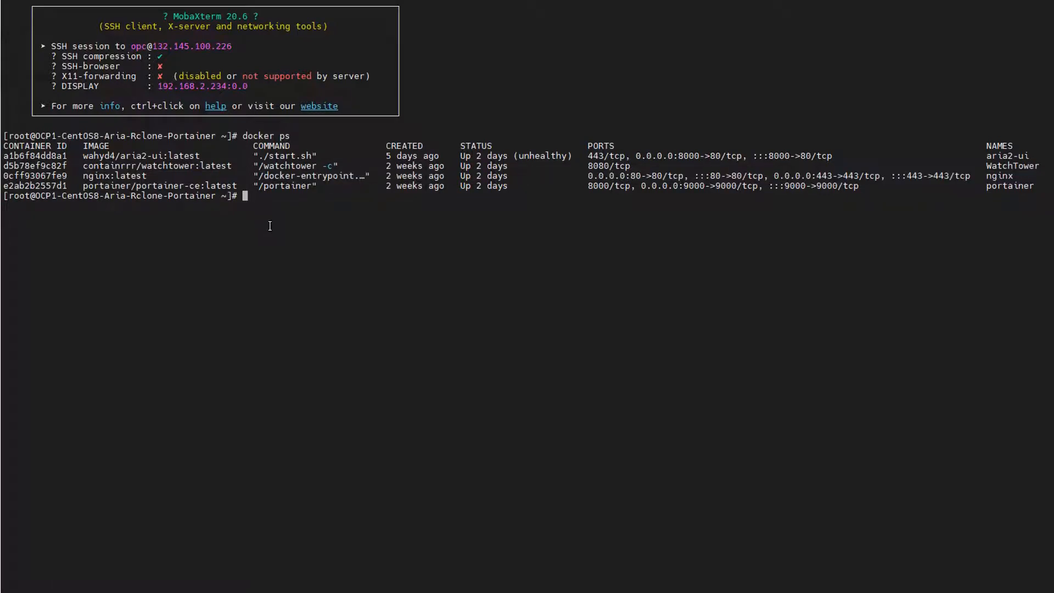
{"action": "mouse_move", "coordinate": [390, 257]}
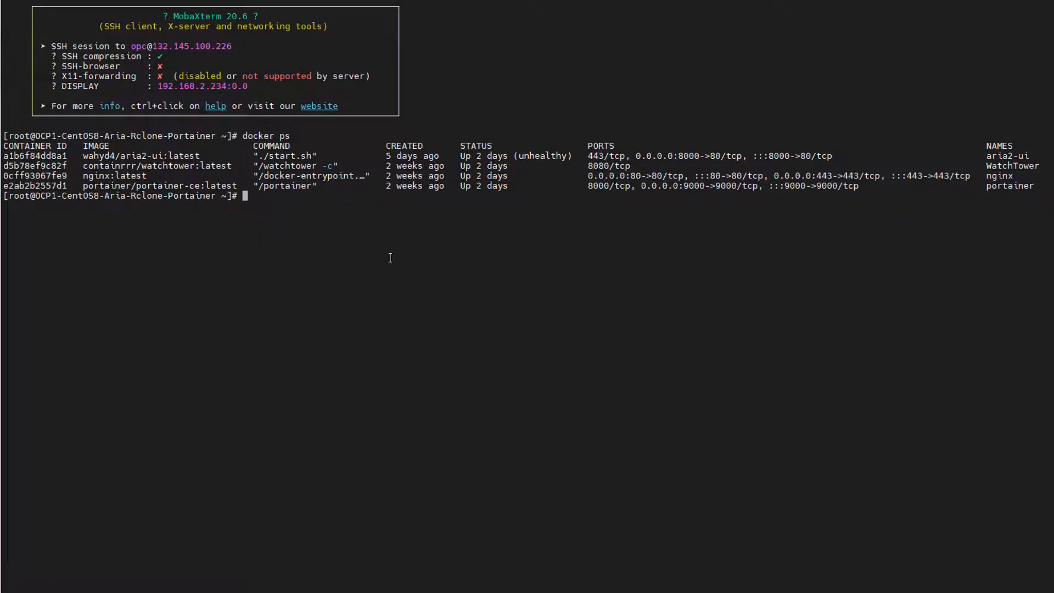
{"action": "type", "text": "e2ab2b2557d1\tportainer/port"}
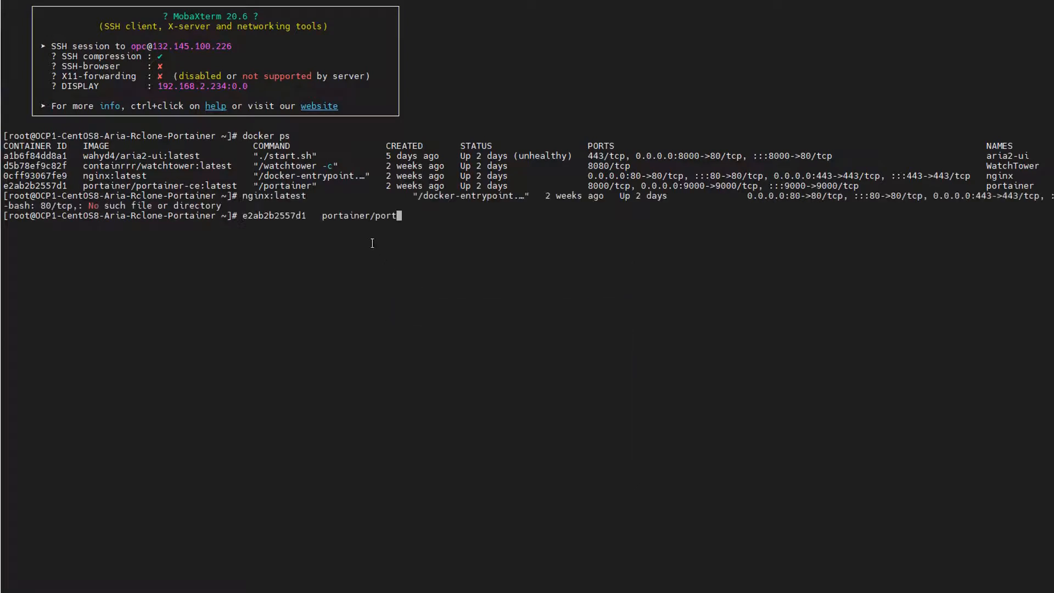
{"action": "mouse_move", "coordinate": [242, 566]}
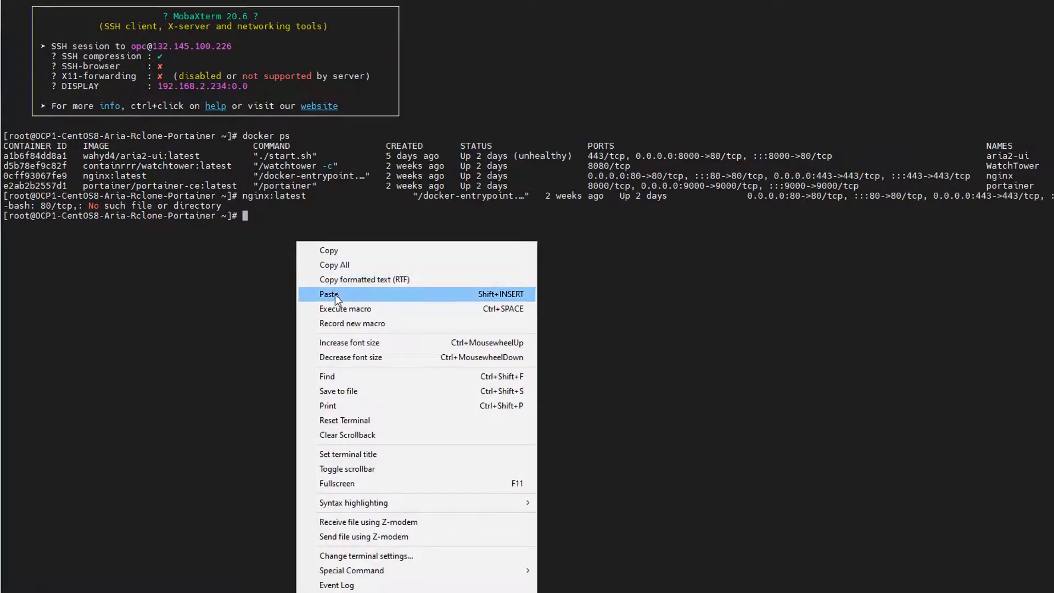
{"action": "left_click", "coordinate": [329, 294]}
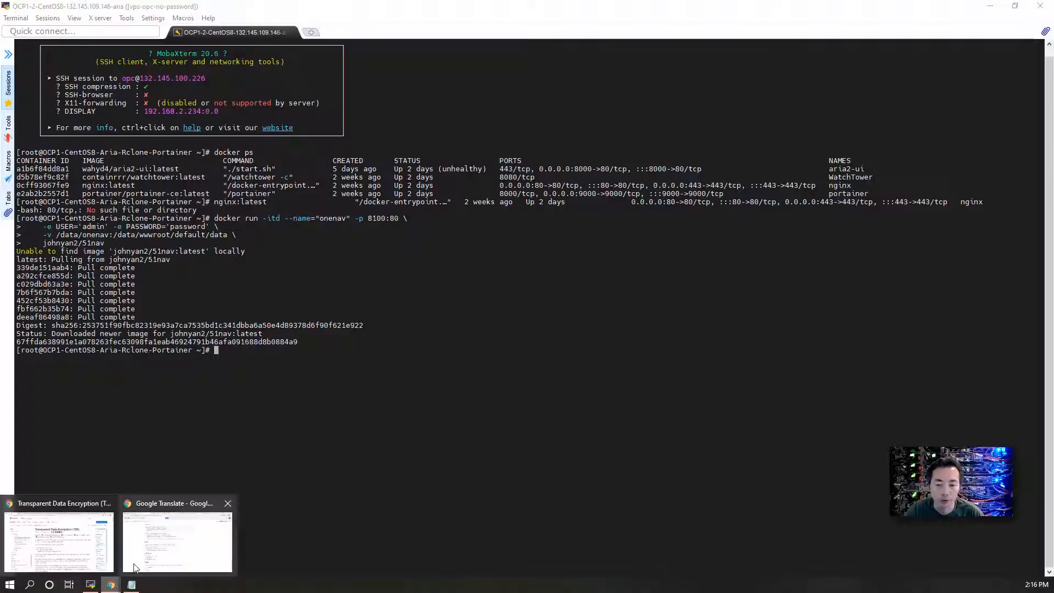
Step: Refresh Portainer's container list to show onenav publishing port 8100 to 80
{"action": "left_click", "coordinate": [177, 541]}
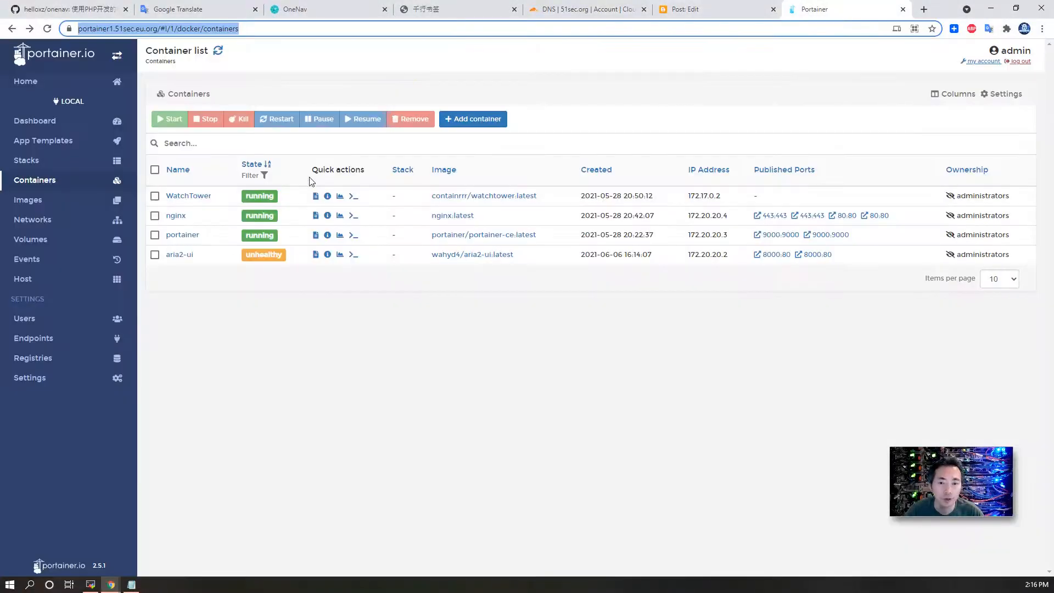
{"action": "mouse_move", "coordinate": [137, 266]}
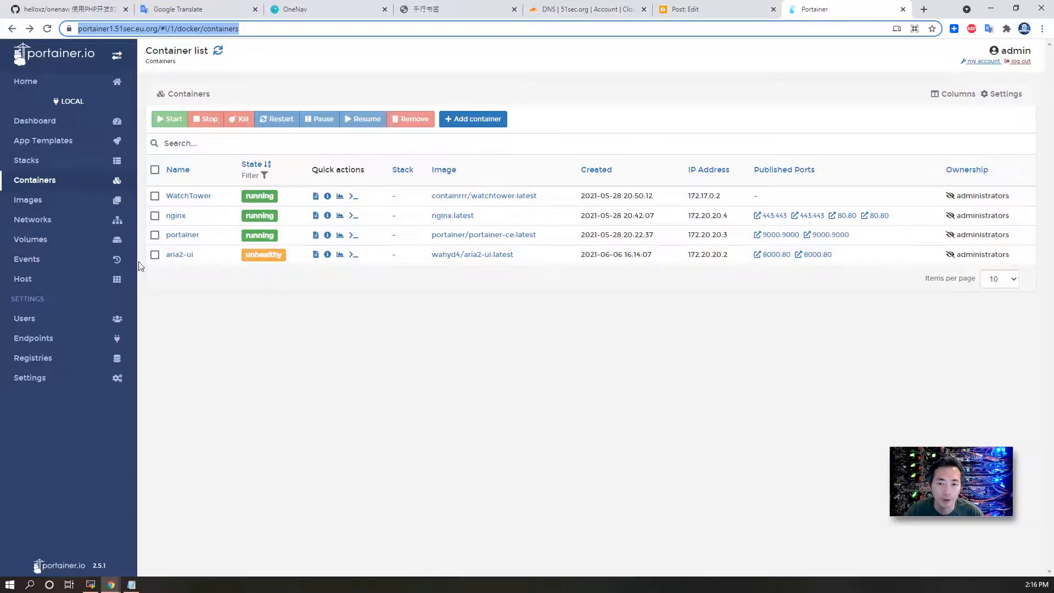
{"action": "mouse_move", "coordinate": [281, 168]}
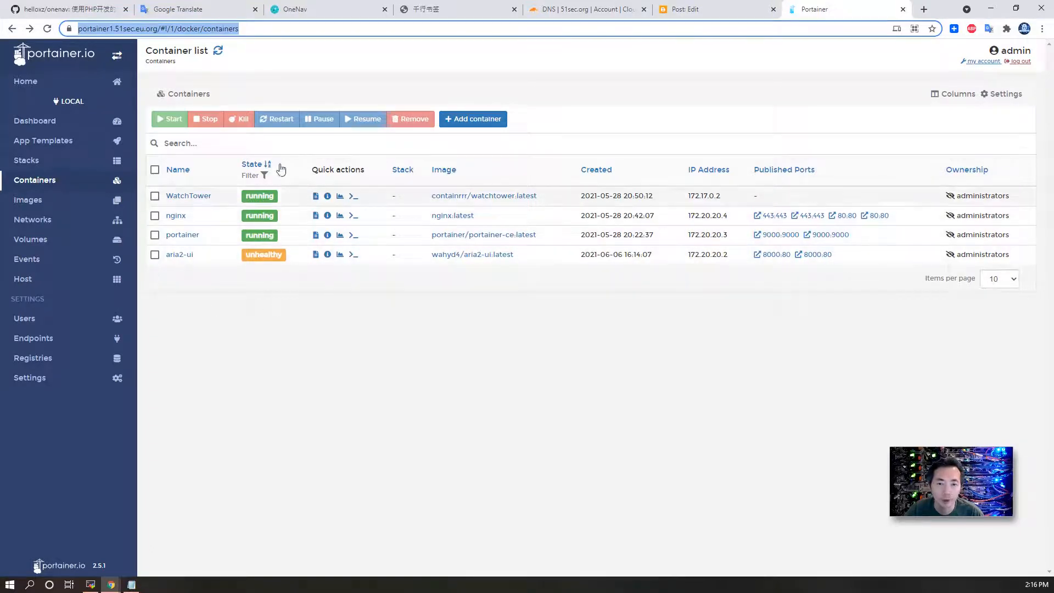
{"action": "left_click", "coordinate": [217, 51]}
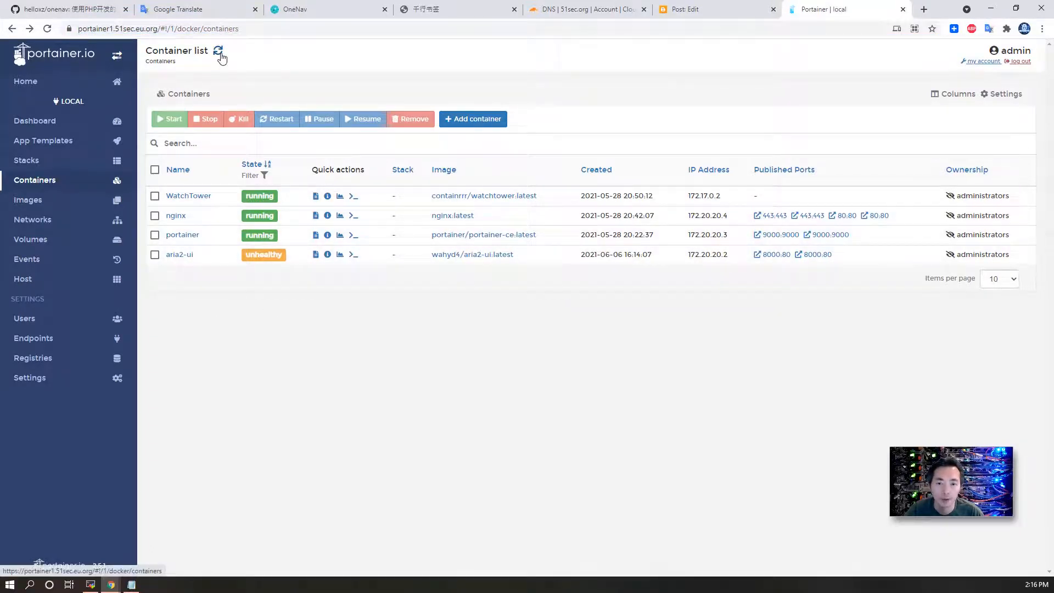
{"action": "left_click", "coordinate": [218, 52]}
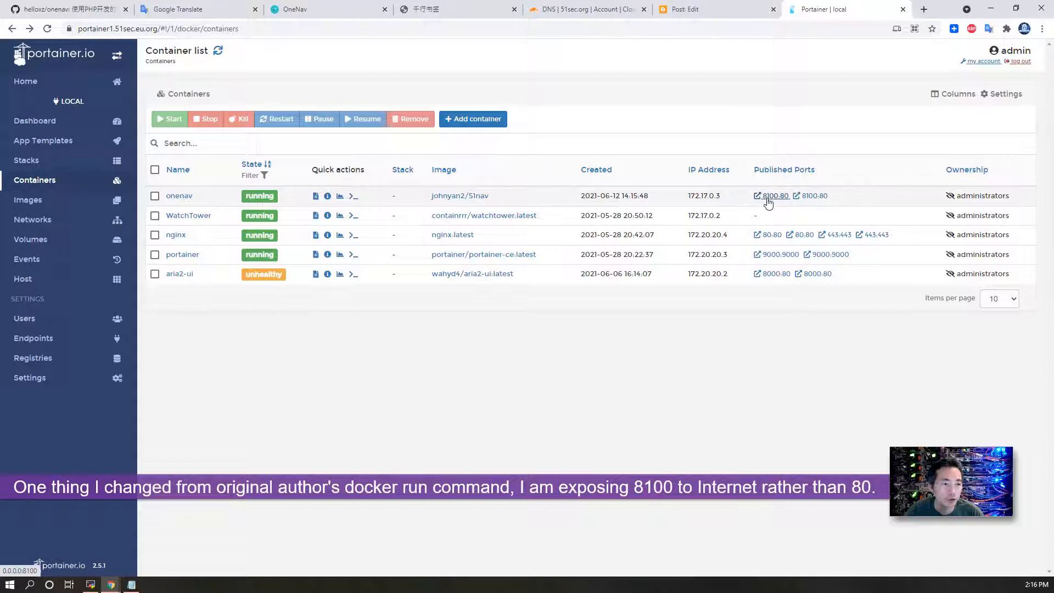
{"action": "mouse_move", "coordinate": [778, 204]}
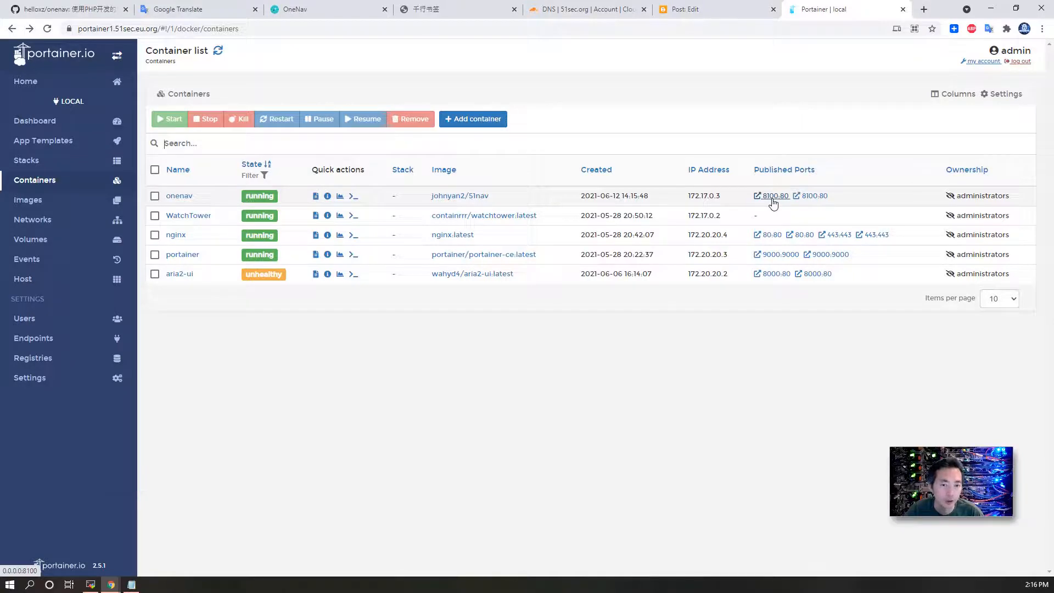
{"action": "left_click", "coordinate": [90, 584]}
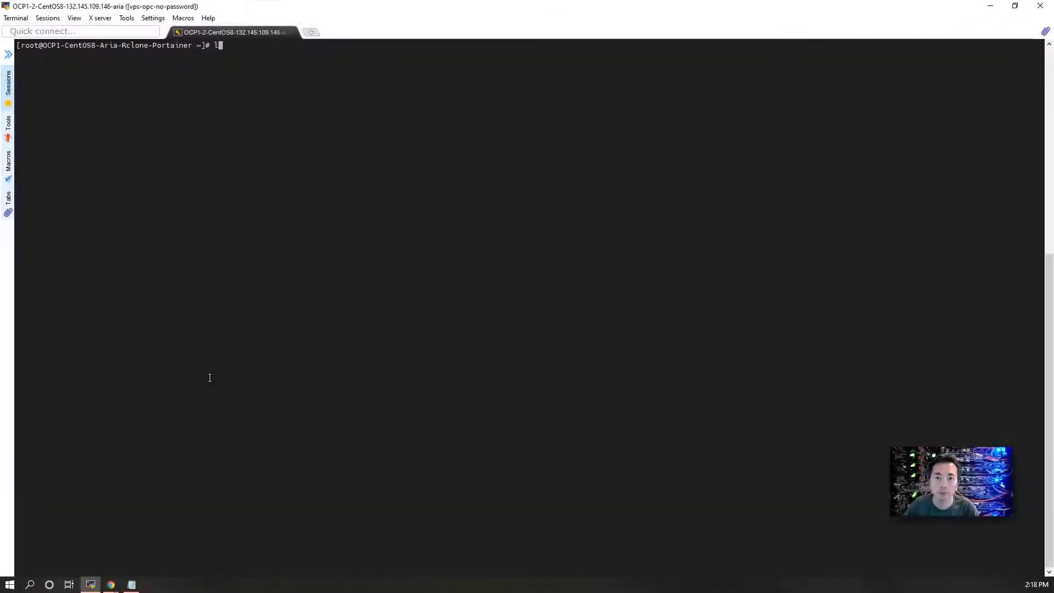
{"action": "type", "text": "curl"}
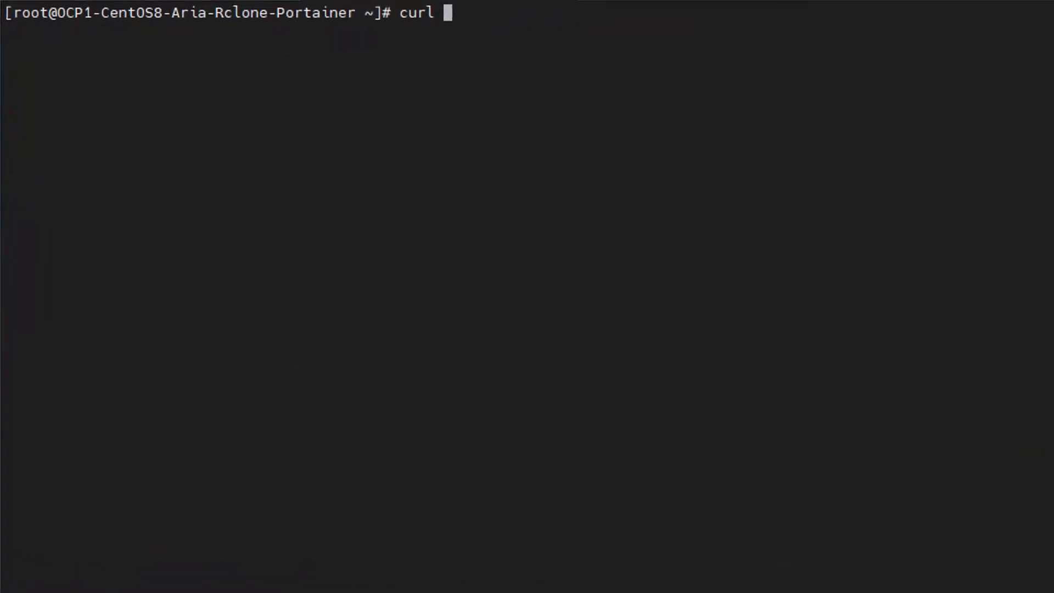
{"action": "type", "text": "https://"}
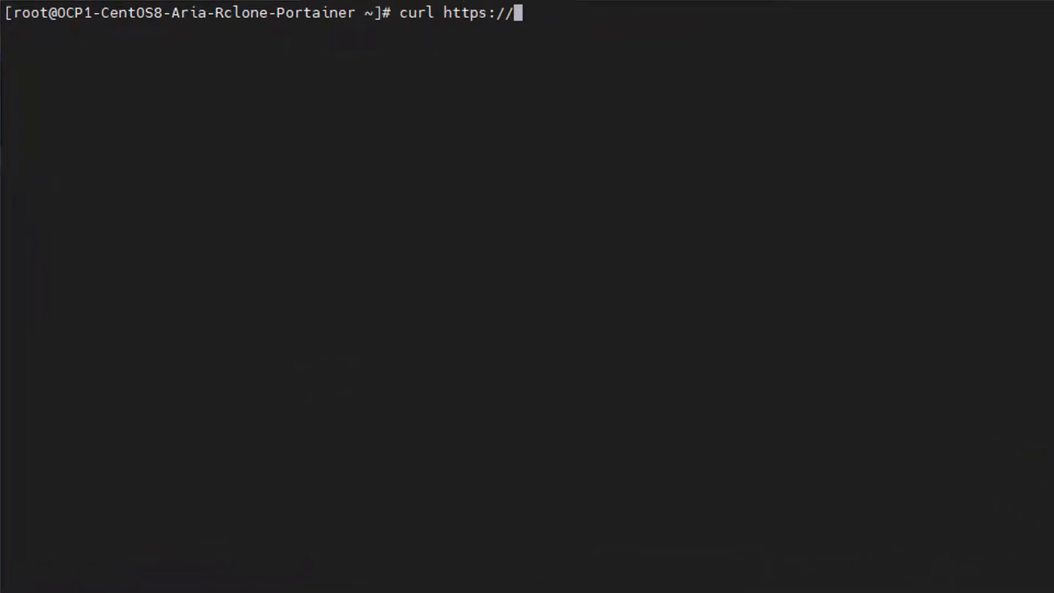
{"action": "type", "text": "ip."}
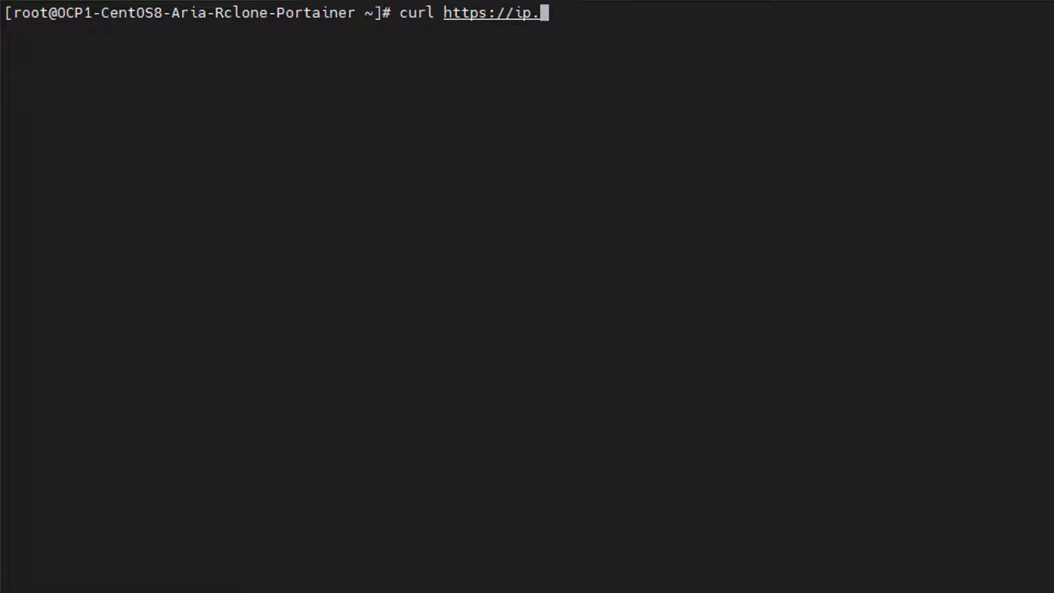
{"action": "type", "text": "51sec"}
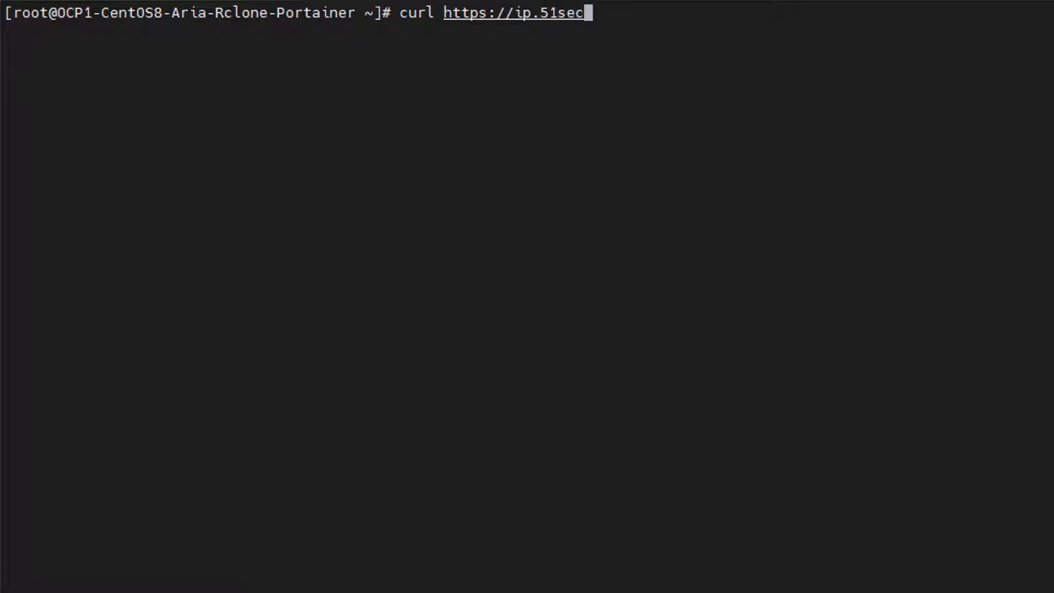
{"action": "type", "text": ".org/api"}
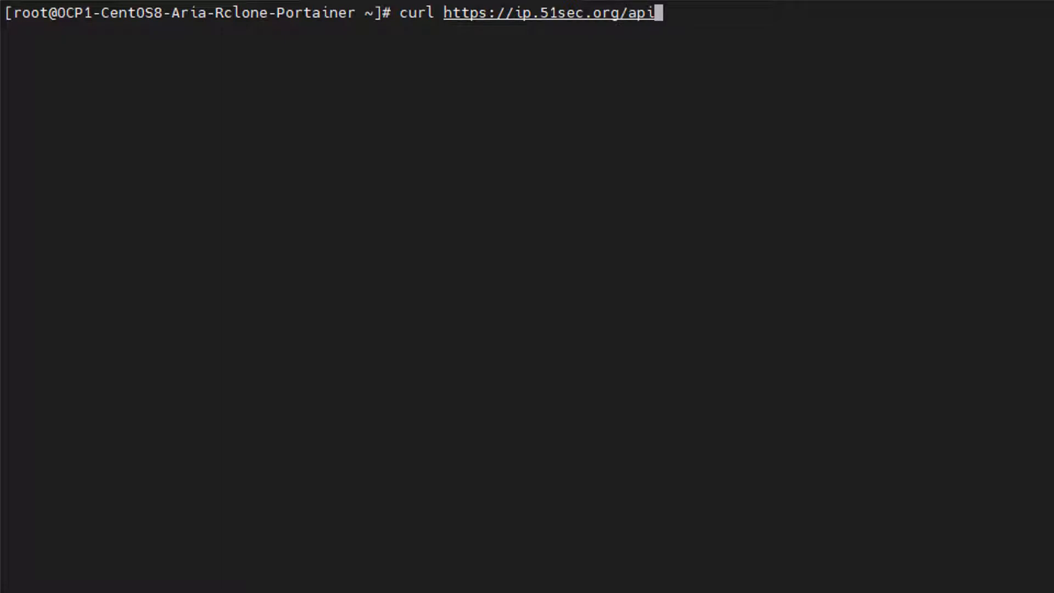
{"action": "key", "text": "Return"}
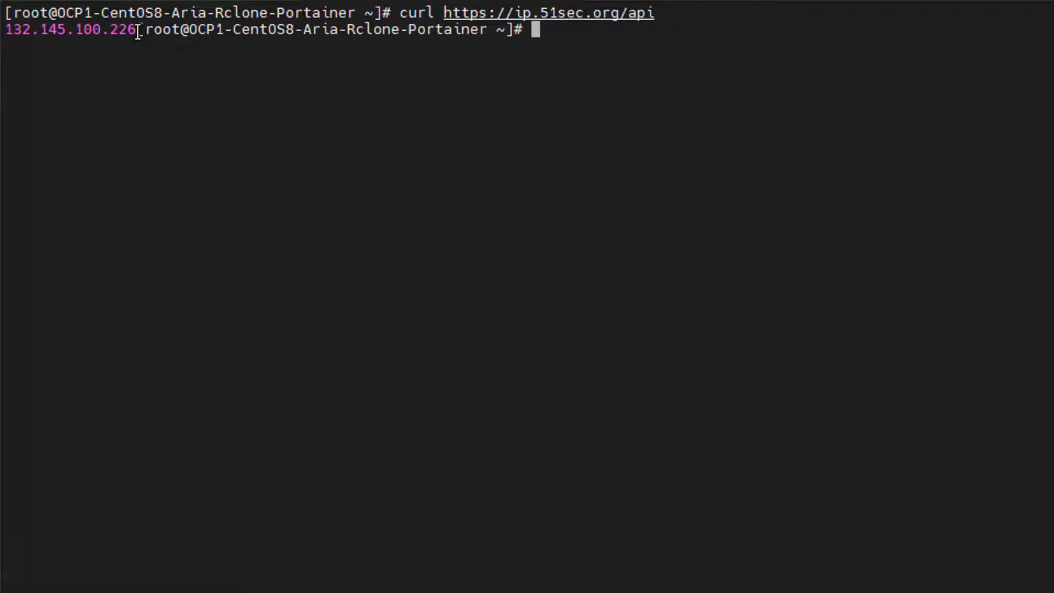
{"action": "right_click", "coordinate": [66, 34]}
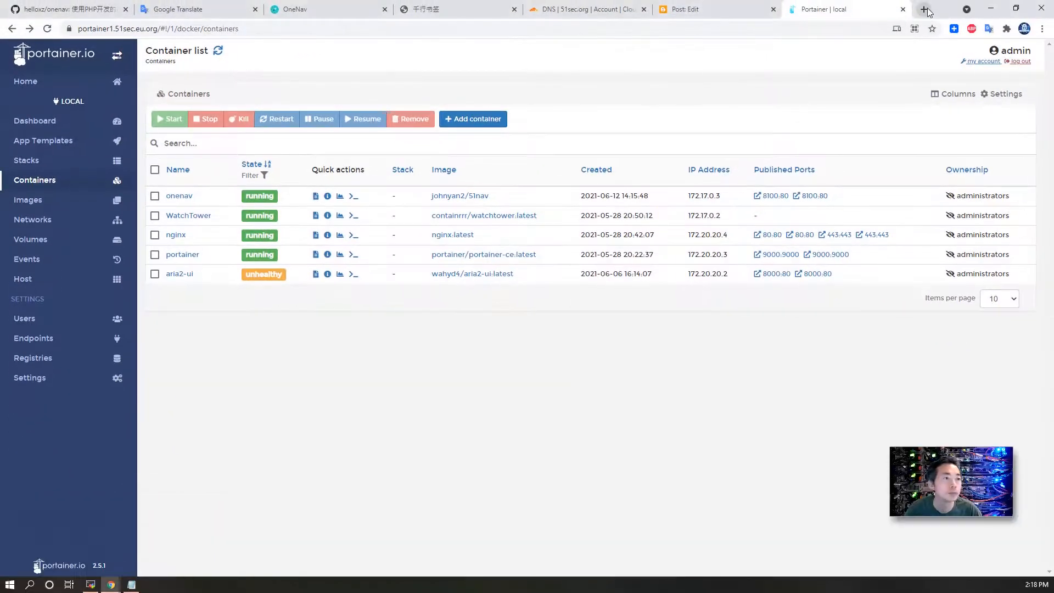
Step: Load the server's public IP on port 8100 in a new tab
{"action": "left_click", "coordinate": [926, 9]}
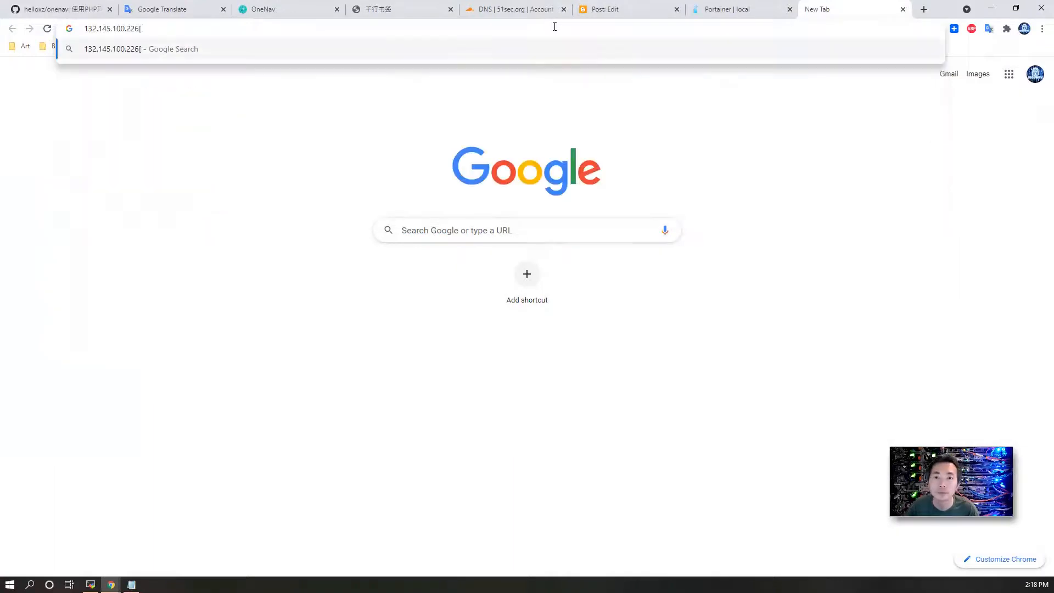
{"action": "type", "text": ":810"}
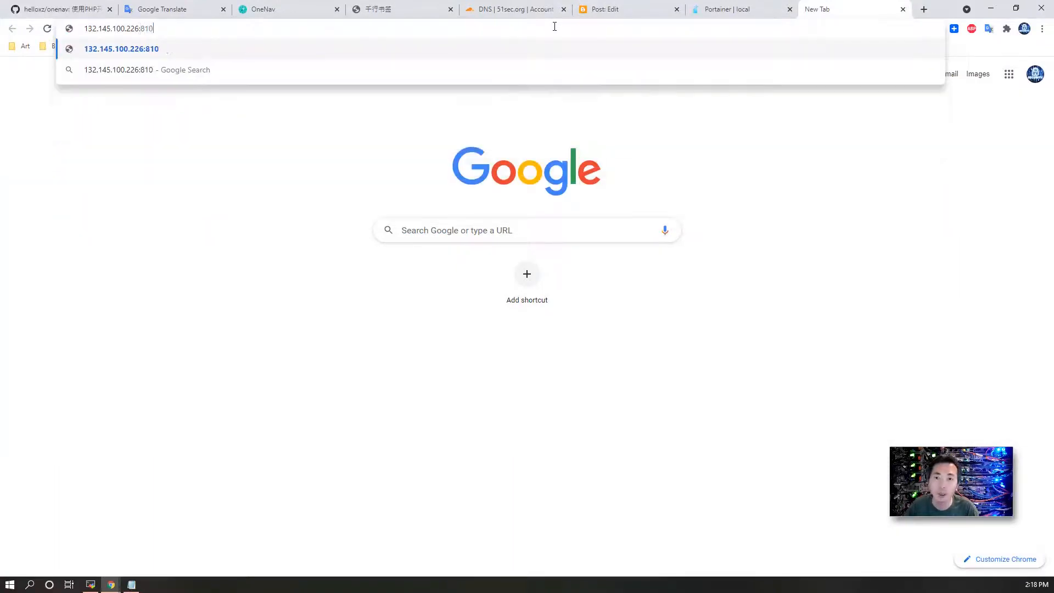
{"action": "key", "text": "Return"}
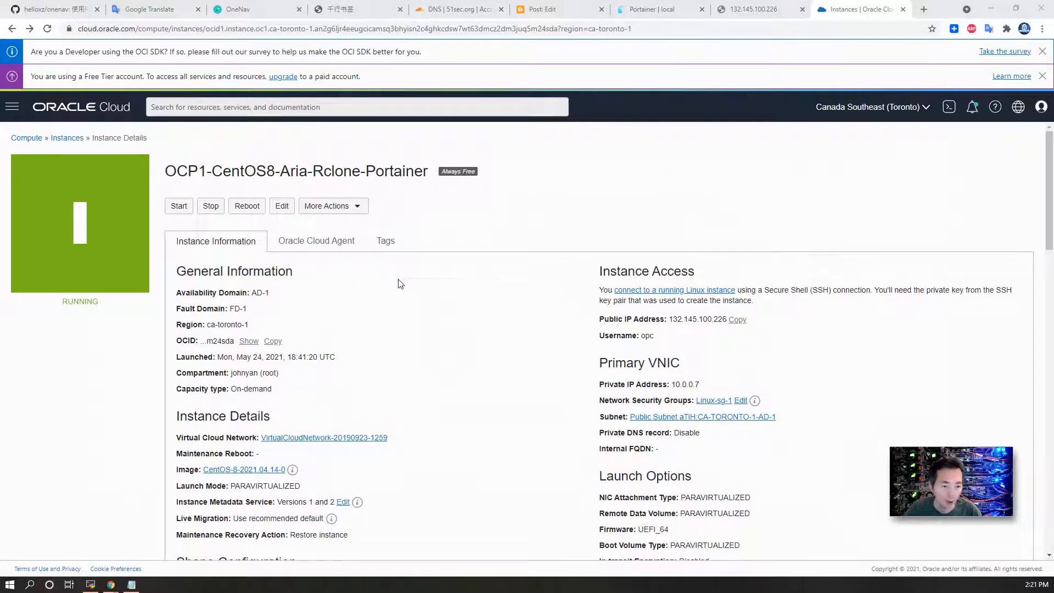
{"action": "mouse_move", "coordinate": [449, 322]}
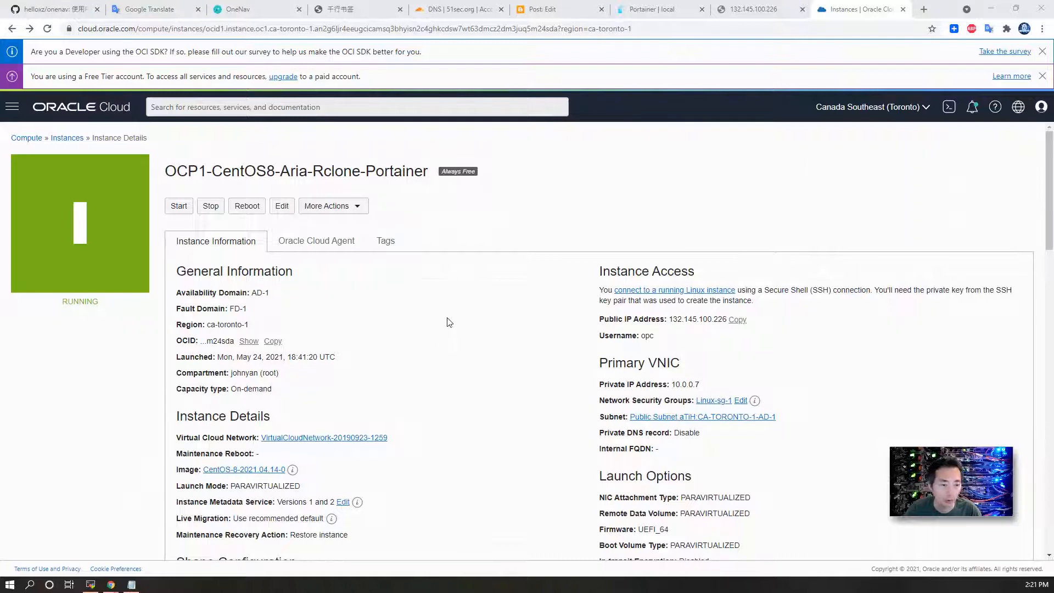
Step: Open the Linux-sg-1 security group and review its ingress rules for ports 80, 22, 9000, 443
{"action": "double_click", "coordinate": [640, 400]}
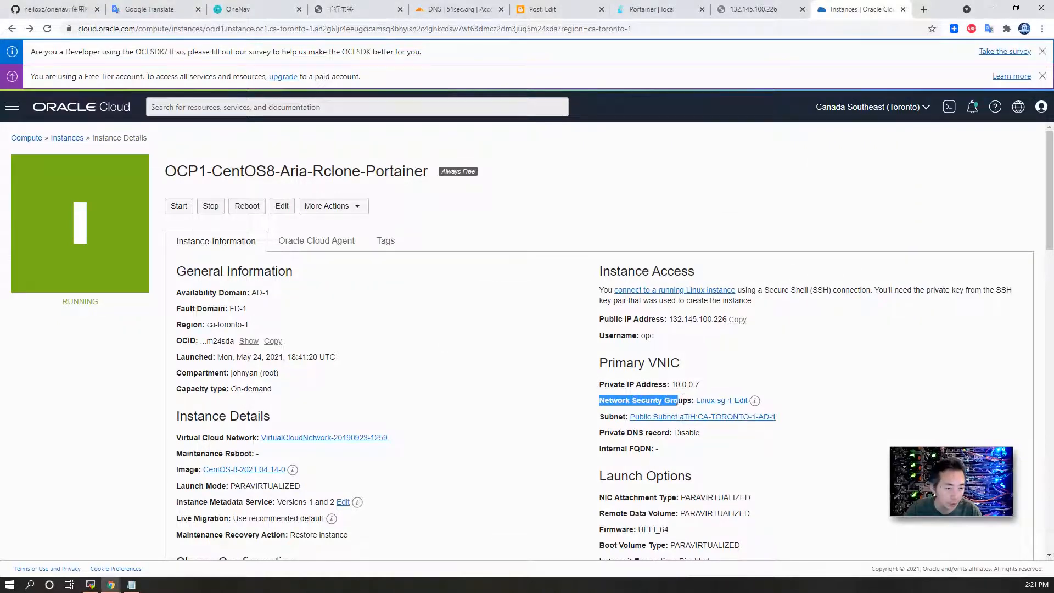
{"action": "mouse_move", "coordinate": [714, 400]}
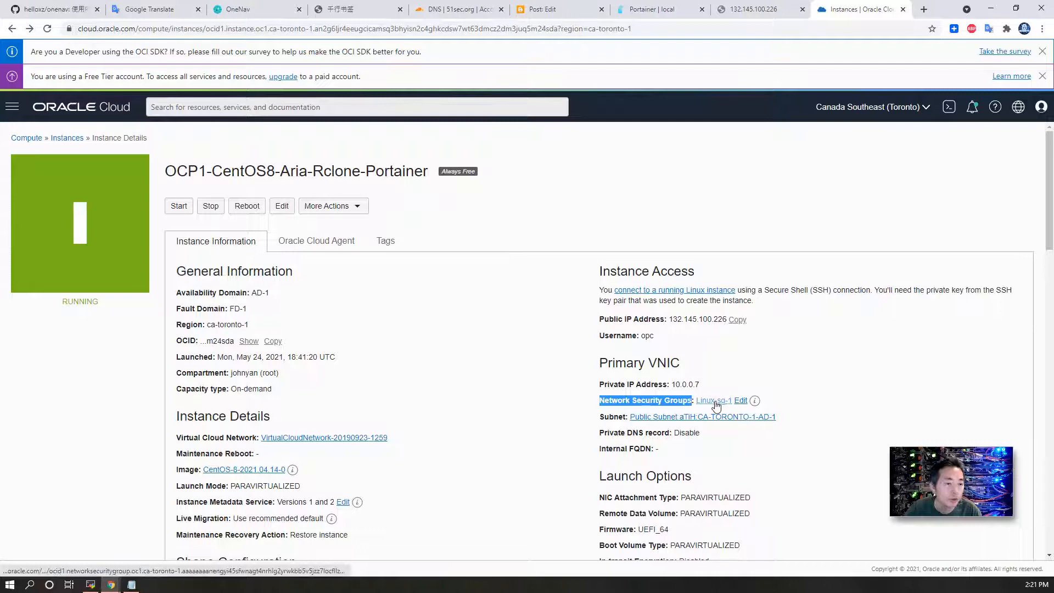
{"action": "mouse_move", "coordinate": [719, 410]}
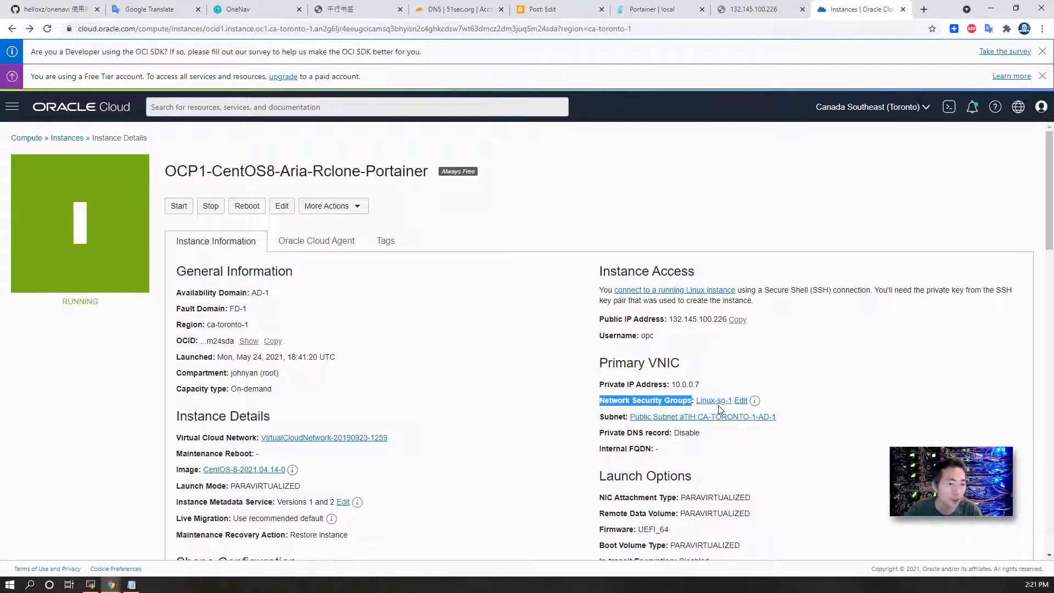
{"action": "left_click", "coordinate": [715, 400]}
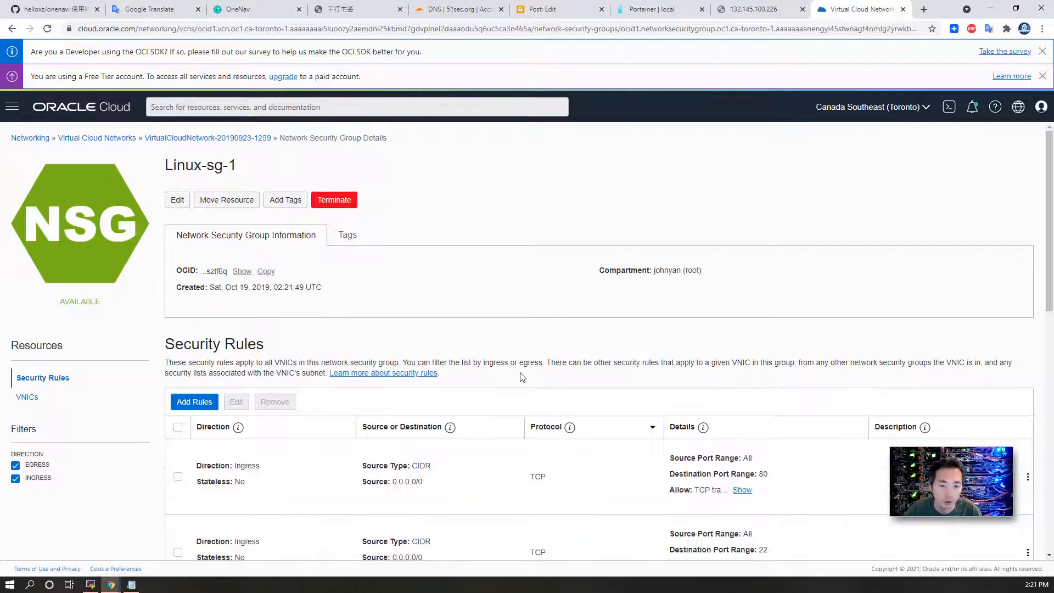
{"action": "scroll", "scroll_direction": "down", "scroll_amount": 3}
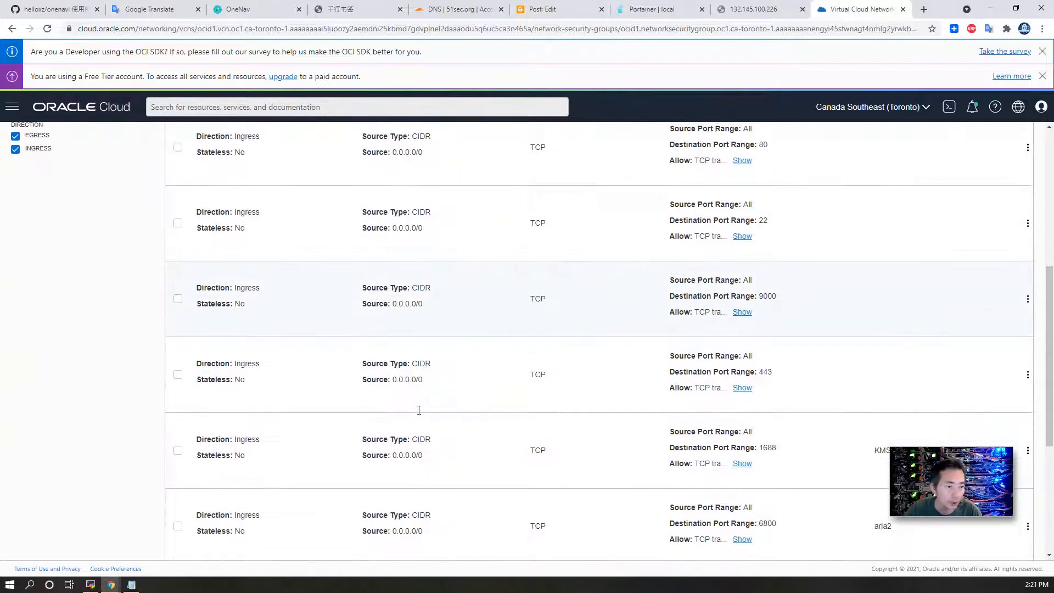
{"action": "scroll", "scroll_direction": "down", "scroll_amount": 3}
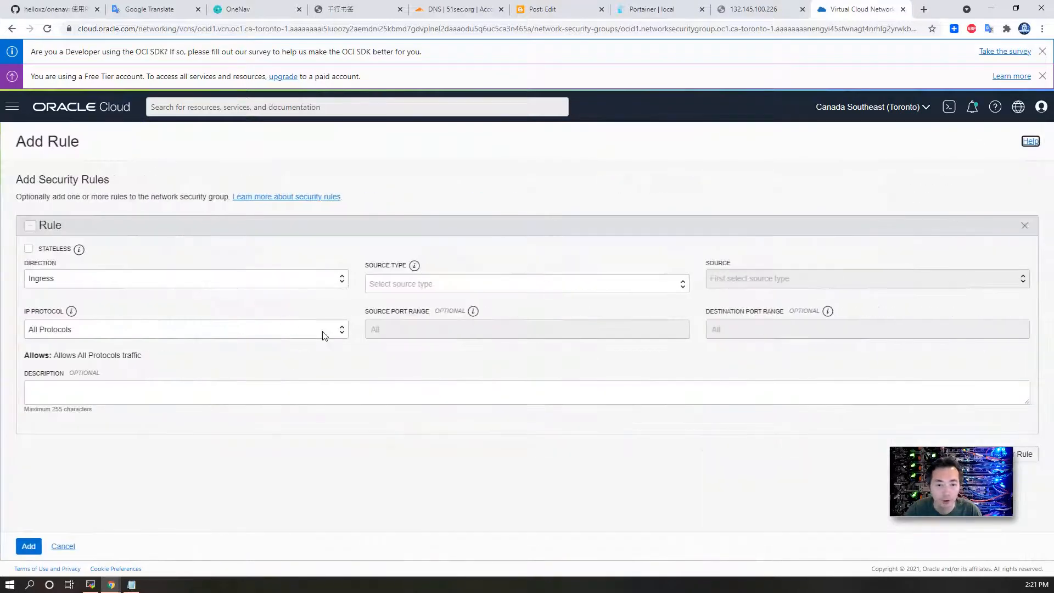
Step: Add an ingress rule: CIDR 0.0.0.0/0, TCP, destination port 8100, description Bookmark
{"action": "left_click", "coordinate": [527, 283]}
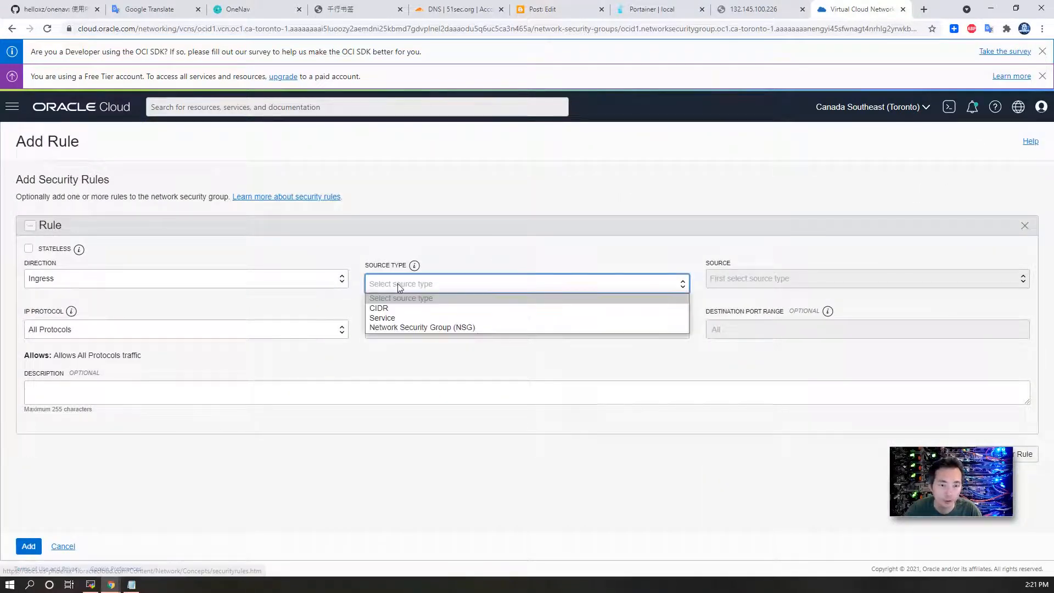
{"action": "left_click", "coordinate": [378, 308]}
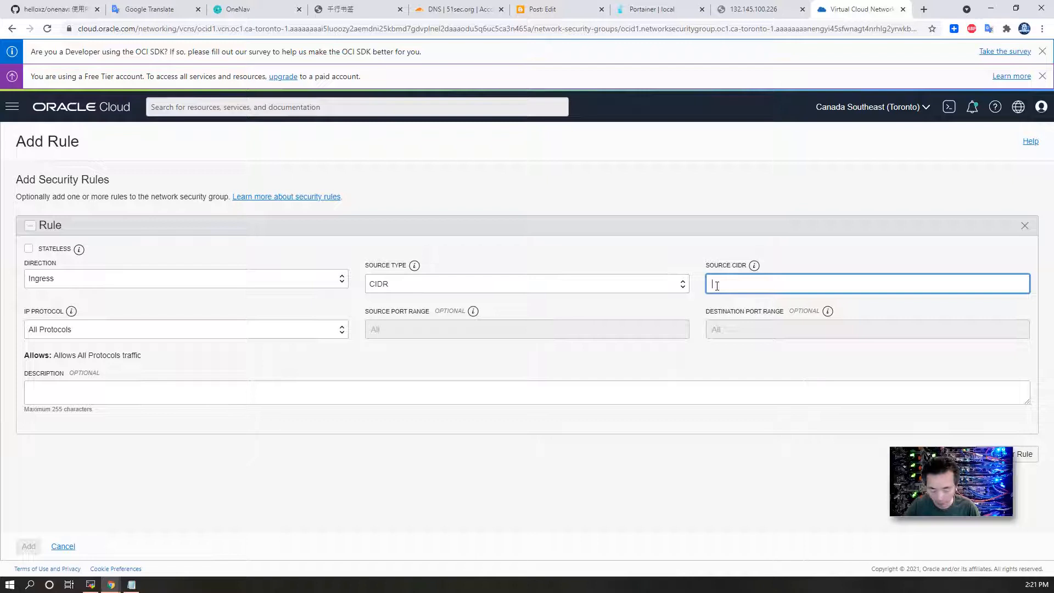
{"action": "type", "text": "0.0.0.0"}
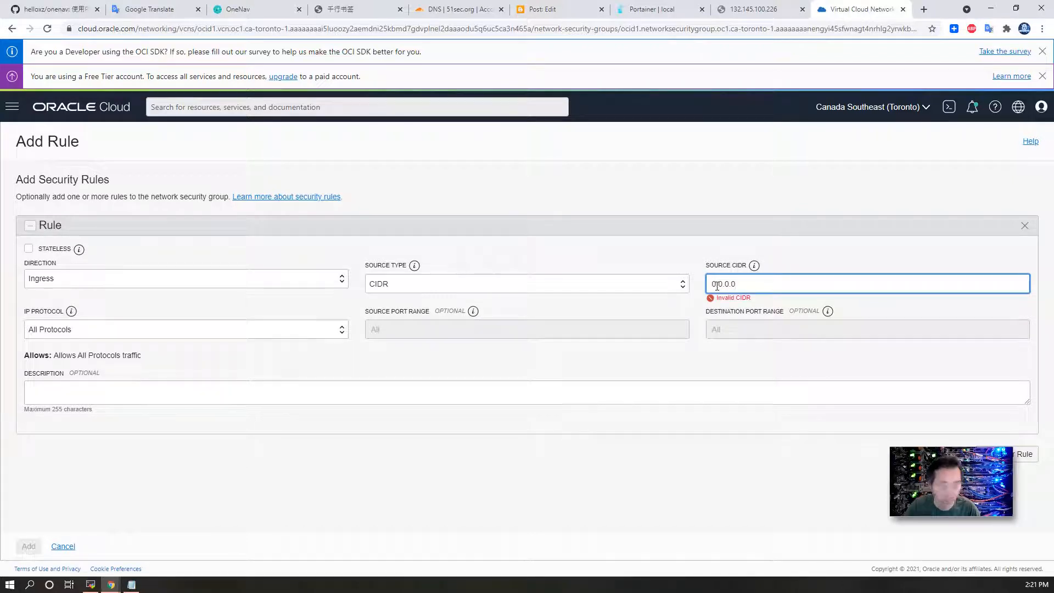
{"action": "type", "text": "0.0.0.0/0"}
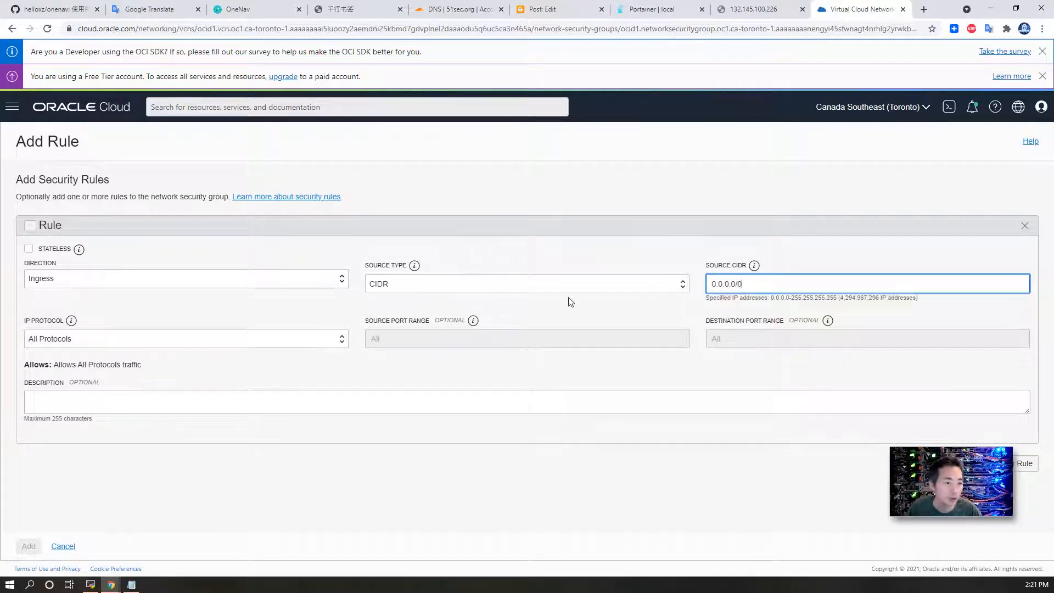
{"action": "left_click", "coordinate": [185, 338]}
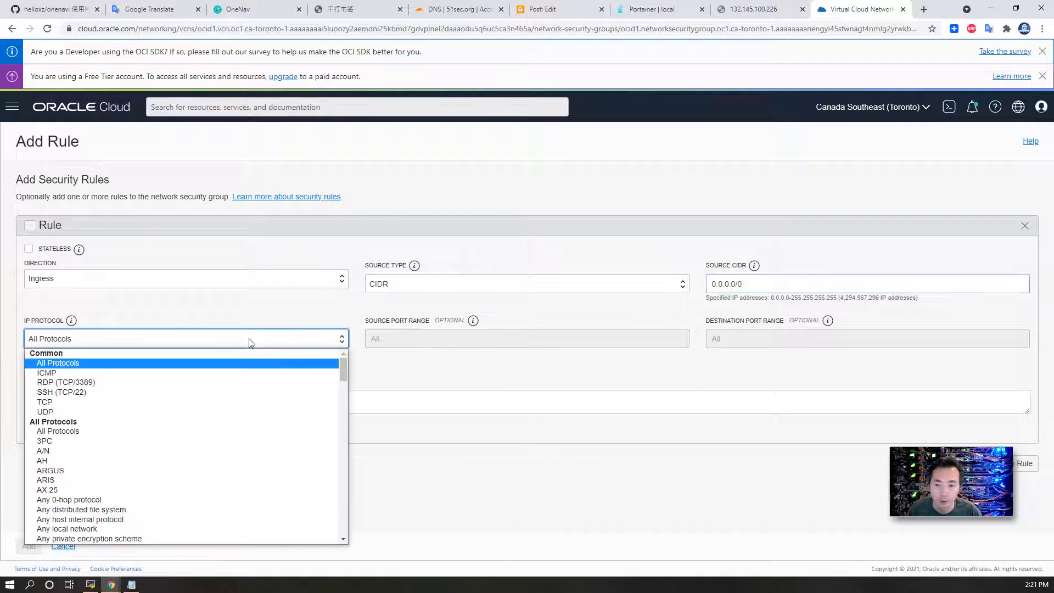
{"action": "left_click", "coordinate": [45, 401]}
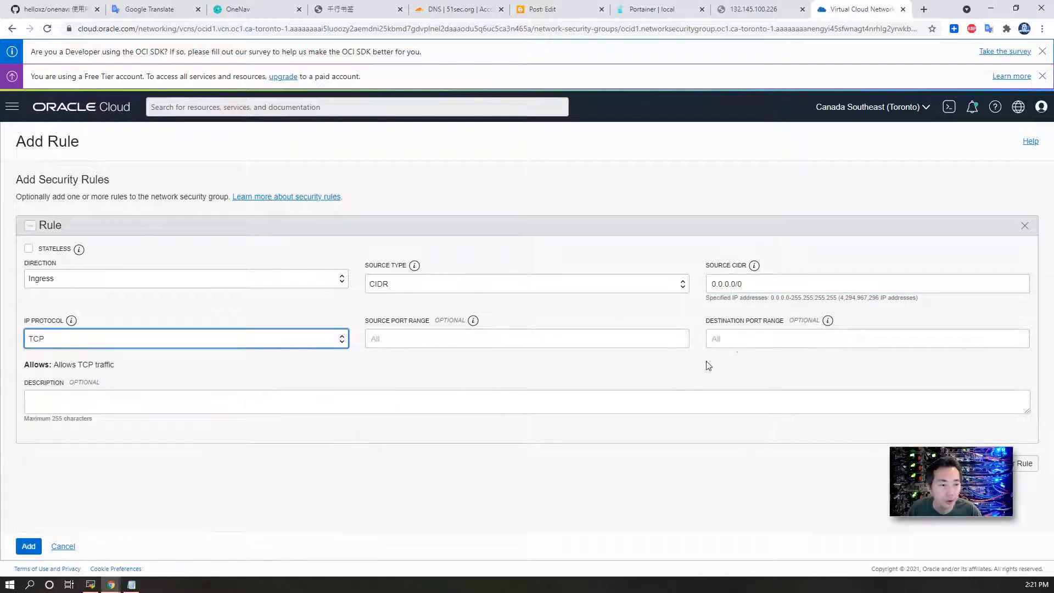
{"action": "left_click", "coordinate": [866, 338]}
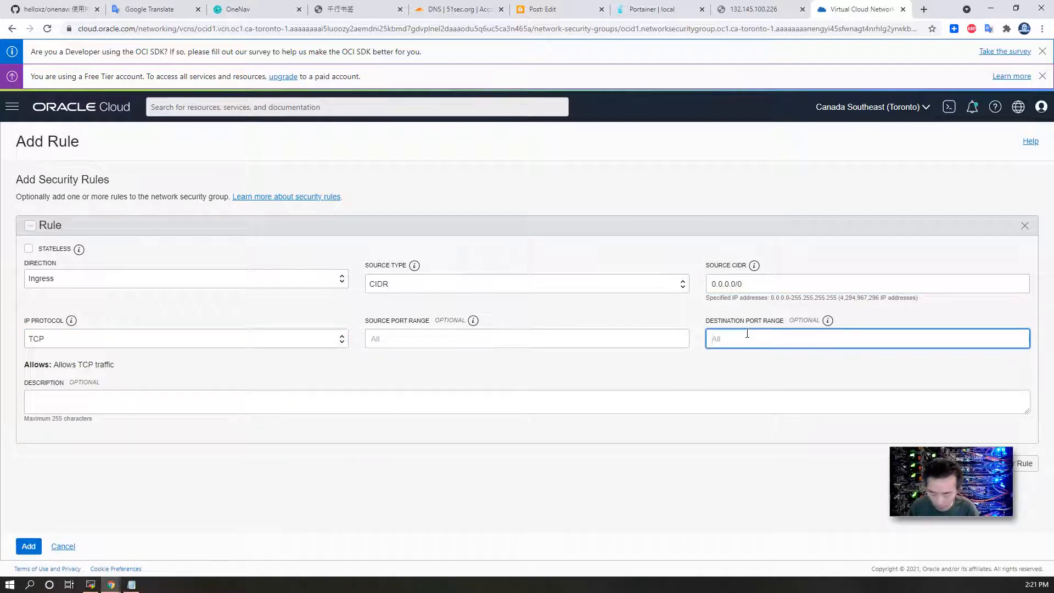
{"action": "type", "text": "8100"}
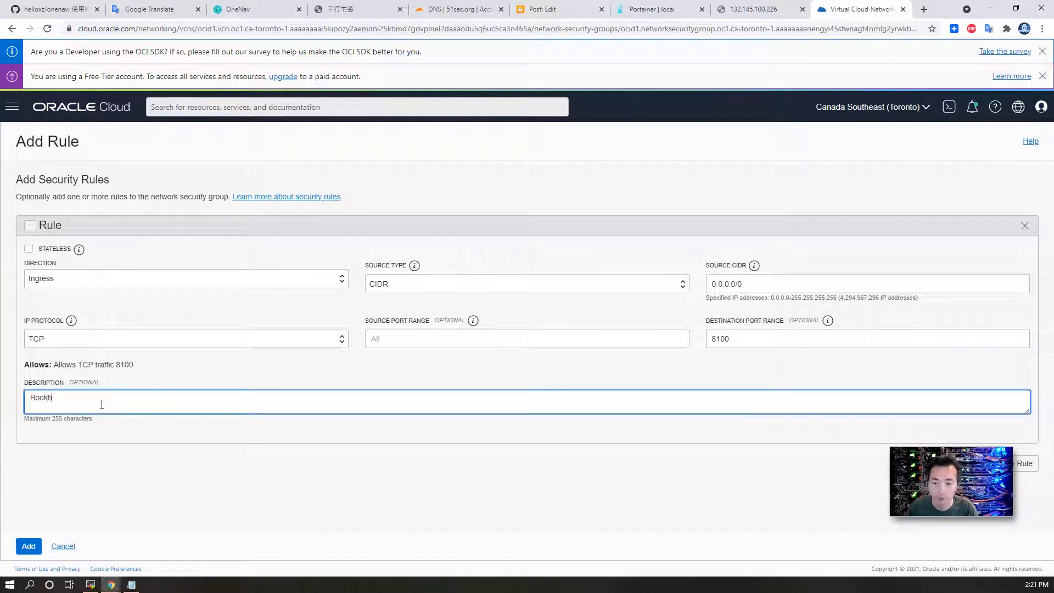
{"action": "type", "text": "mark"}
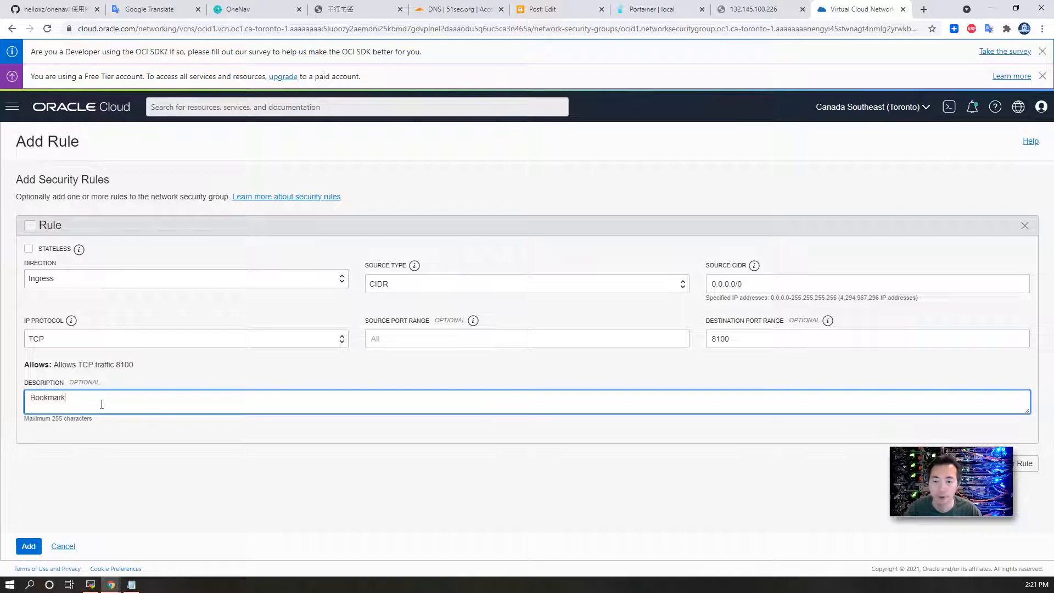
{"action": "left_click", "coordinate": [28, 546]}
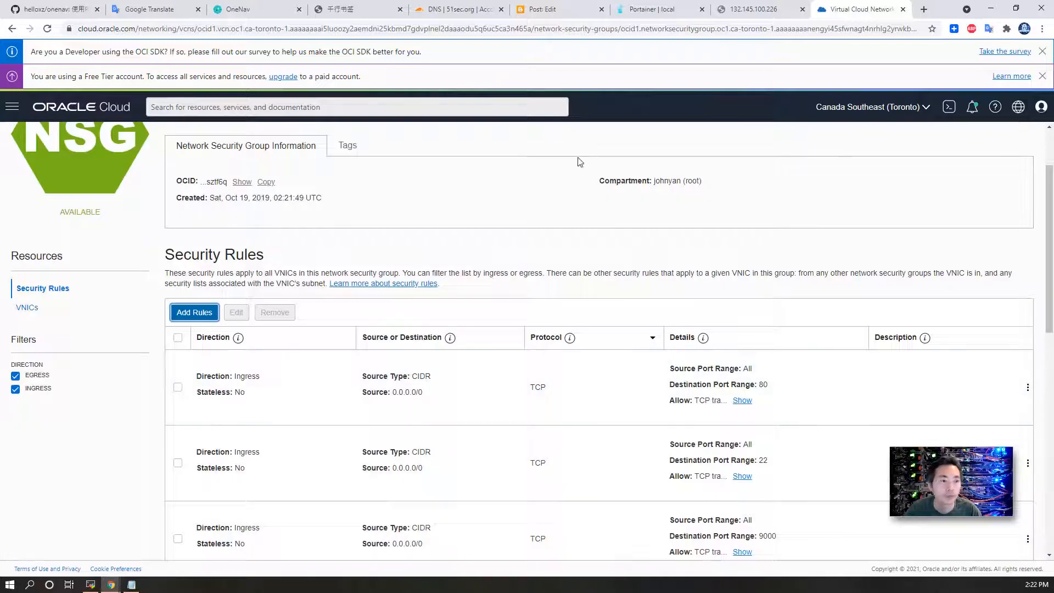
Step: Load OneNav at 132.145.100.226:8100 and open its backend login in a new tab
{"action": "left_click", "coordinate": [739, 8]}
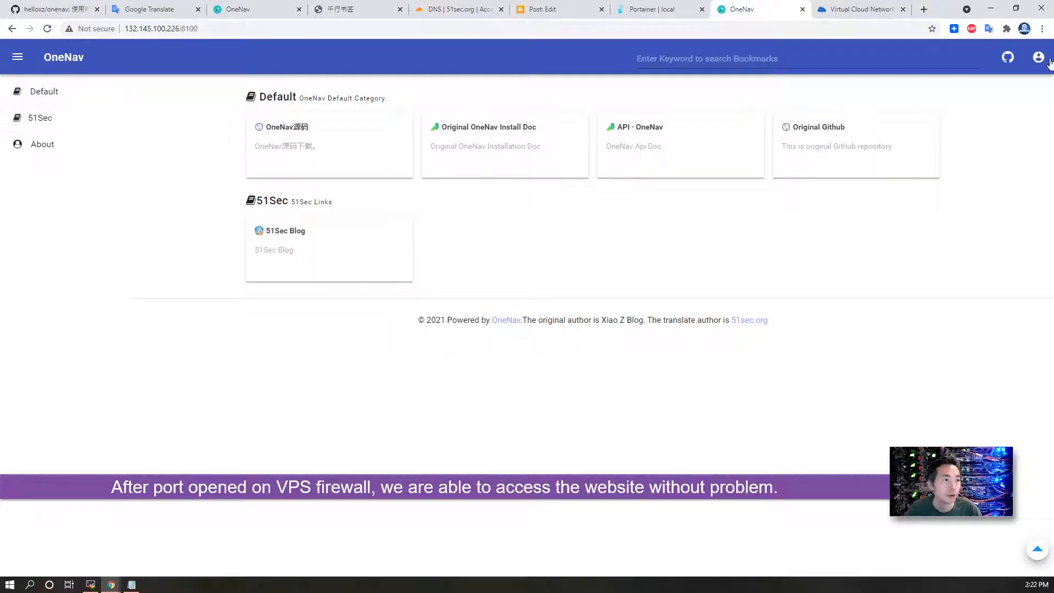
{"action": "left_click", "coordinate": [1038, 57]}
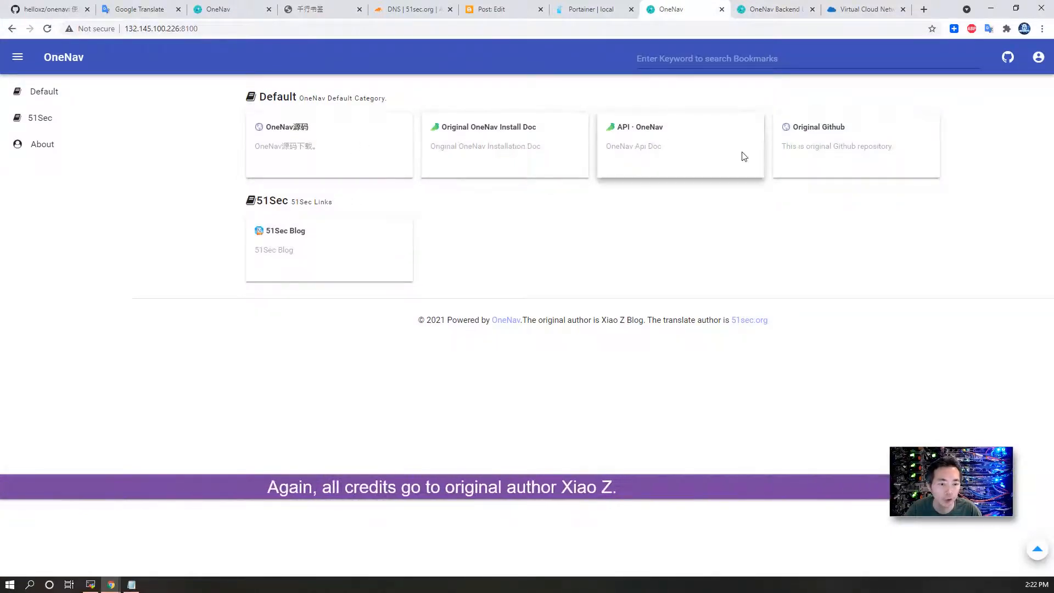
{"action": "mouse_move", "coordinate": [833, 158]}
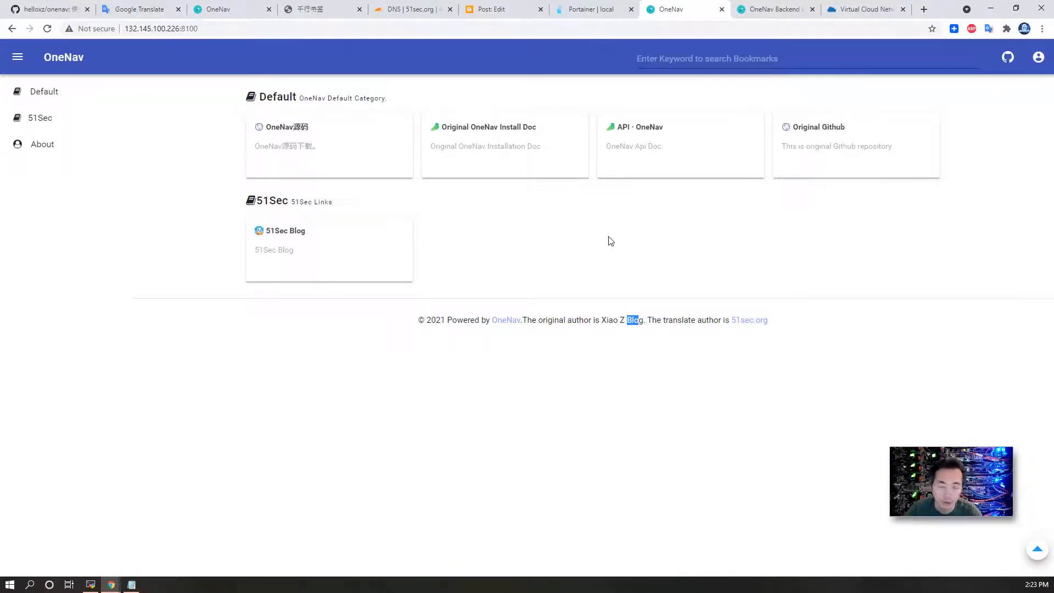
Step: Add a 51sec.org DNS A record named 'bookmark' pointing to 132.145.100.22
{"action": "left_click", "coordinate": [404, 10]}
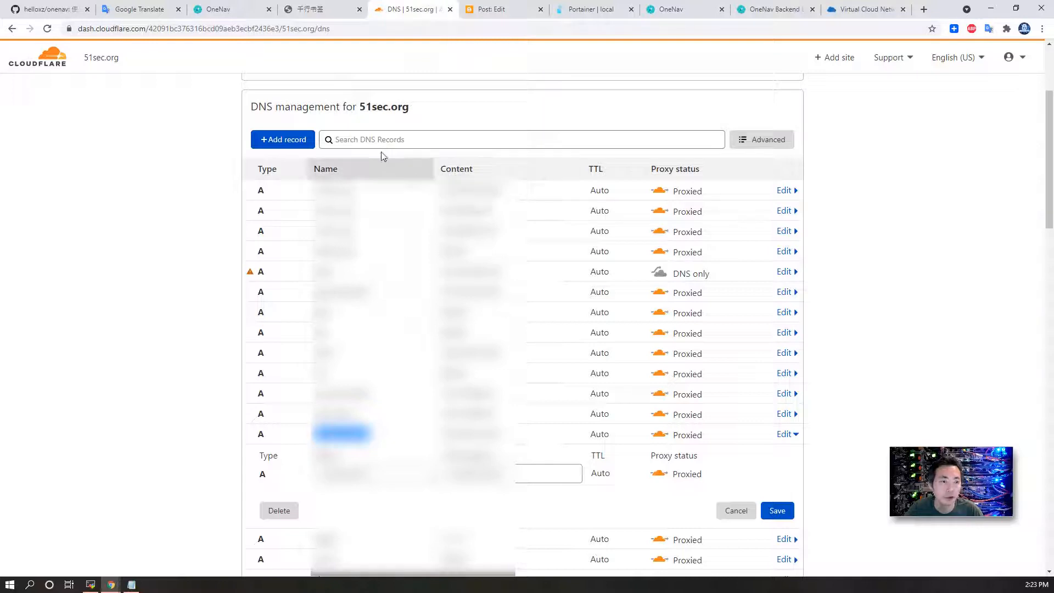
{"action": "left_click", "coordinate": [281, 139]}
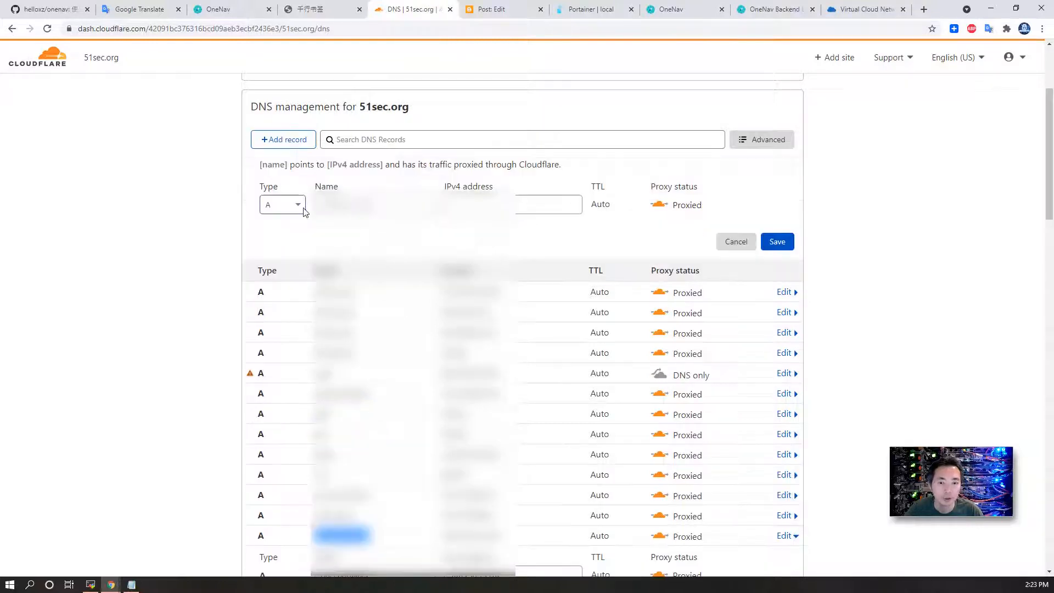
{"action": "left_click", "coordinate": [374, 204]}
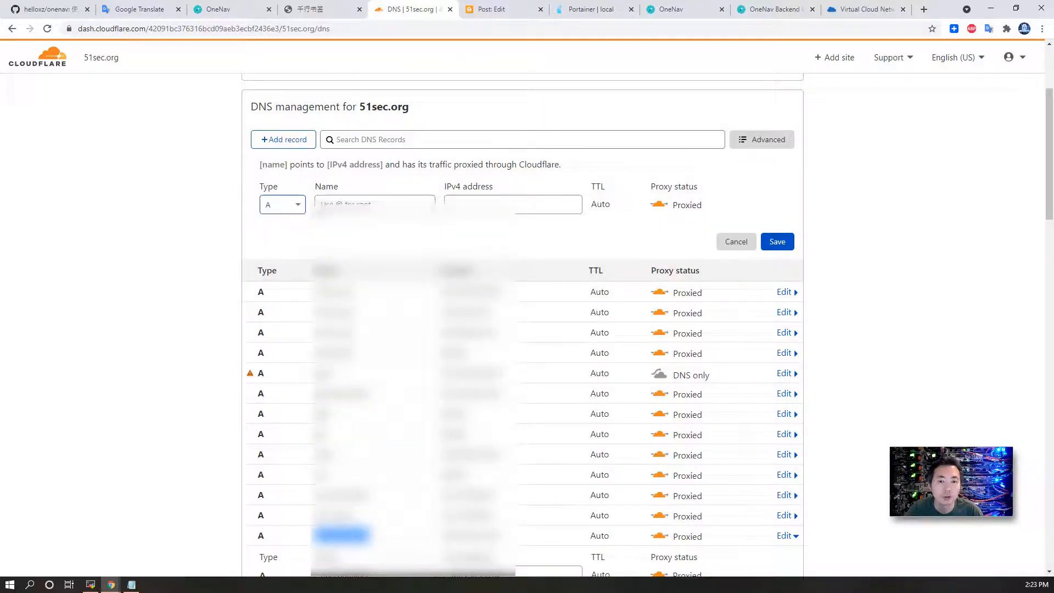
{"action": "type", "text": "b"}
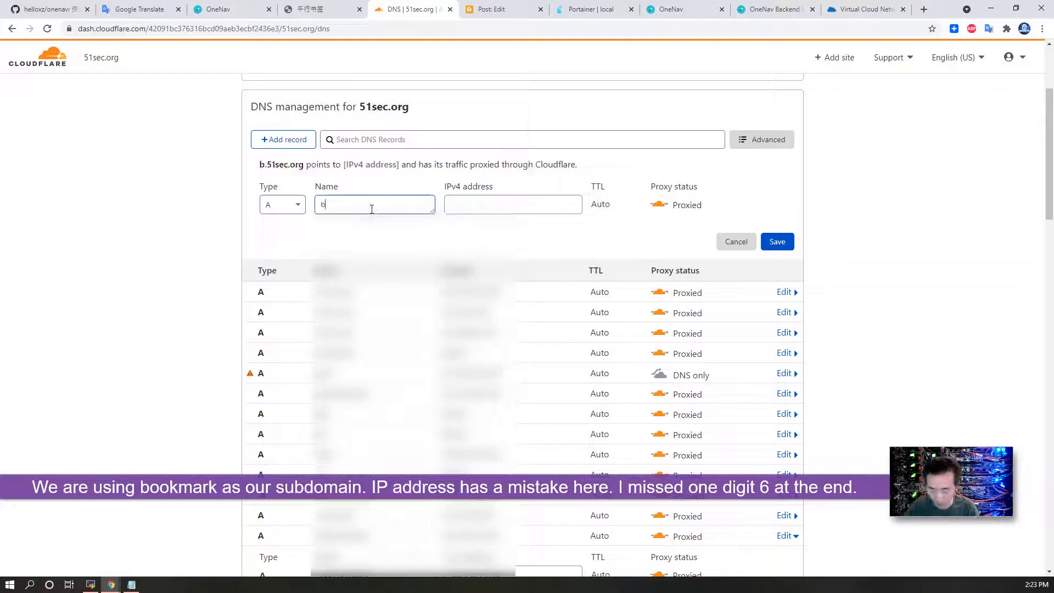
{"action": "type", "text": "ookmark"}
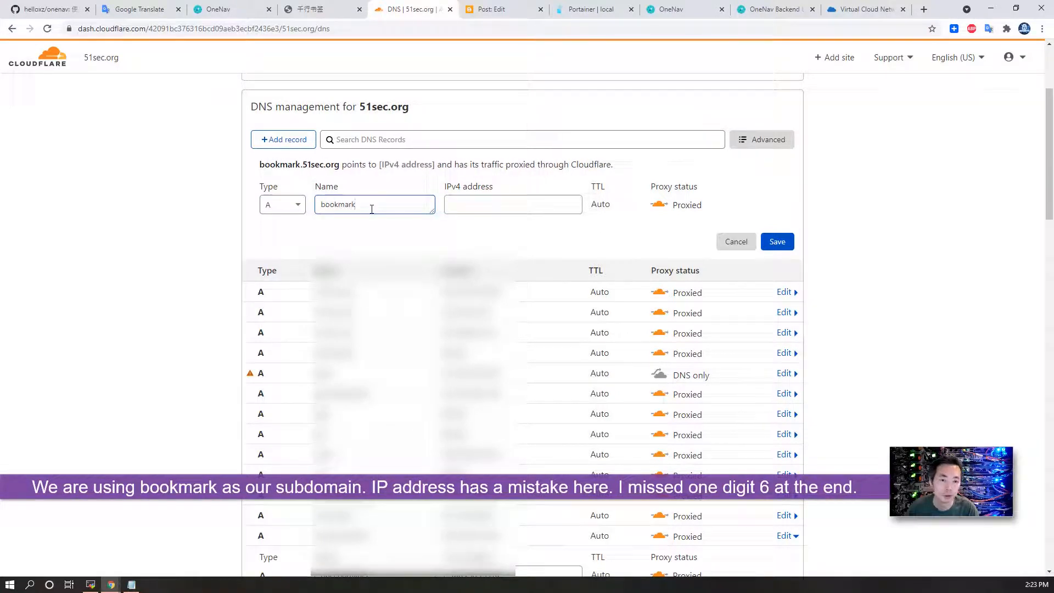
{"action": "type", "text": "132.145.100.22"}
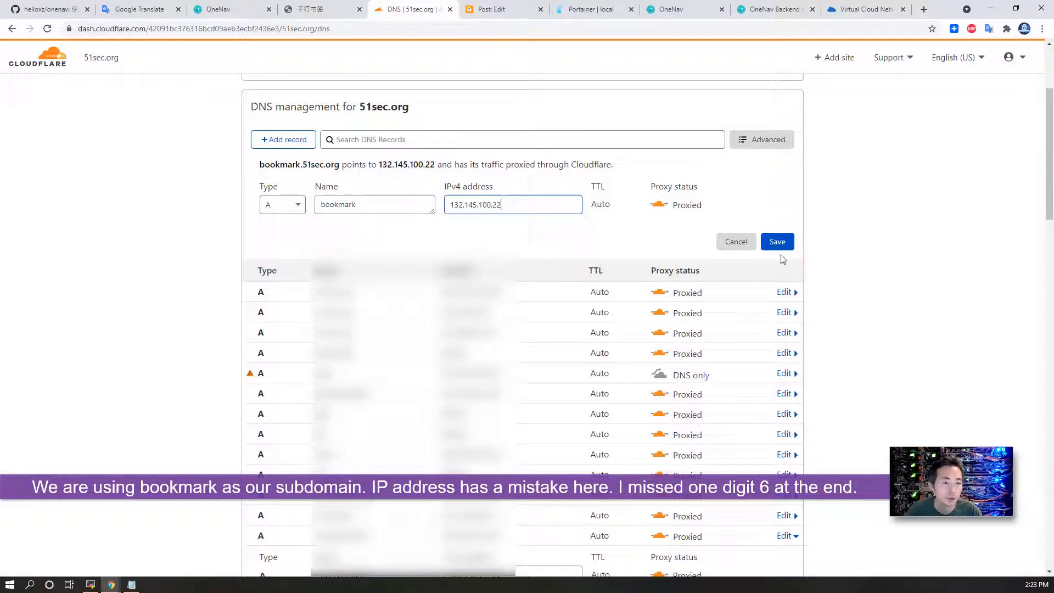
{"action": "left_click", "coordinate": [777, 241]}
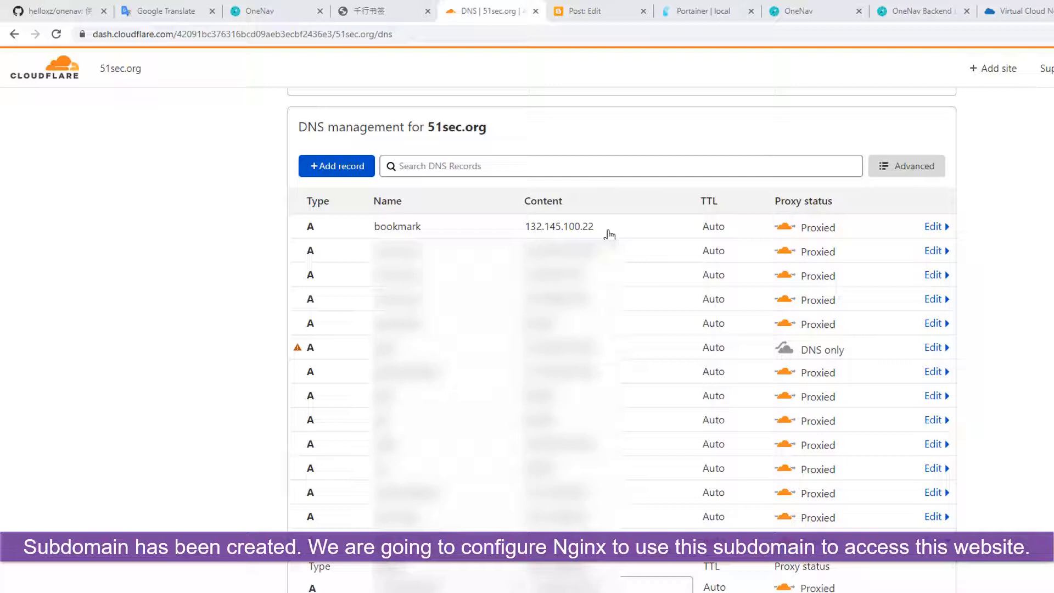
{"action": "mouse_move", "coordinate": [492, 225]}
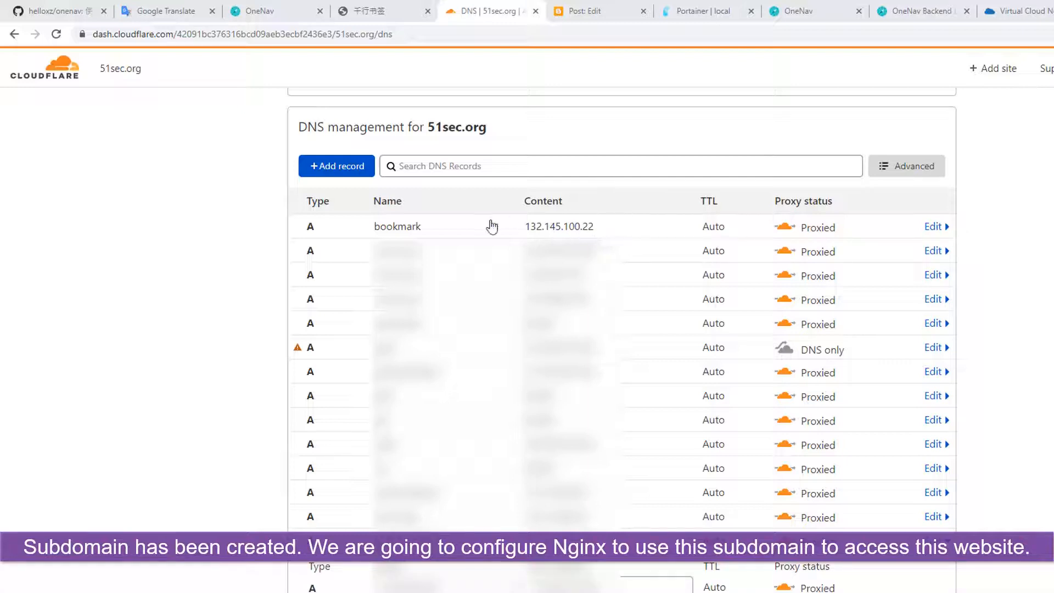
{"action": "mouse_move", "coordinate": [447, 235]}
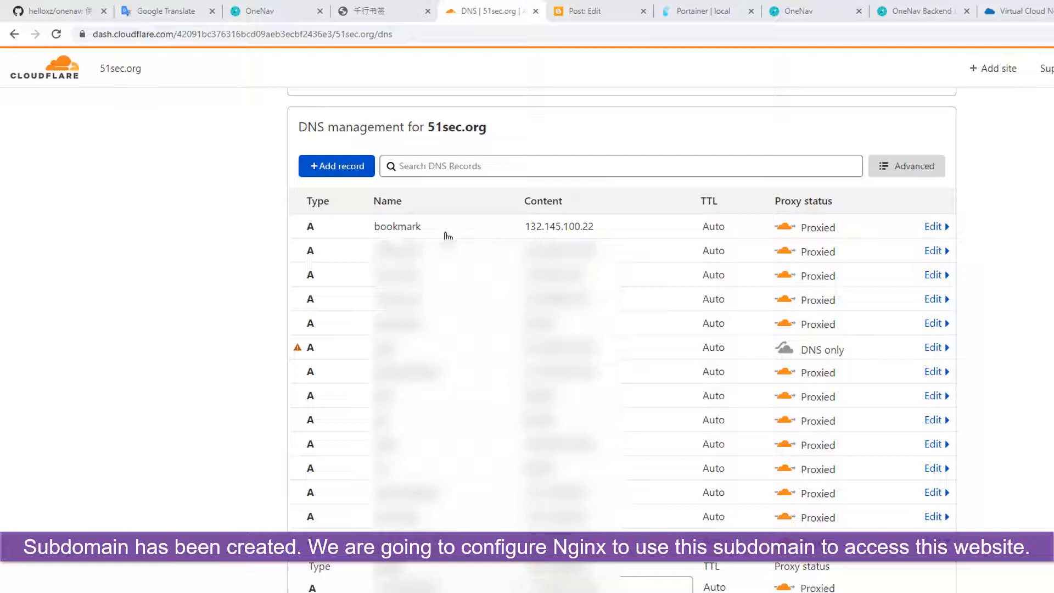
{"action": "mouse_move", "coordinate": [722, 38]}
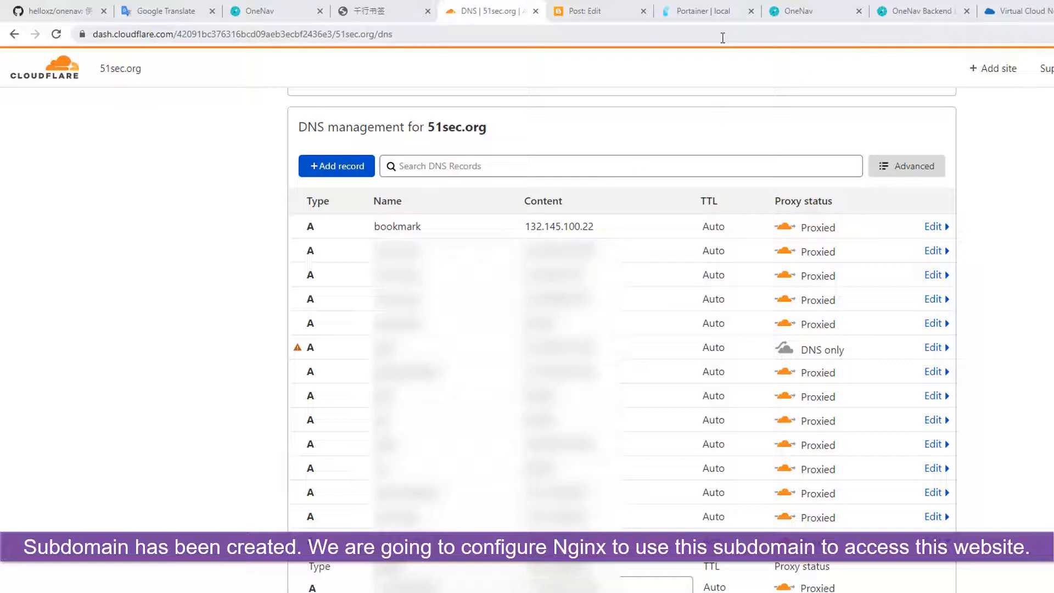
Step: Connect a bash console to the nginx container and cd into /etc/nginx/conf.d
{"action": "left_click", "coordinate": [704, 11]}
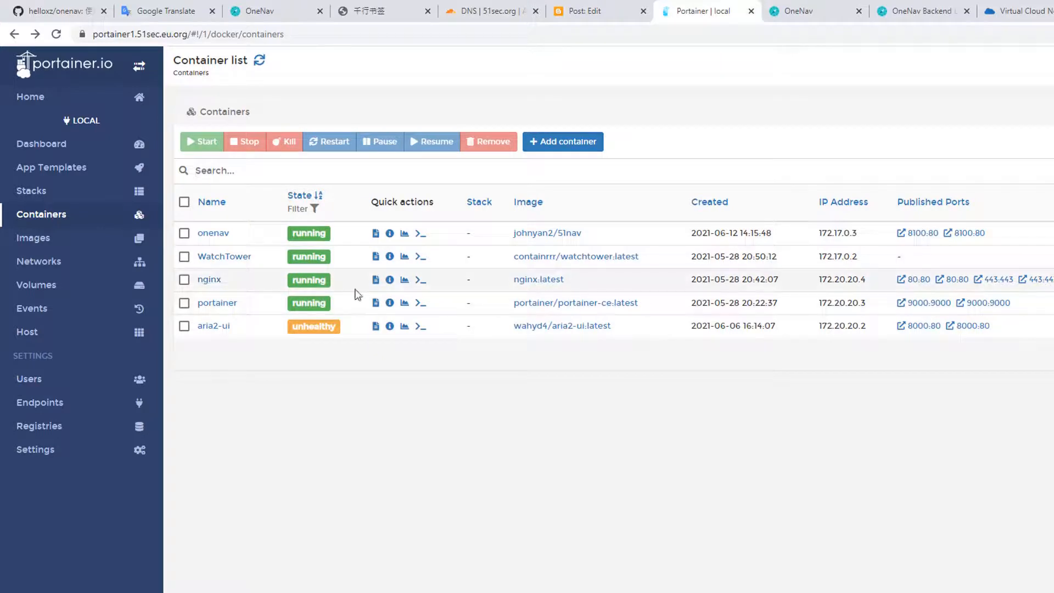
{"action": "left_click", "coordinate": [420, 279]}
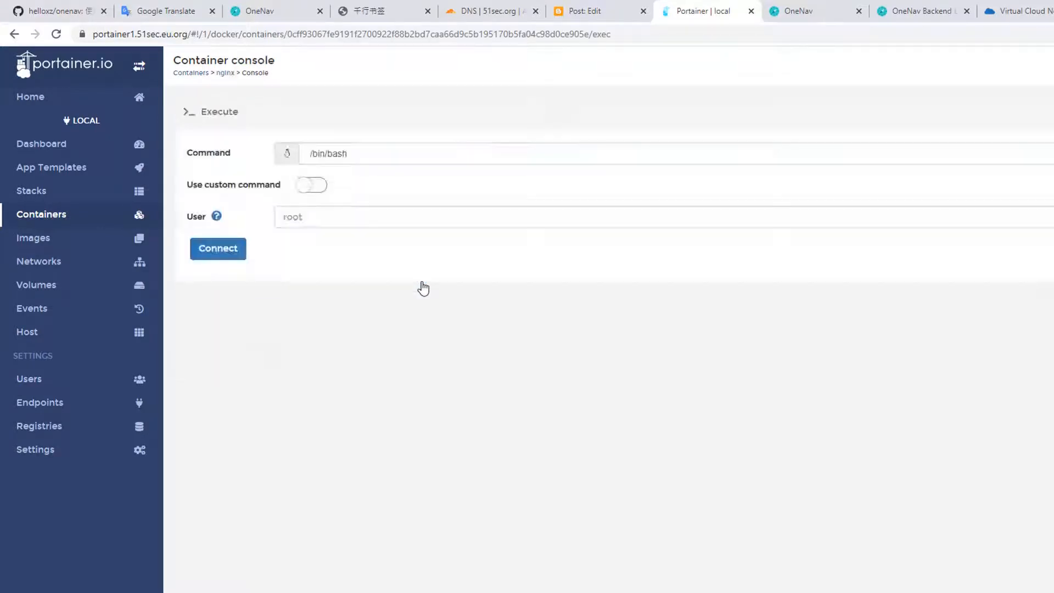
{"action": "left_click", "coordinate": [218, 248]}
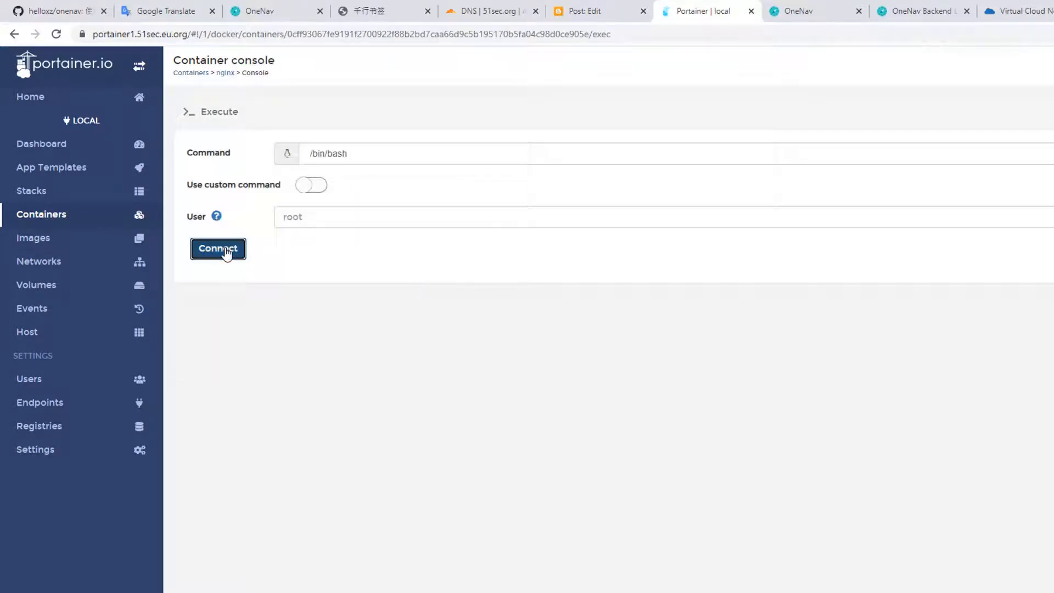
{"action": "left_click", "coordinate": [218, 248]}
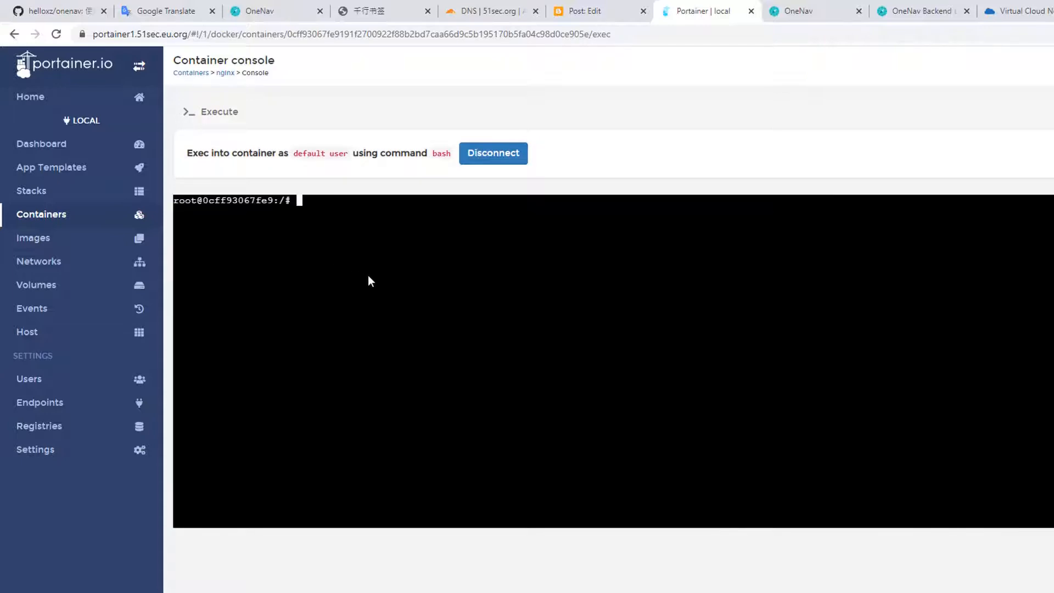
{"action": "type", "text": "cd et"}
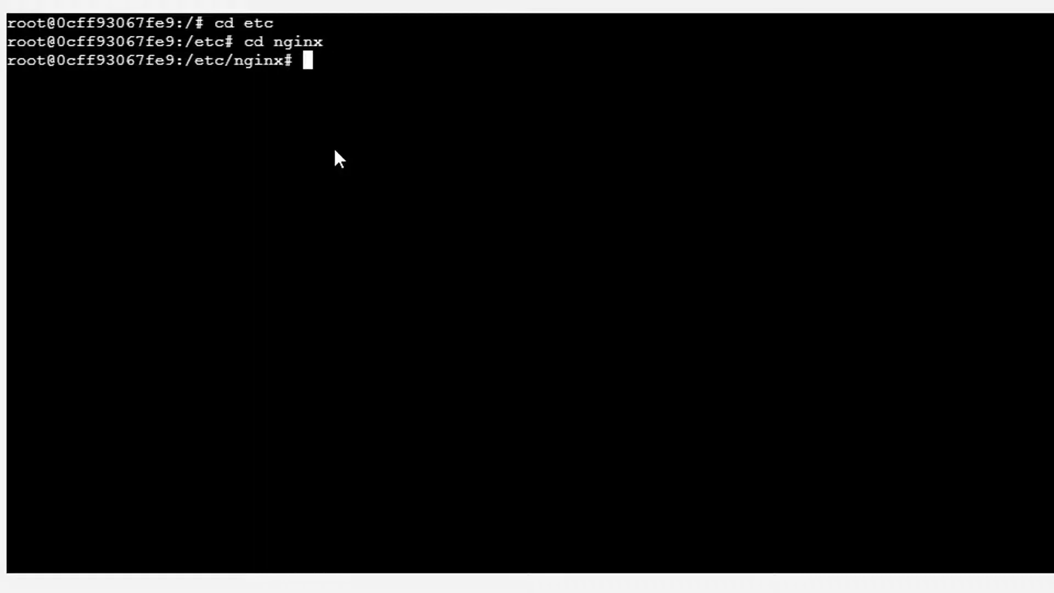
{"action": "type", "text": "cd co"}
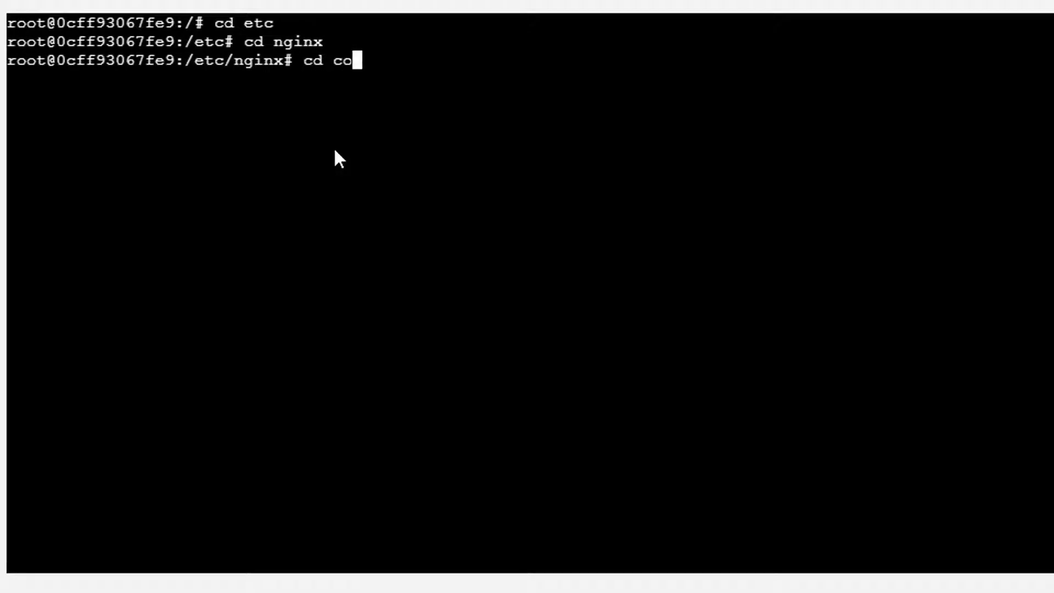
{"action": "key", "text": "Return"}
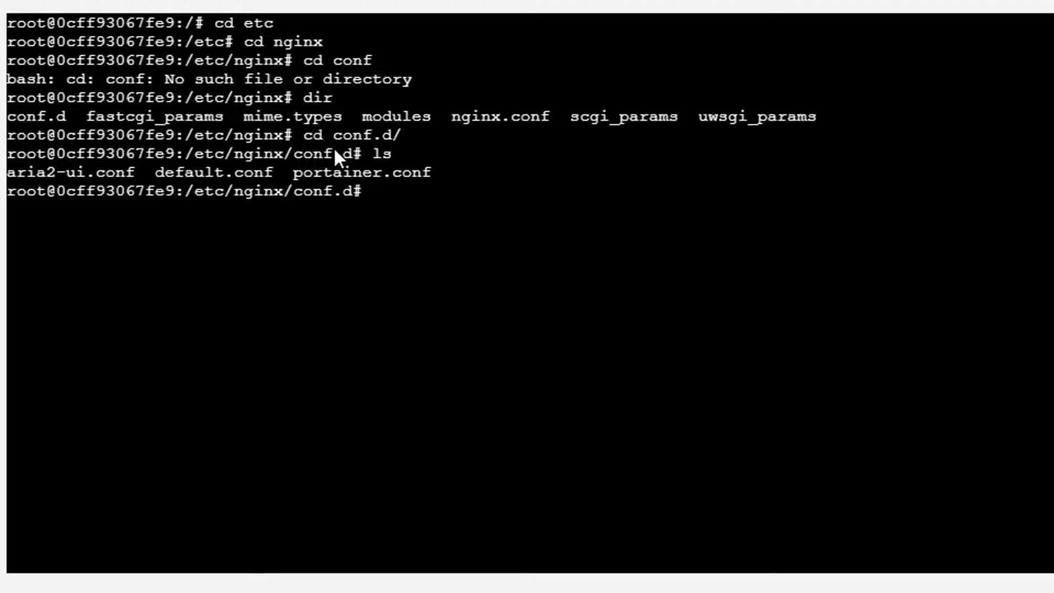
Step: Copy portainer.conf to bookmark.conf, list the folder, and open the copy in nano
{"action": "type", "text": "cp"}
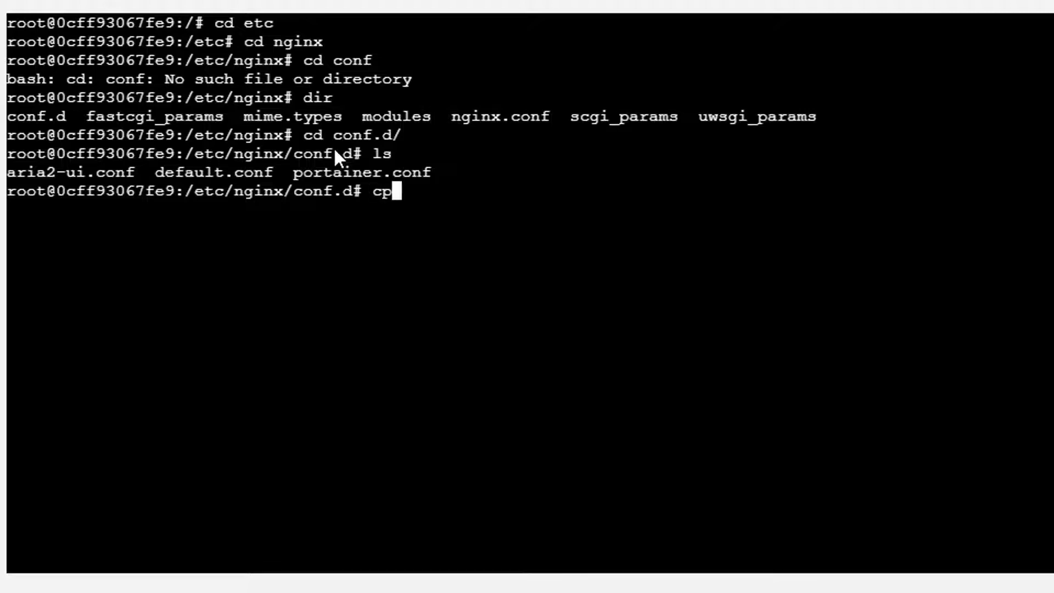
{"action": "type", "text": "p"}
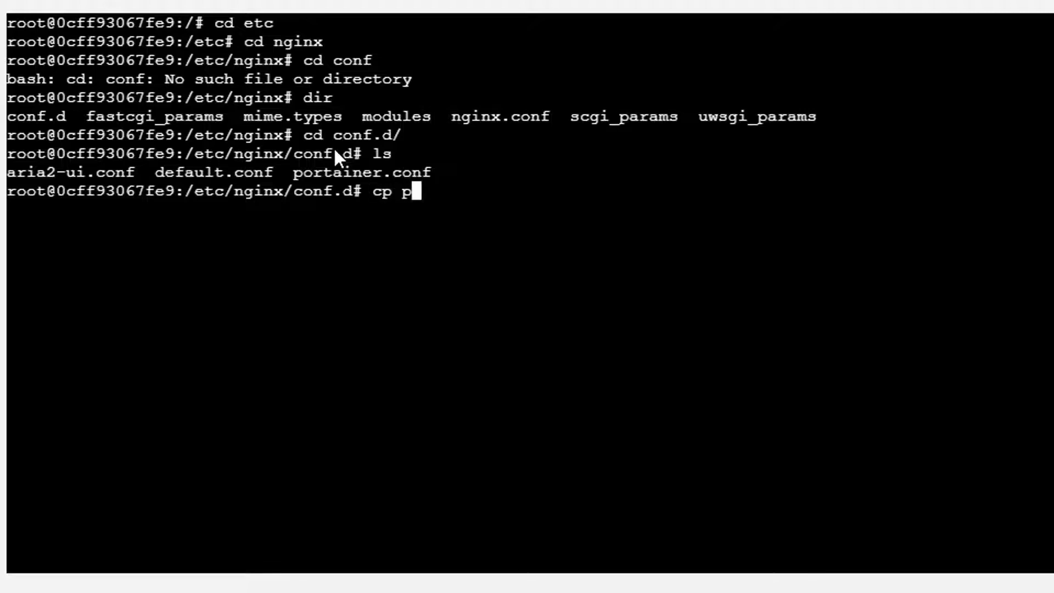
{"action": "type", "text": "ortainer.conf b"}
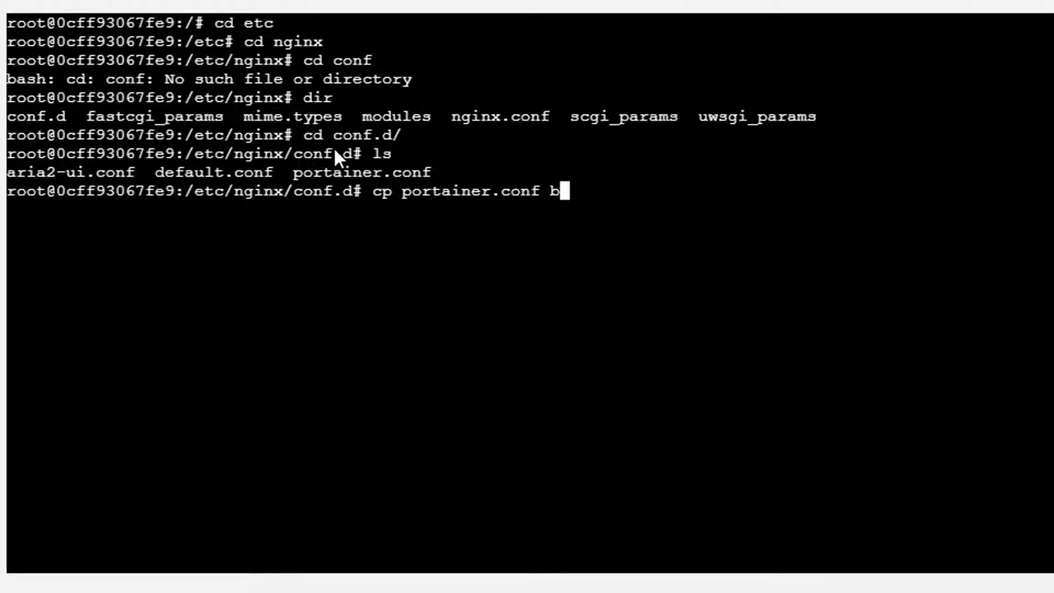
{"action": "type", "text": "ookmark."}
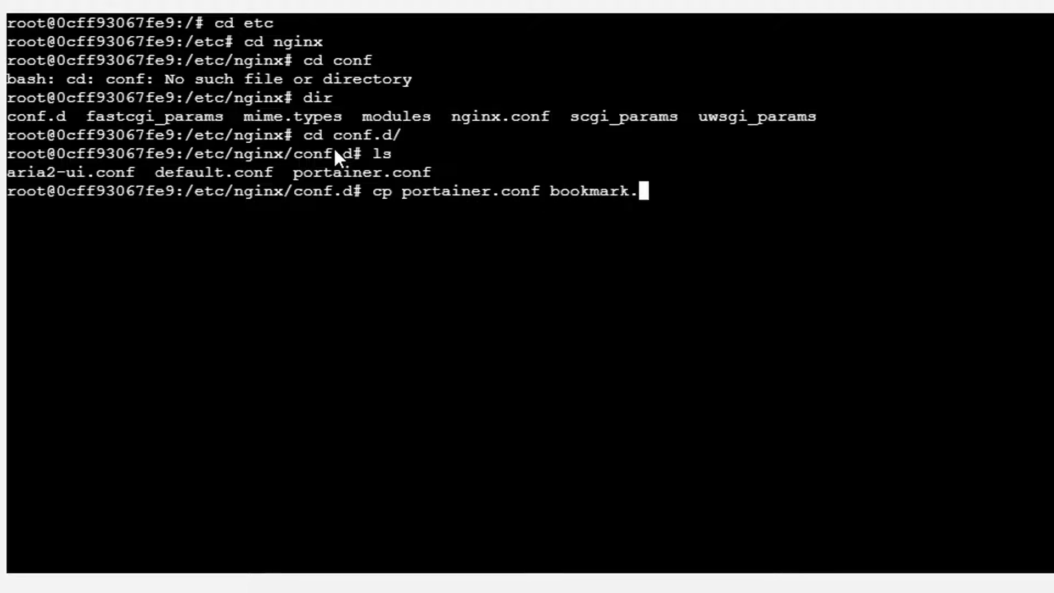
{"action": "key", "text": "Return"}
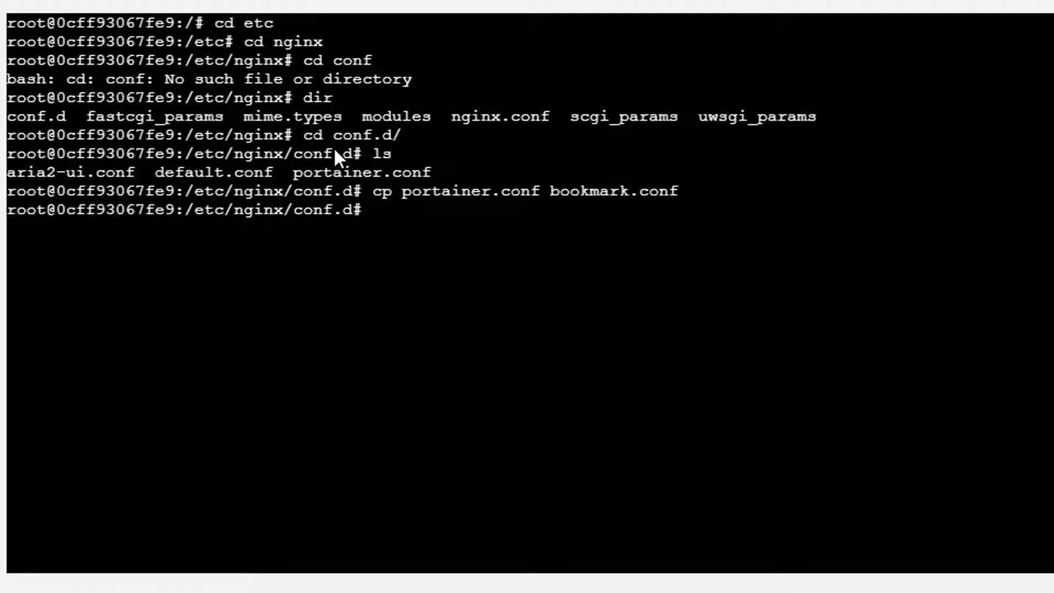
{"action": "key", "text": "Return"}
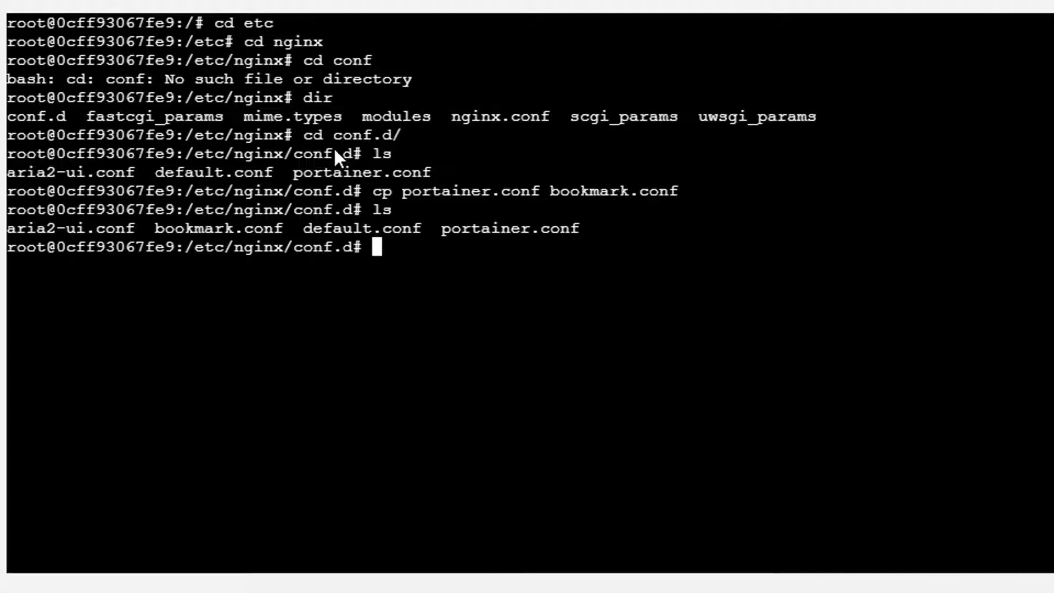
{"action": "type", "text": "nano p"}
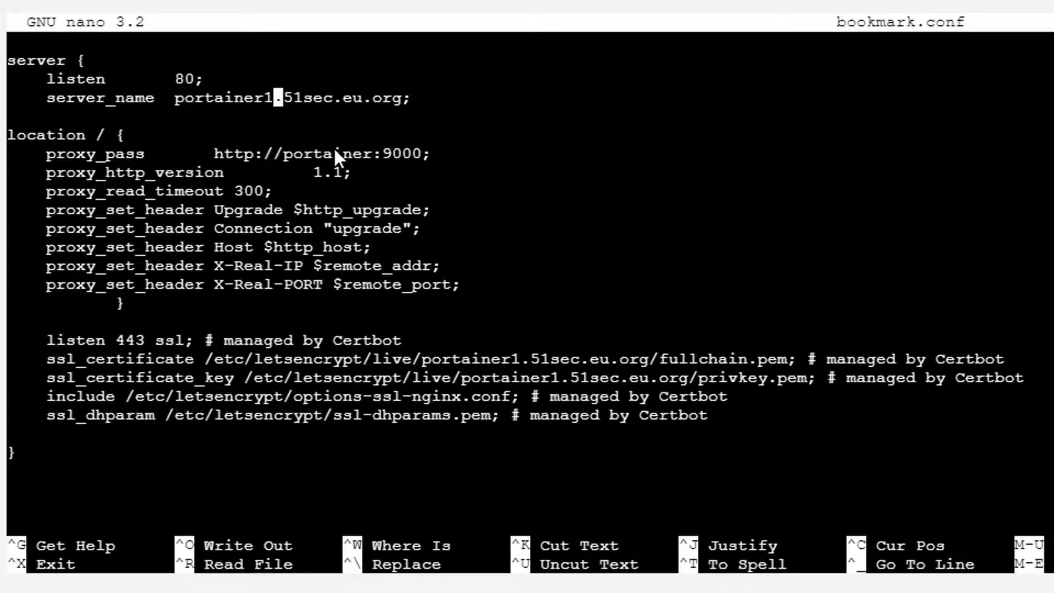
{"action": "key", "text": "BackSpace"}
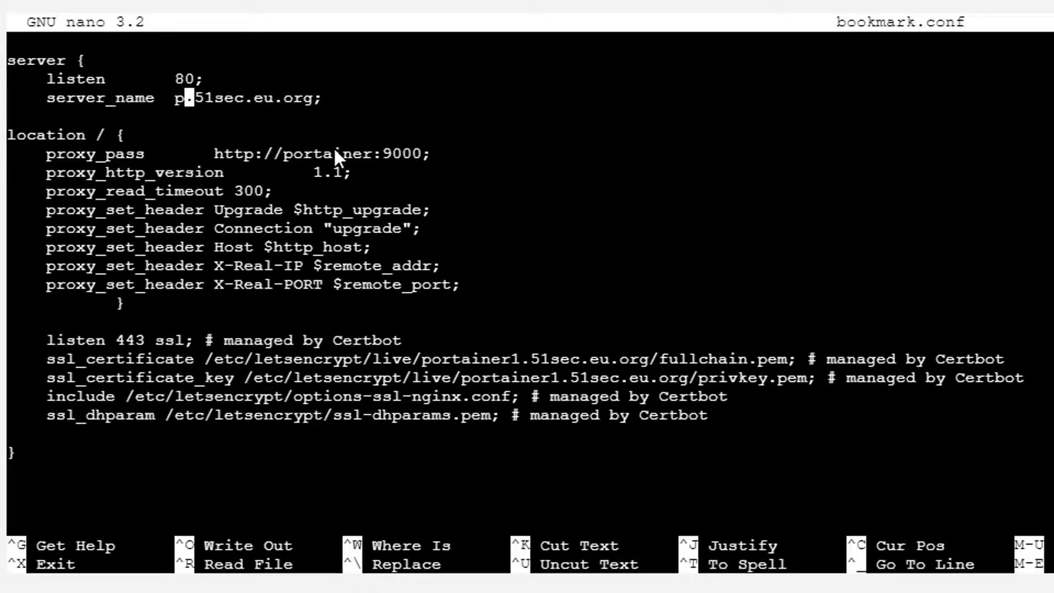
{"action": "type", "text": "b"}
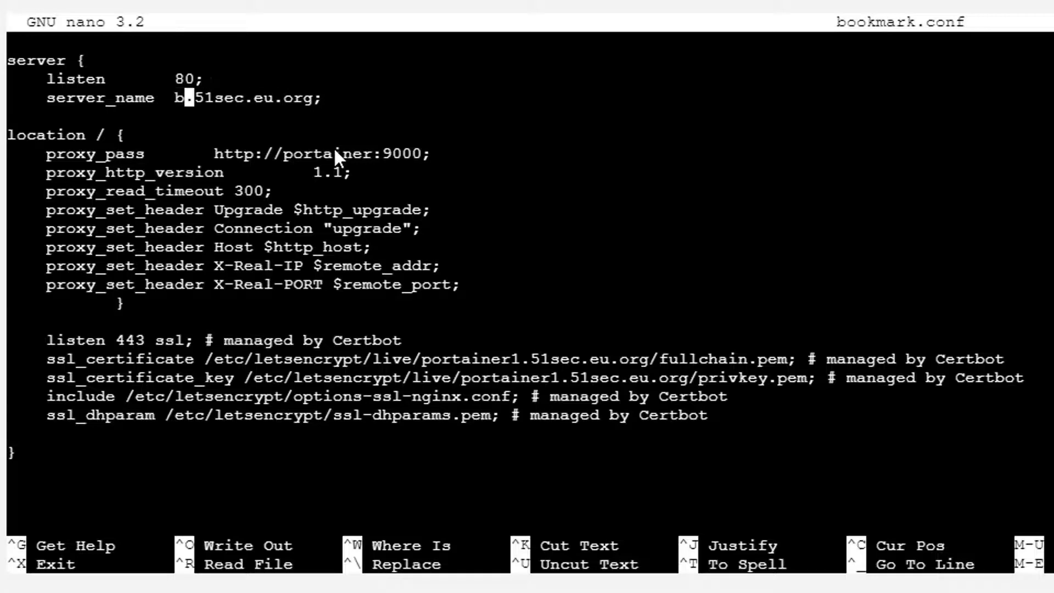
{"action": "type", "text": "ookmark"}
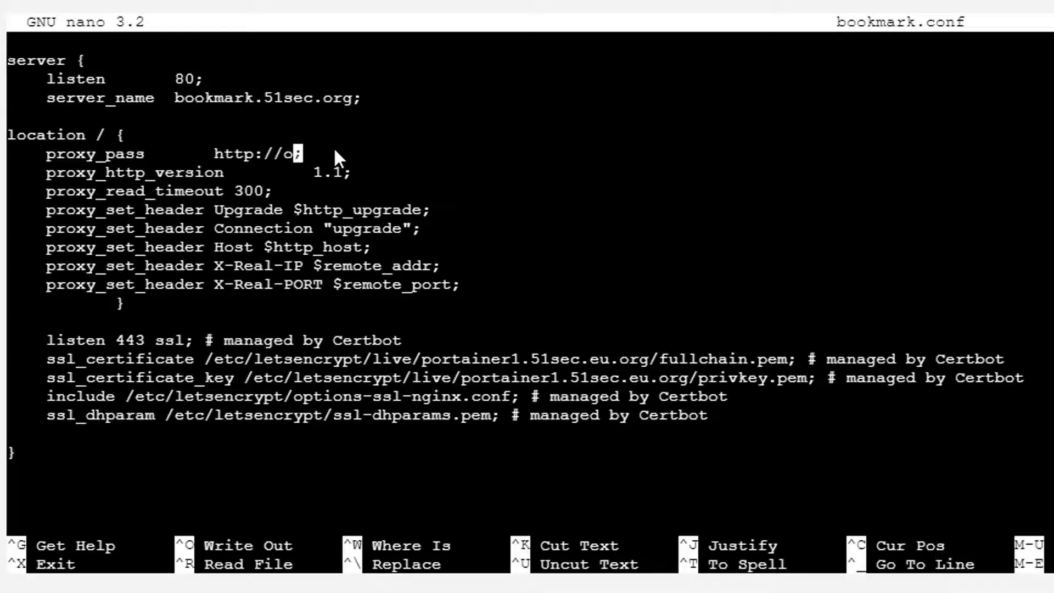
{"action": "type", "text": "nenav"}
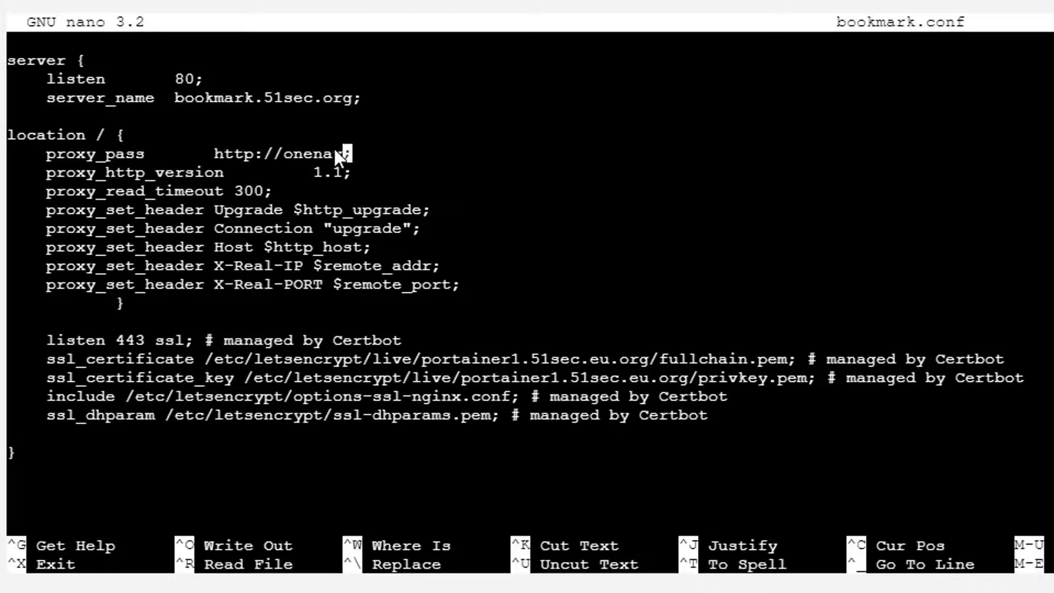
{"action": "mouse_move", "coordinate": [339, 153]}
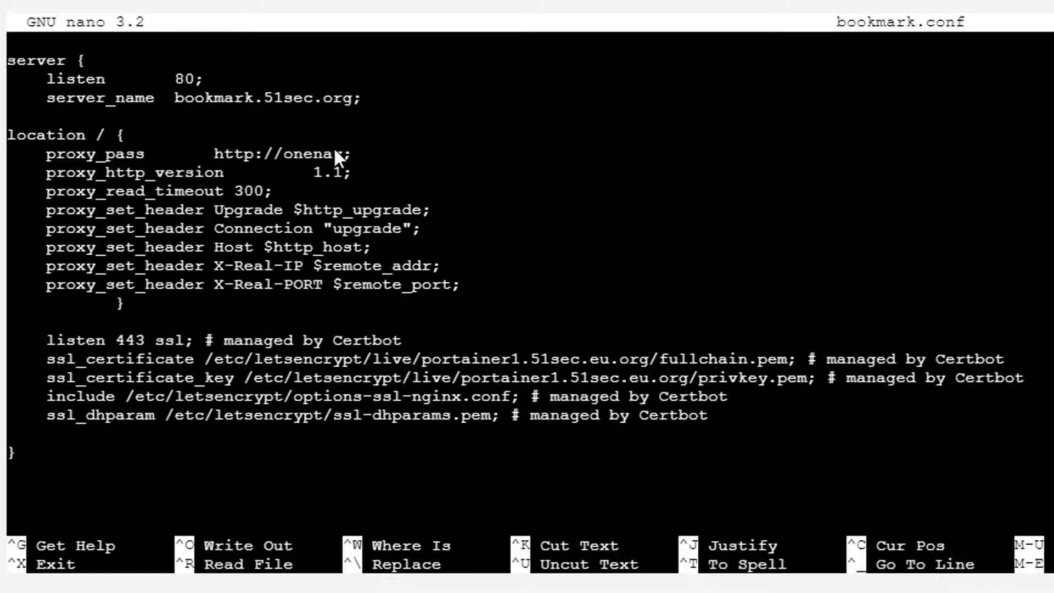
{"action": "key", "text": "ctrl+x"}
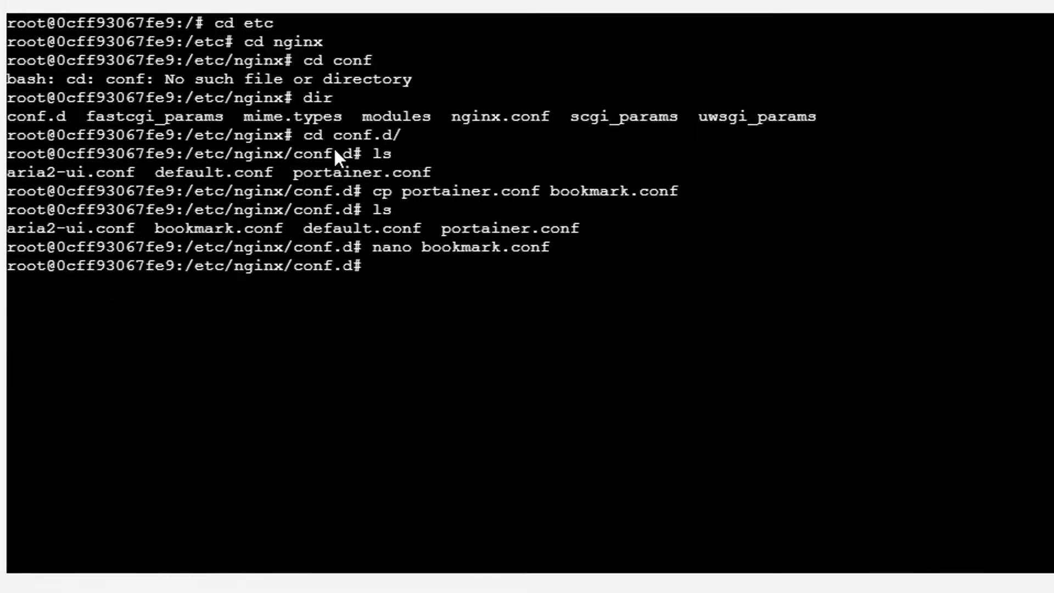
Step: Run 'service nginx restart', see the onenav host-not-found error, and disconnect the console
{"action": "type", "text": "ser"}
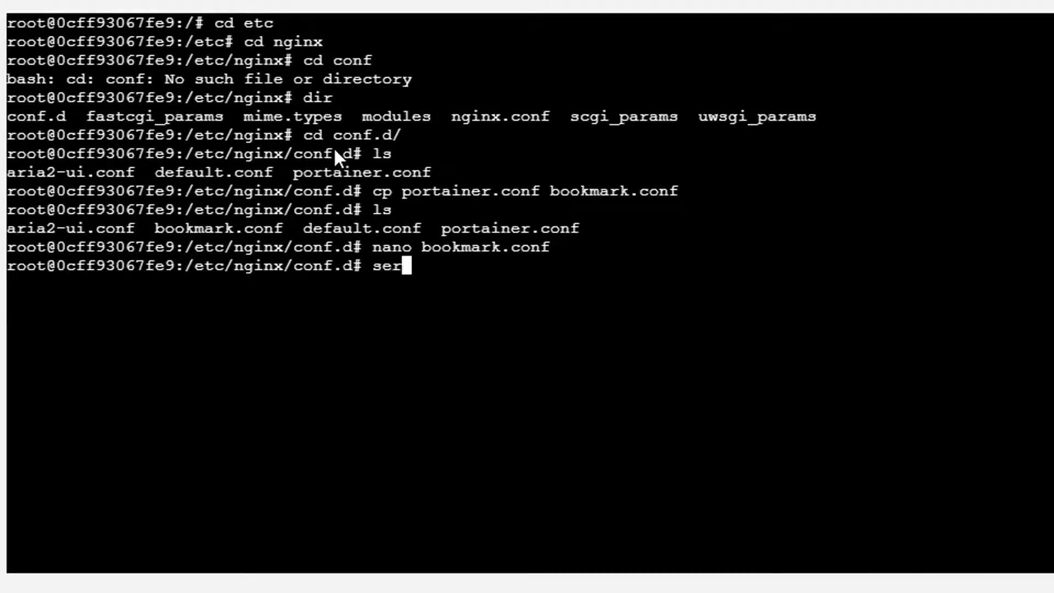
{"action": "type", "text": "vice nginx"}
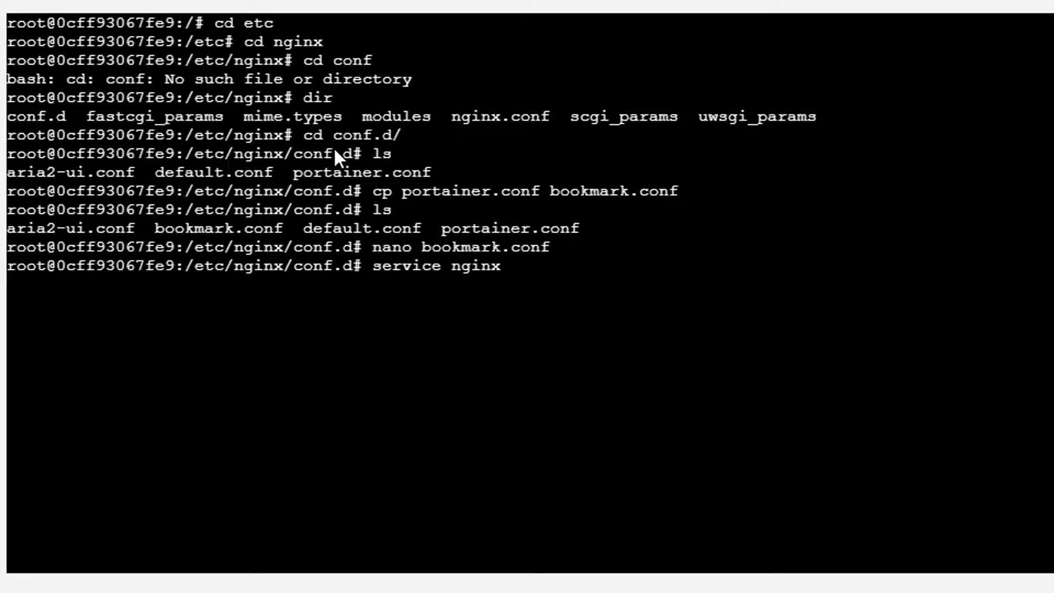
{"action": "key", "text": "Return"}
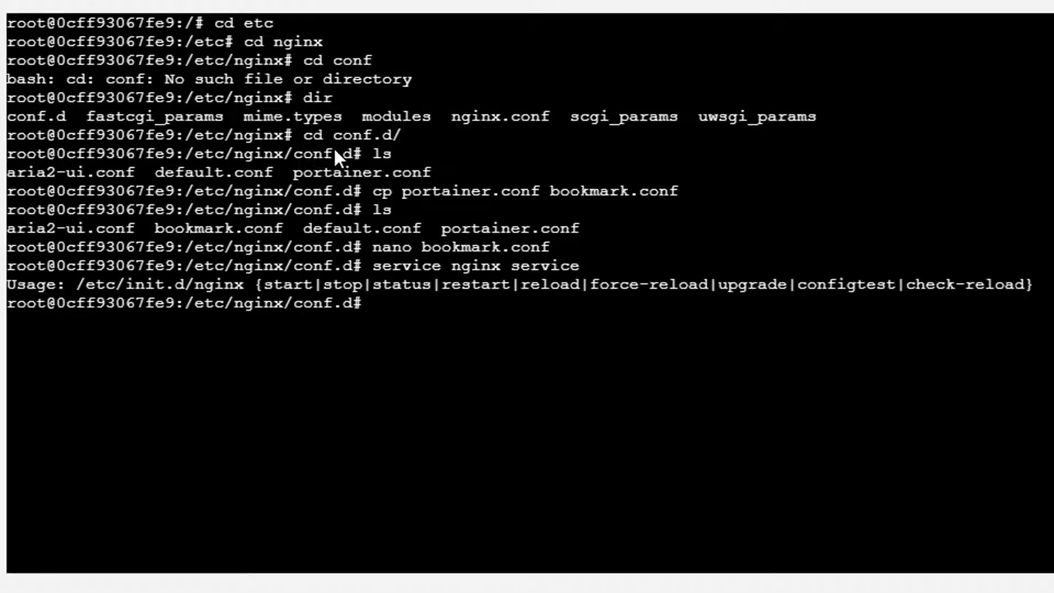
{"action": "type", "text": "service nginx restart"}
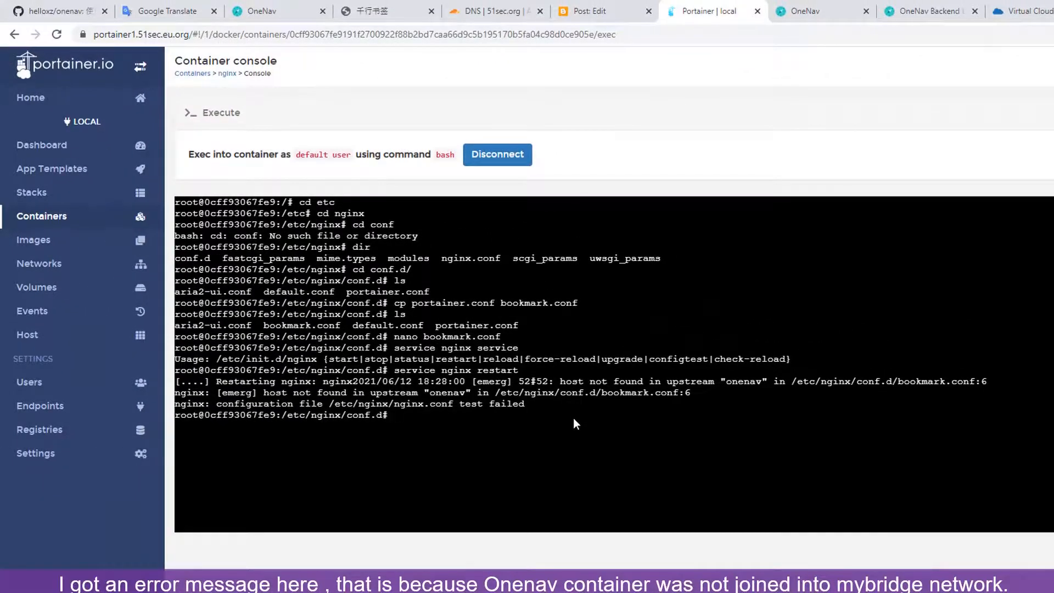
{"action": "left_click", "coordinate": [496, 154]}
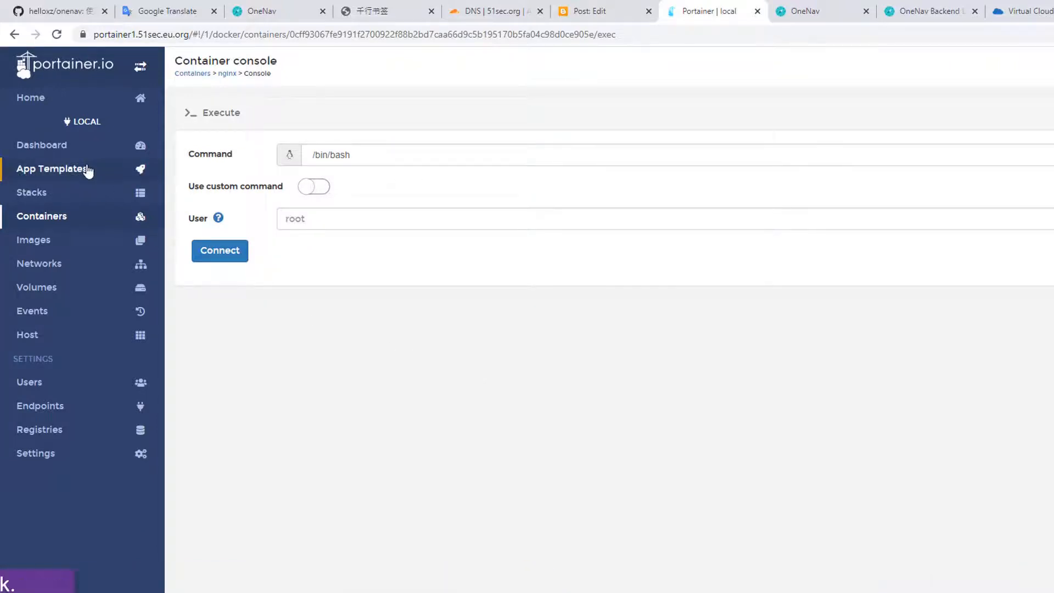
{"action": "mouse_move", "coordinate": [90, 141]}
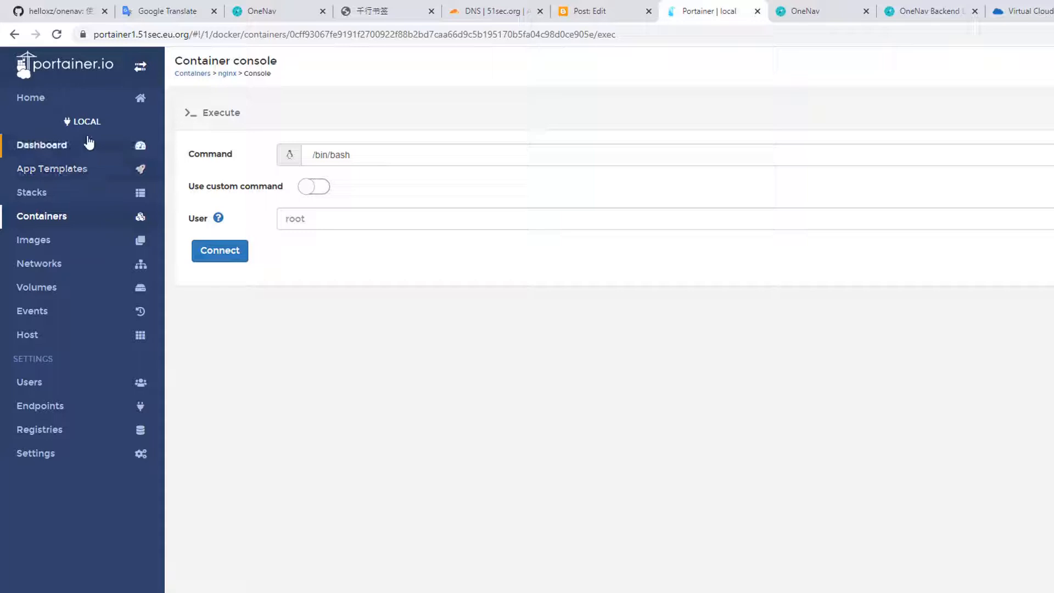
Step: Join the onenav container to mybridge (172.20.20.5) and remove it from the default bridge
{"action": "left_click", "coordinate": [42, 216]}
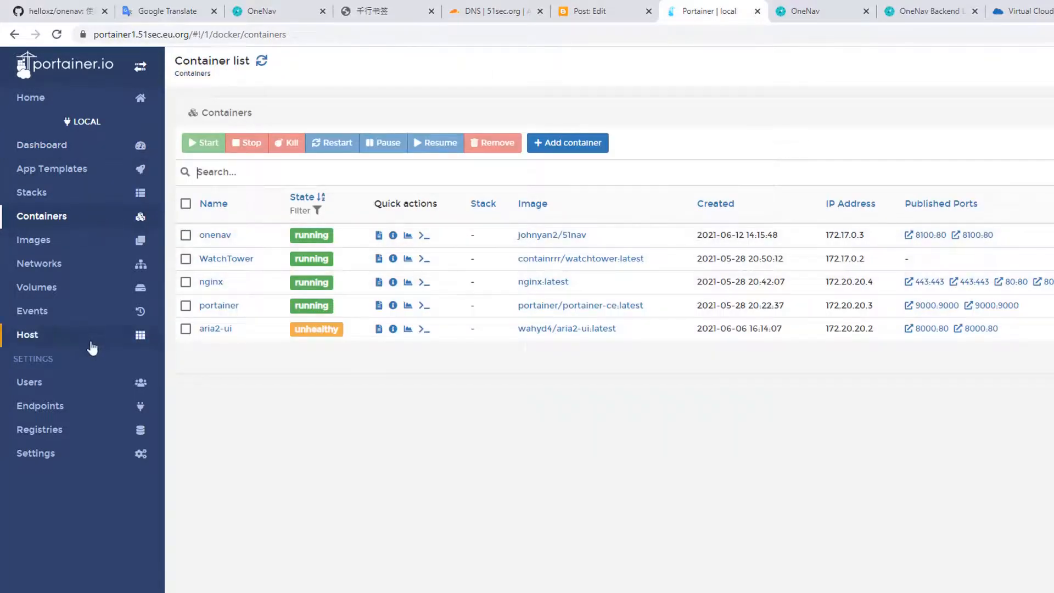
{"action": "mouse_move", "coordinate": [98, 319]}
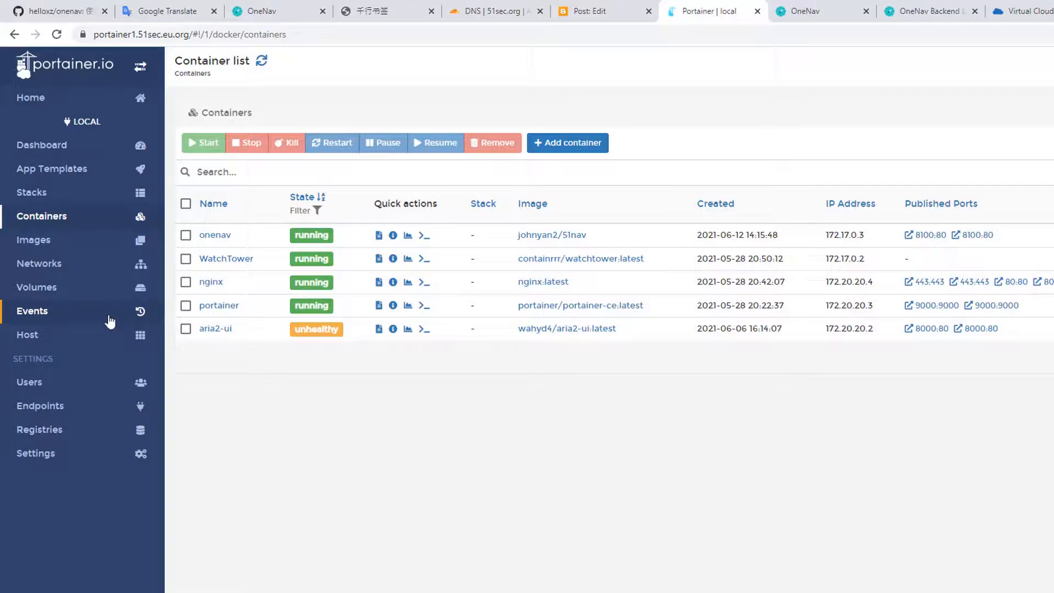
{"action": "left_click", "coordinate": [213, 234]}
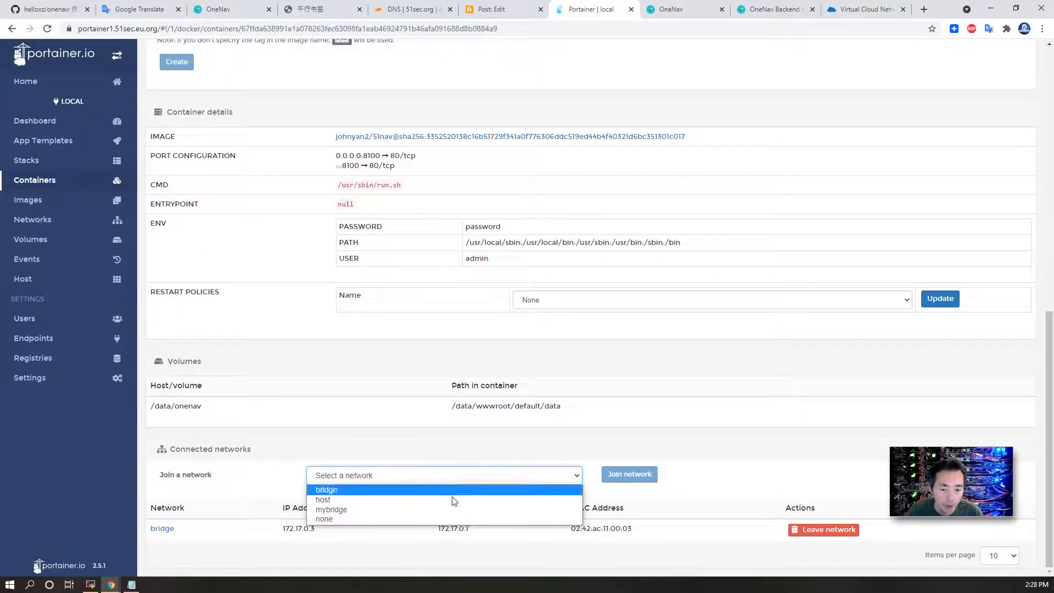
{"action": "left_click", "coordinate": [330, 508]}
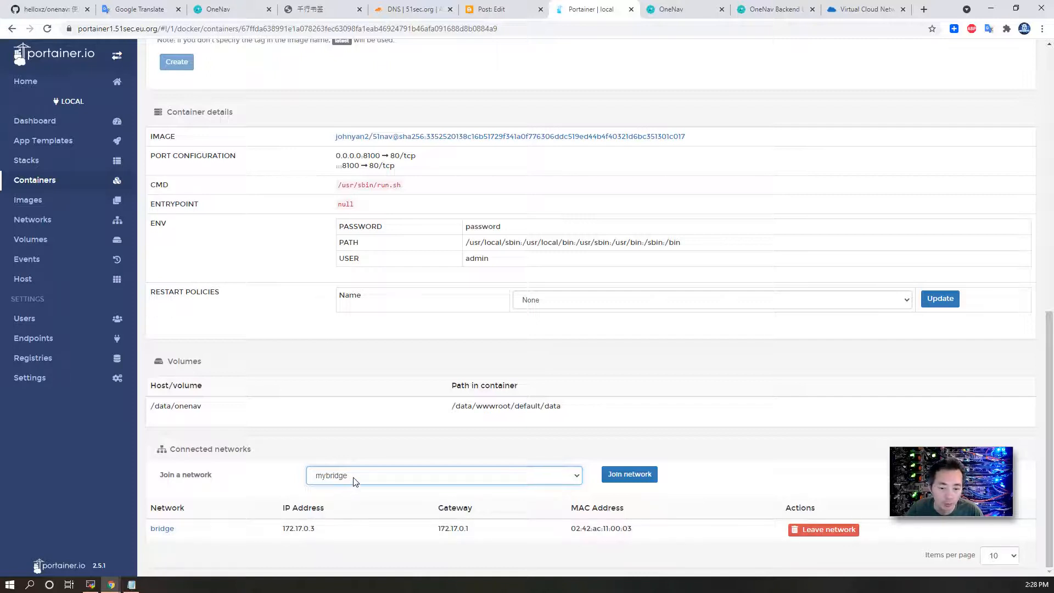
{"action": "mouse_move", "coordinate": [368, 417]}
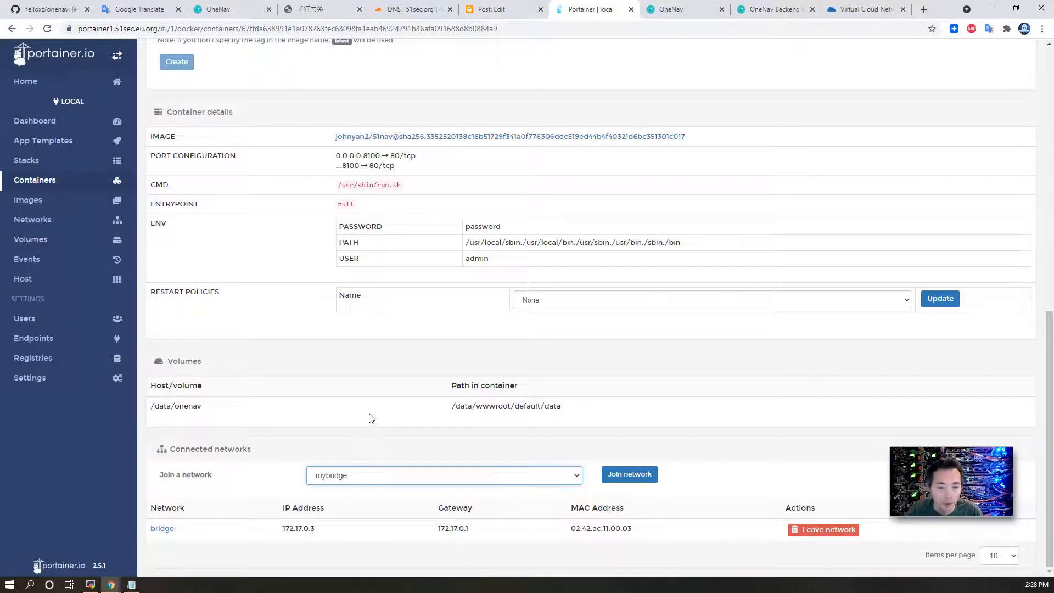
{"action": "left_click", "coordinate": [629, 474]}
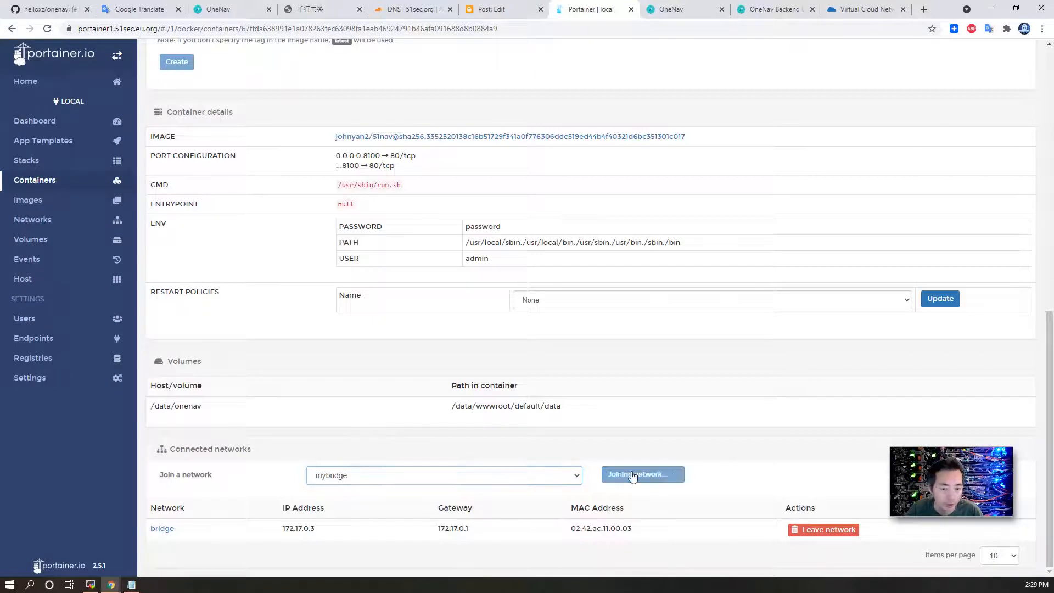
{"action": "left_click", "coordinate": [641, 474]}
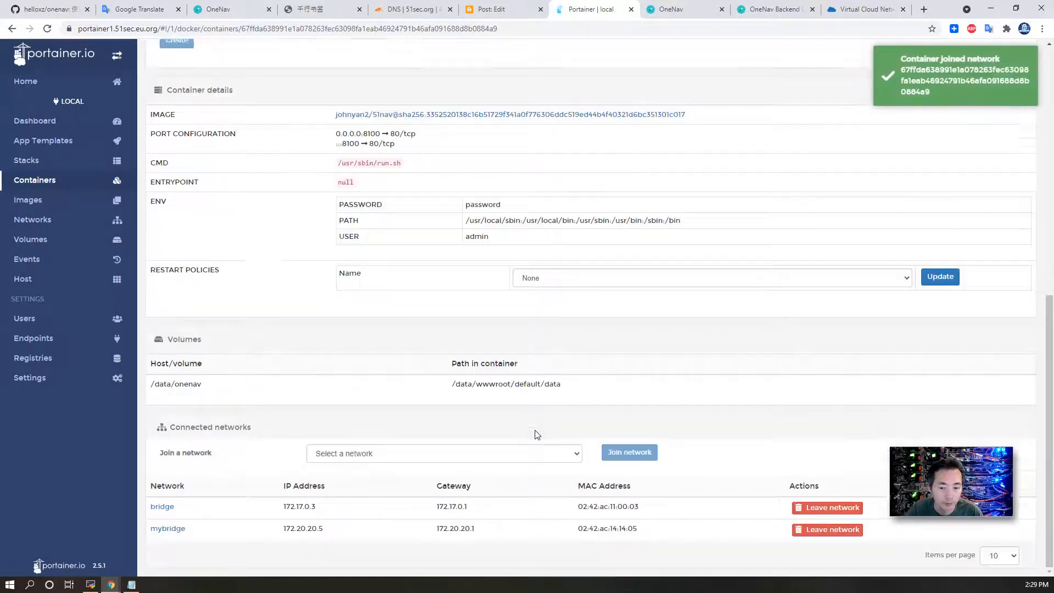
{"action": "mouse_move", "coordinate": [236, 518]}
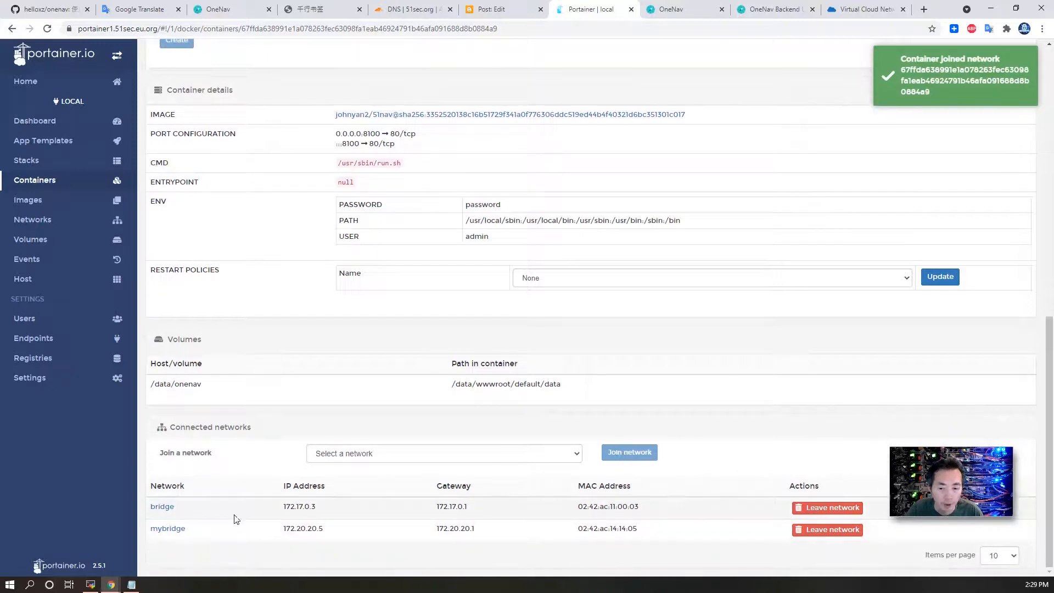
{"action": "left_click", "coordinate": [832, 507]}
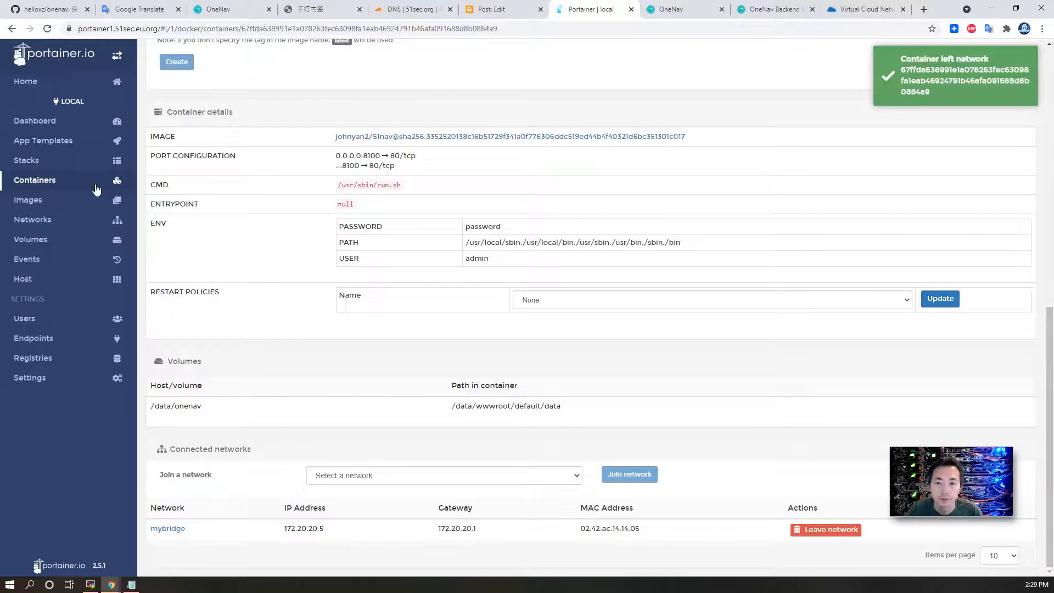
Step: Open a bash console on the nginx container and type 'service nginx restart'
{"action": "left_click", "coordinate": [34, 179]}
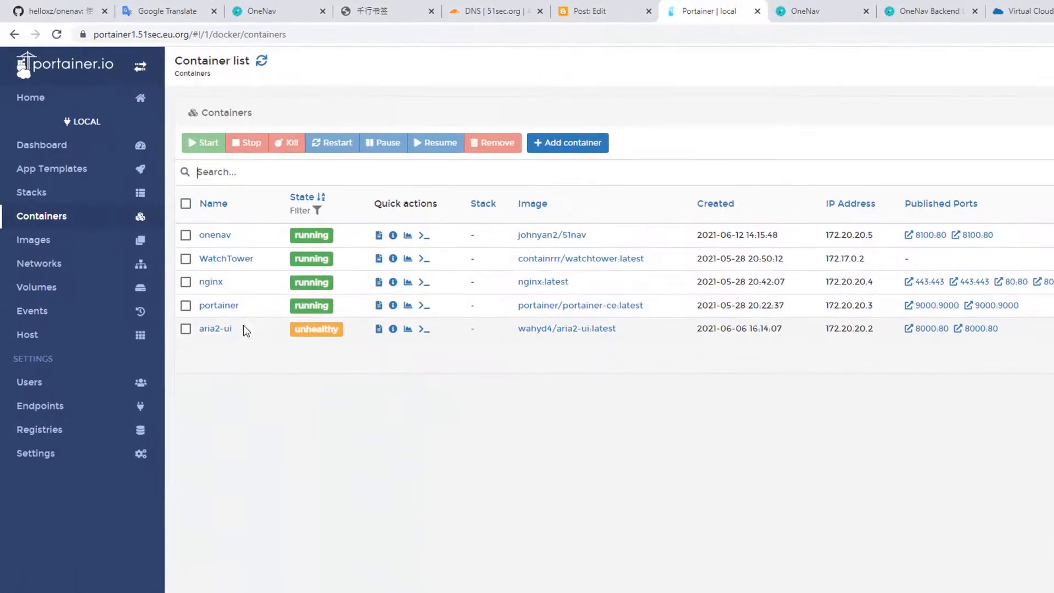
{"action": "left_click", "coordinate": [422, 281]}
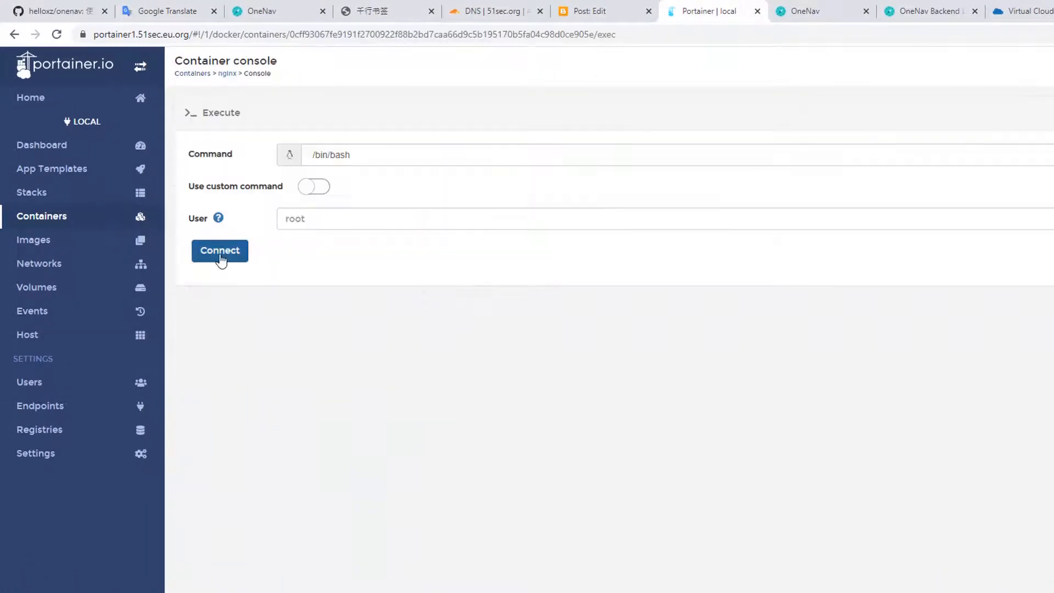
{"action": "left_click", "coordinate": [219, 250]}
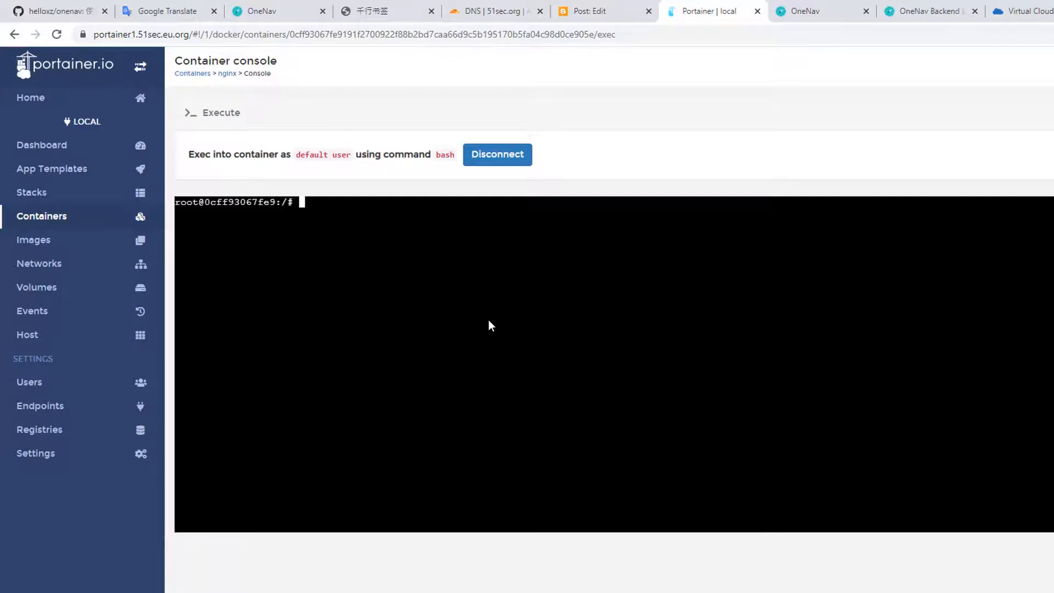
{"action": "type", "text": "service n"}
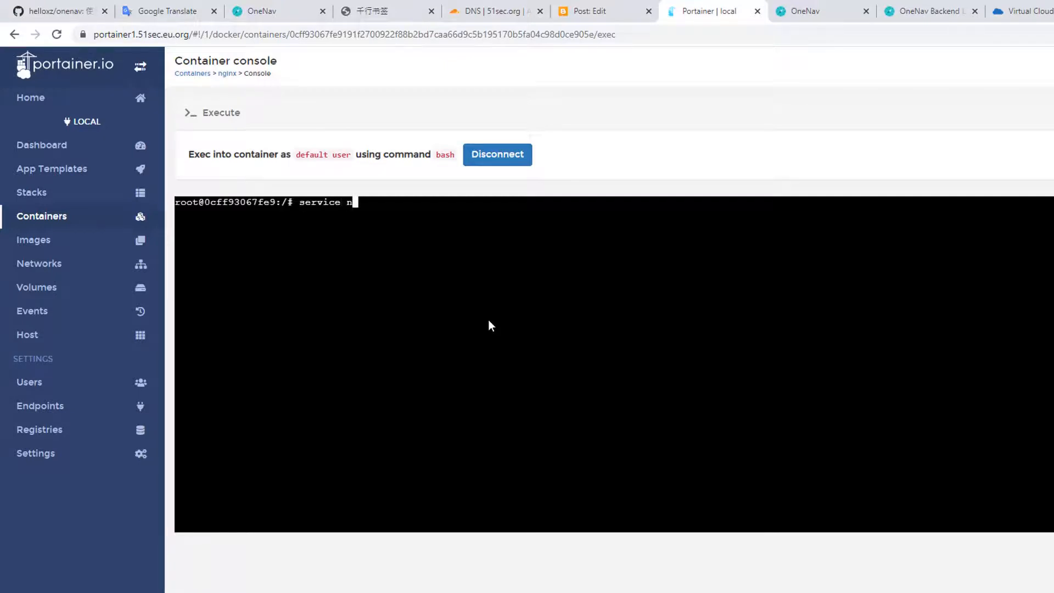
{"action": "type", "text": "ginx restar"}
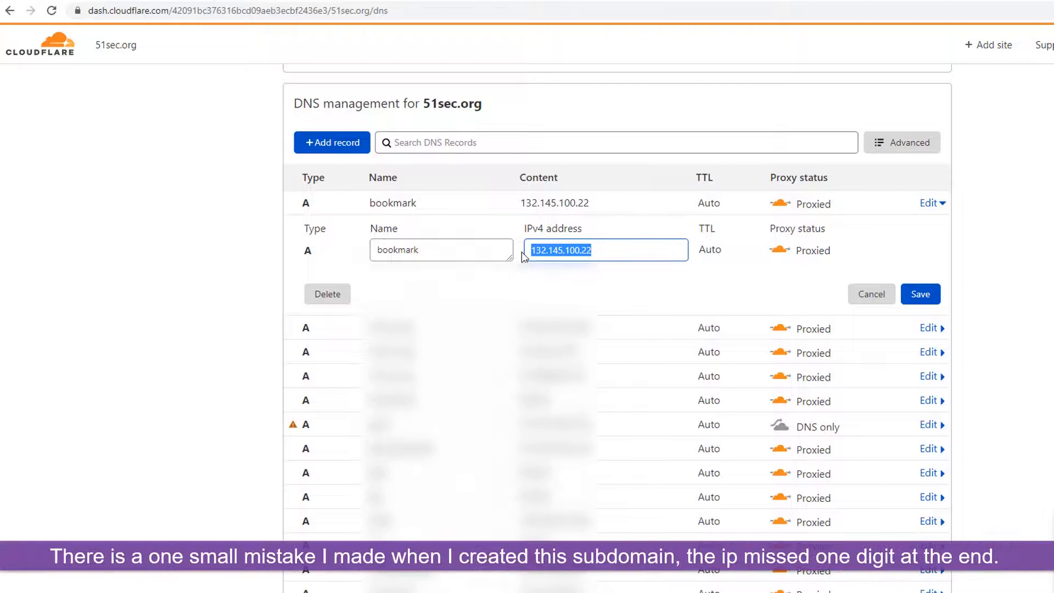
Step: Correct the bookmark record's IPv4 address to 132.145.100.226 and save it
{"action": "type", "text": "http://132.145.100.226/"}
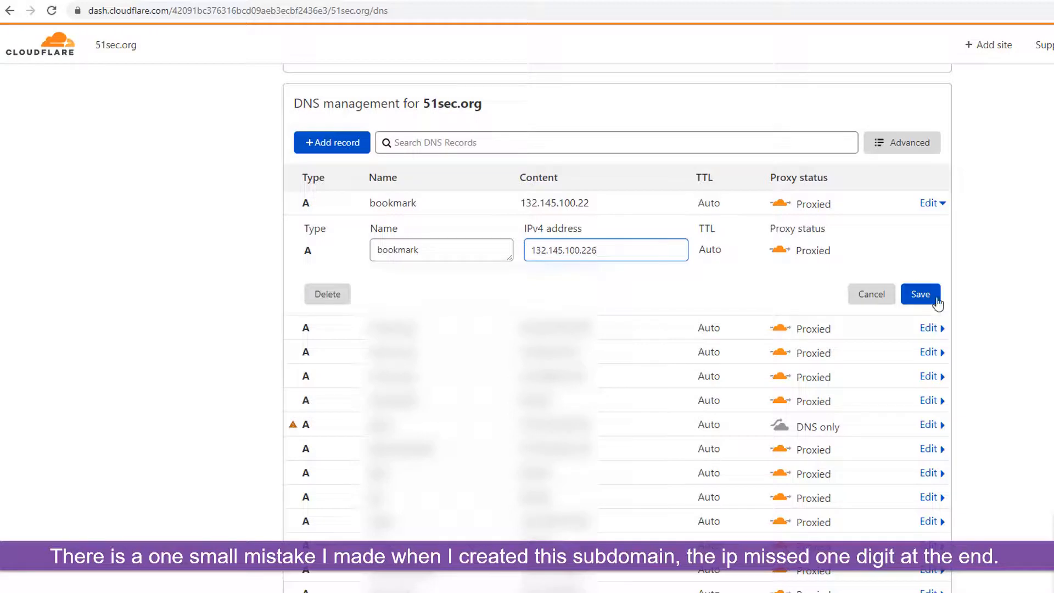
{"action": "left_click", "coordinate": [920, 294]}
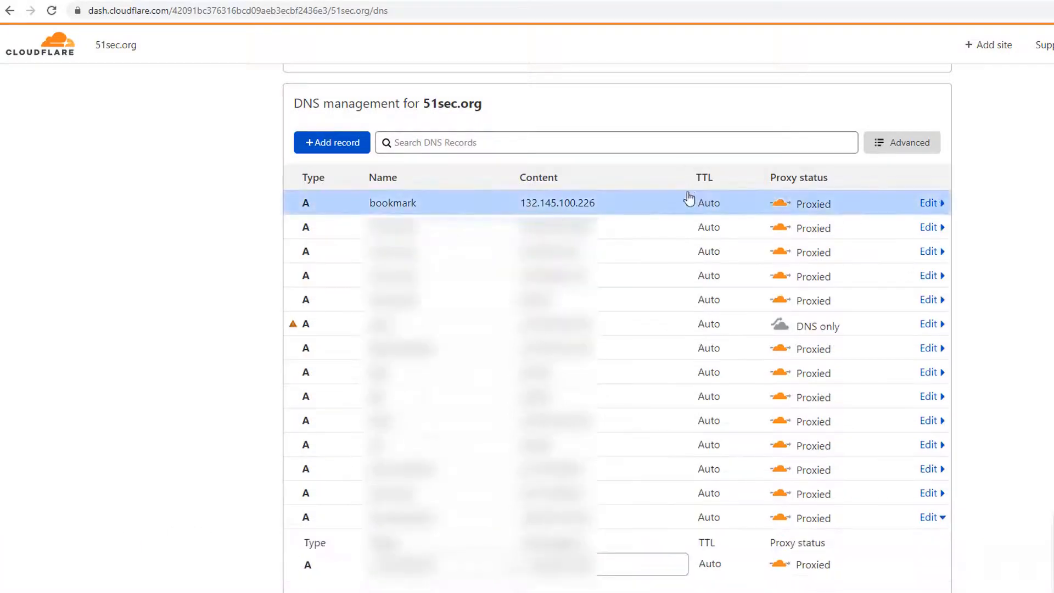
{"action": "mouse_move", "coordinate": [760, 102]}
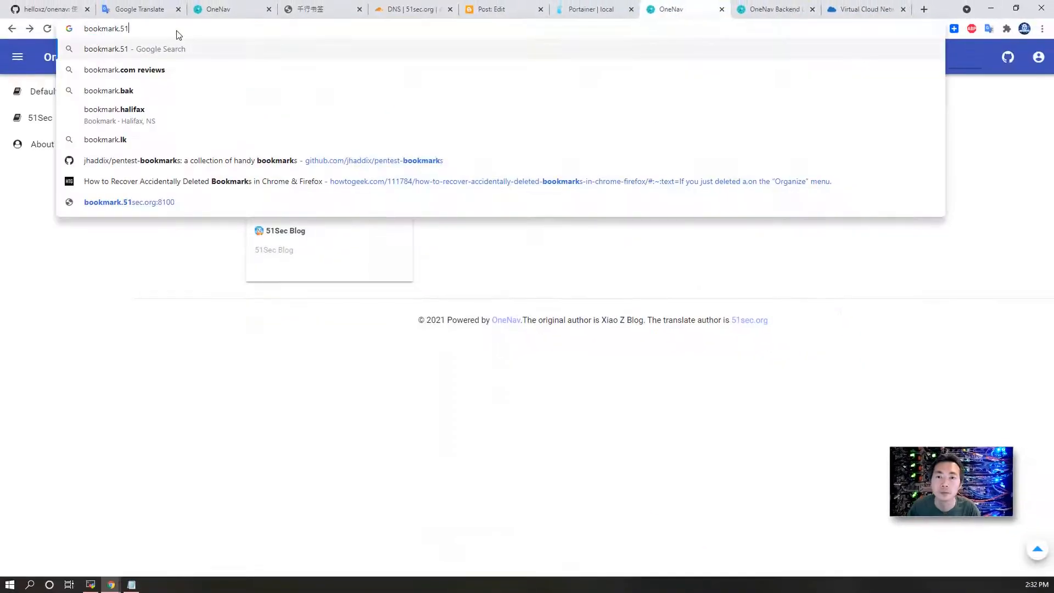
Step: Browse to bookmark.51sec.org to confirm OneNav loads with Default and 51Sec categories
{"action": "type", "text": "sec.org"}
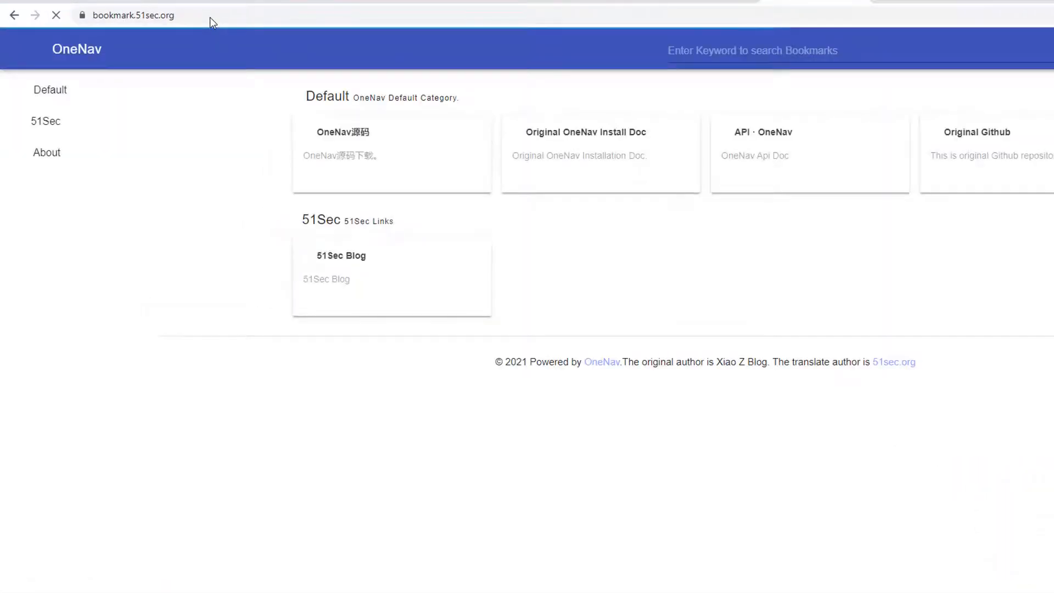
{"action": "left_click", "coordinate": [81, 16]}
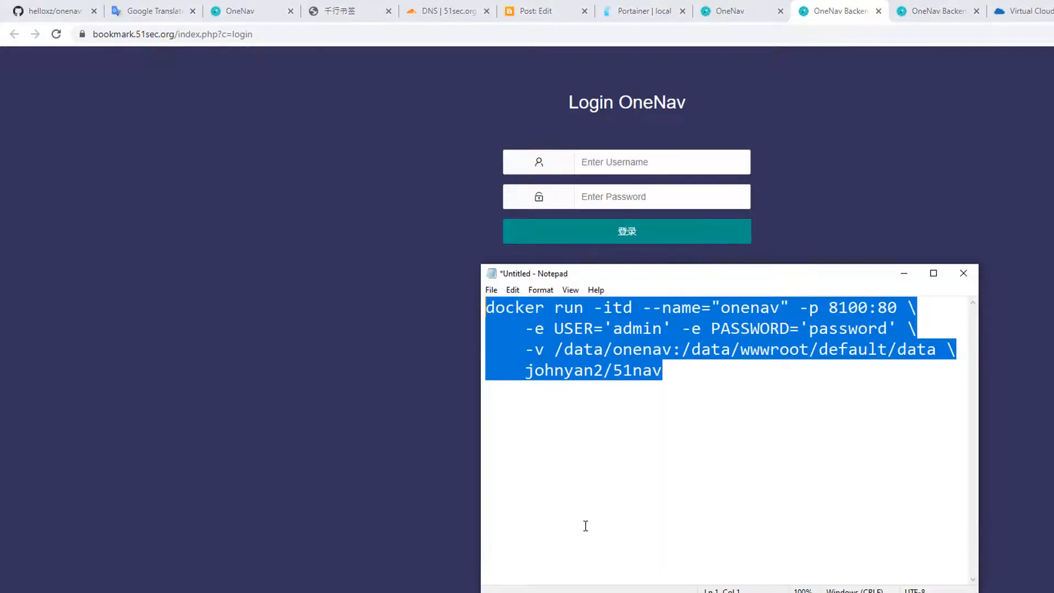
Step: Log into the OneNav backend as admin and dismiss Chrome's breached-password warning
{"action": "left_click", "coordinate": [737, 307]}
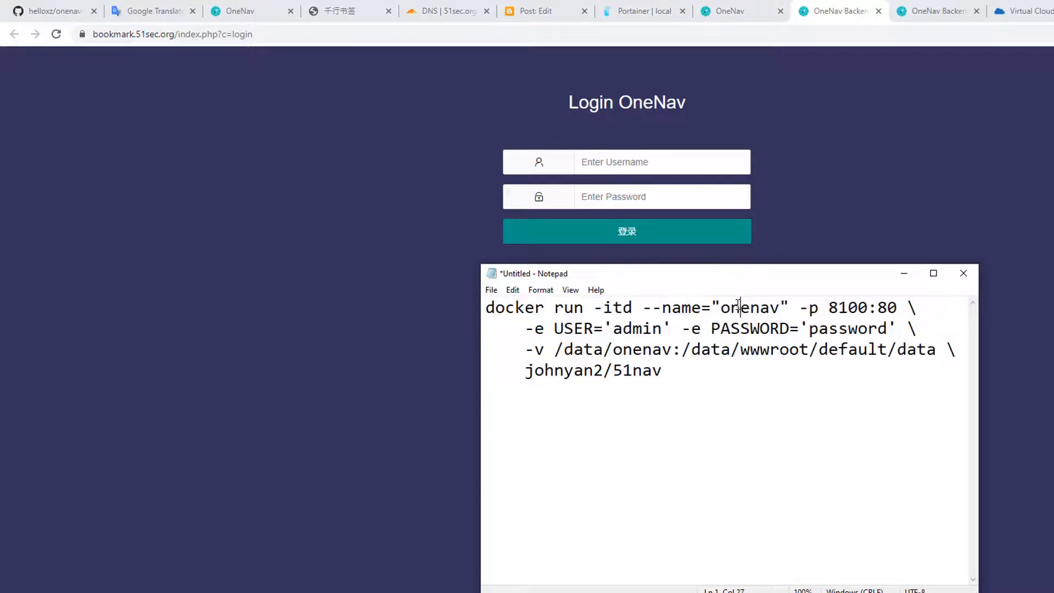
{"action": "left_click", "coordinate": [660, 162]}
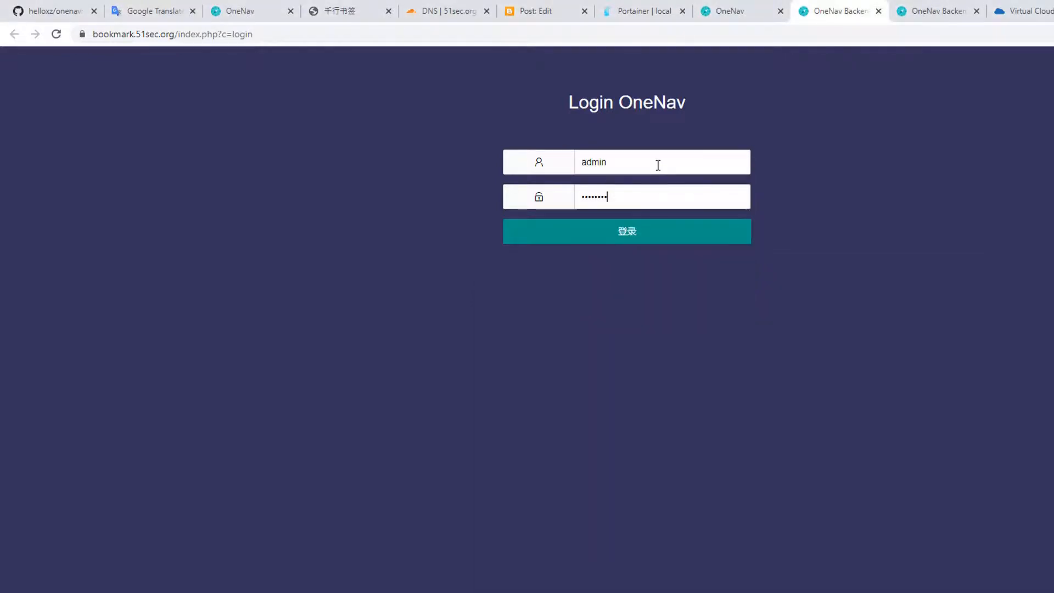
{"action": "left_click", "coordinate": [626, 231]}
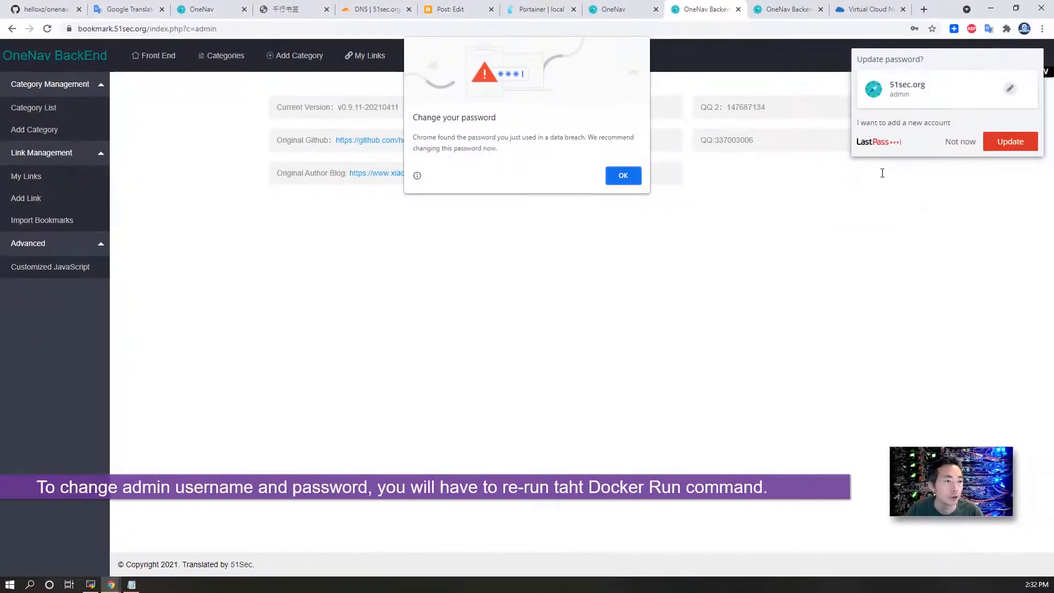
{"action": "left_click", "coordinate": [622, 176]}
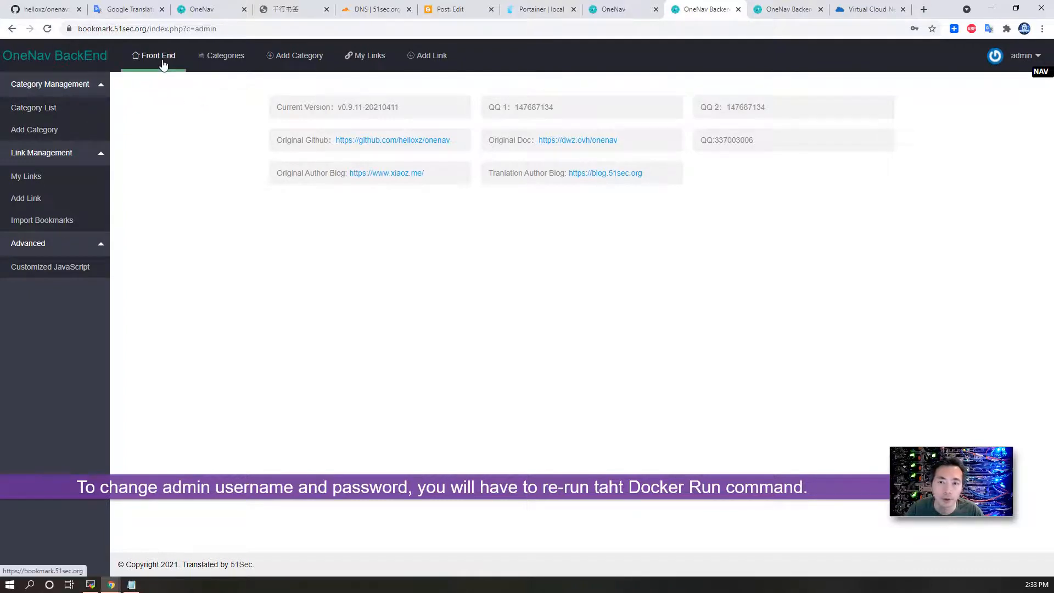
Step: Browse OneNav's category list, link list and bookmark import page, ending on Add Category
{"action": "left_click", "coordinate": [225, 55]}
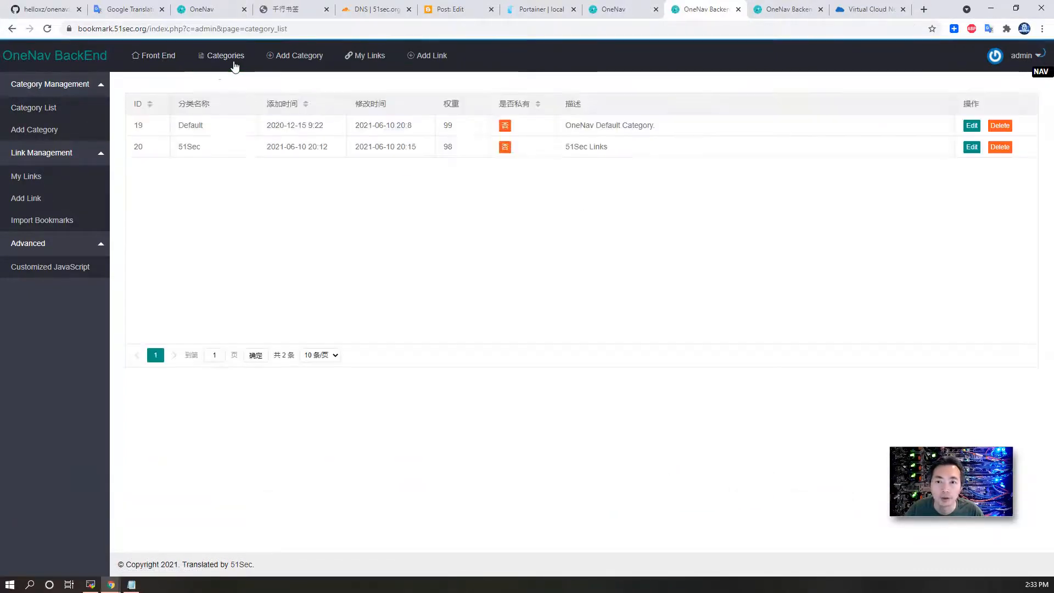
{"action": "mouse_move", "coordinate": [263, 156]}
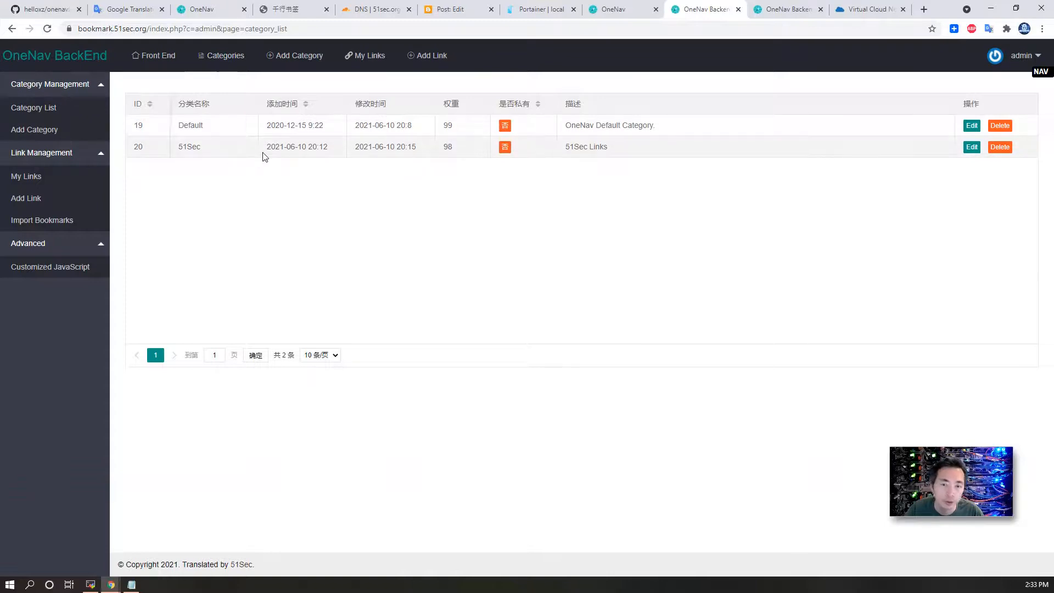
{"action": "mouse_move", "coordinate": [299, 55]}
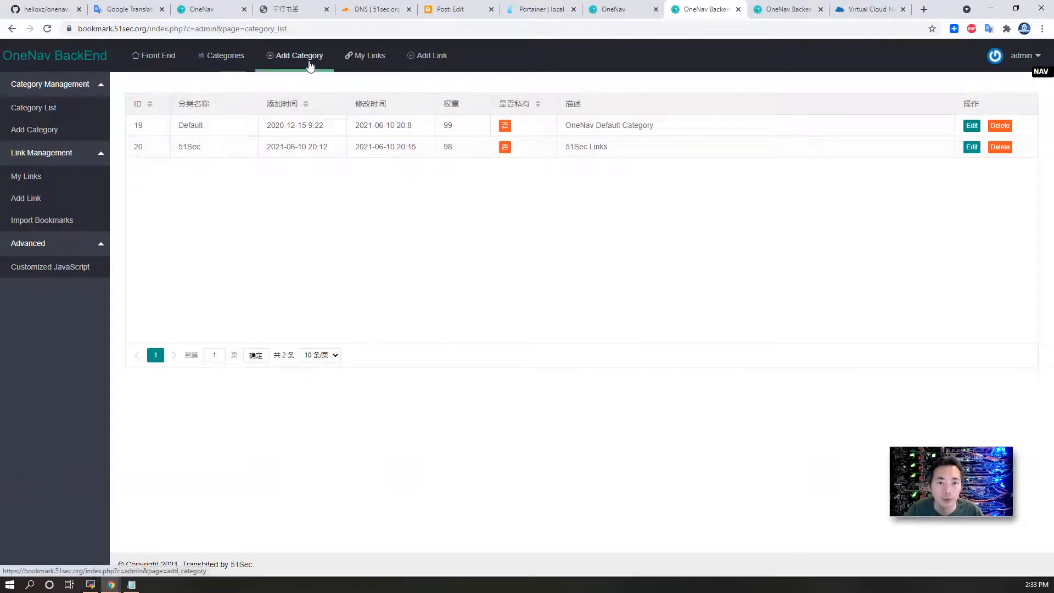
{"action": "left_click", "coordinate": [298, 55]}
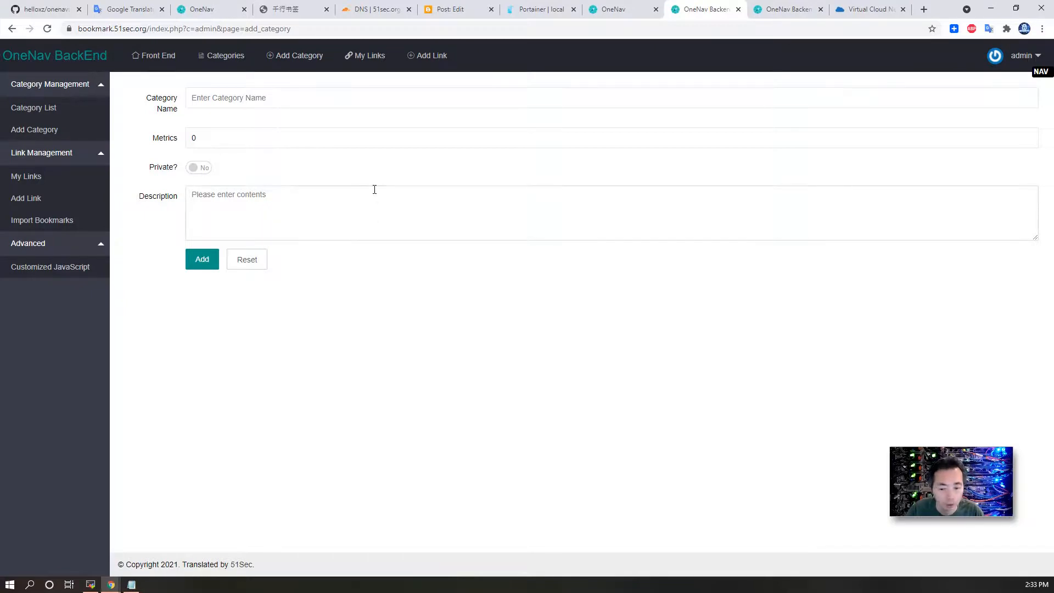
{"action": "mouse_move", "coordinate": [266, 571]}
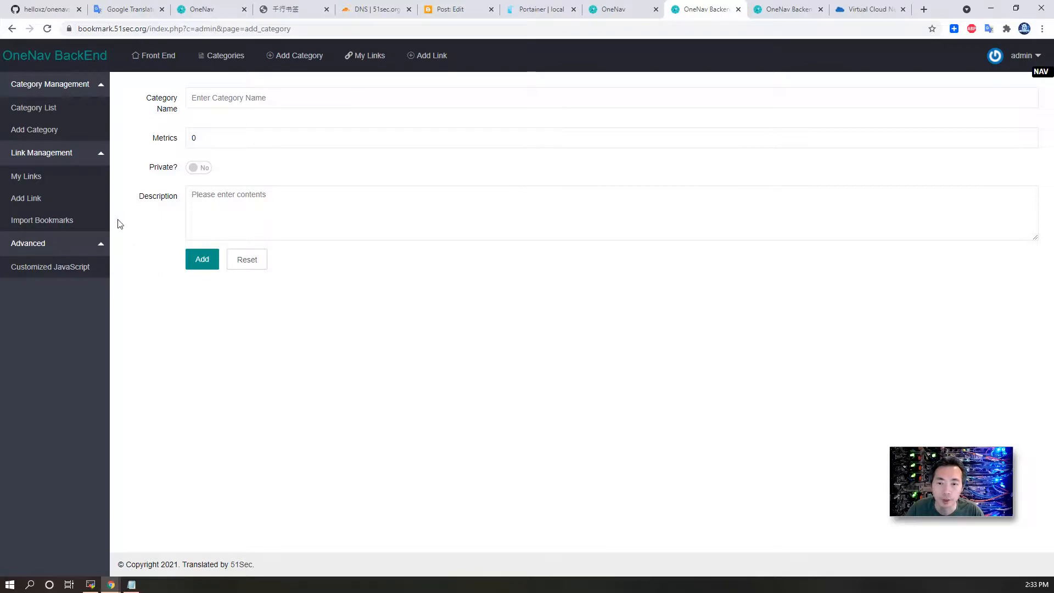
{"action": "left_click", "coordinate": [27, 176]}
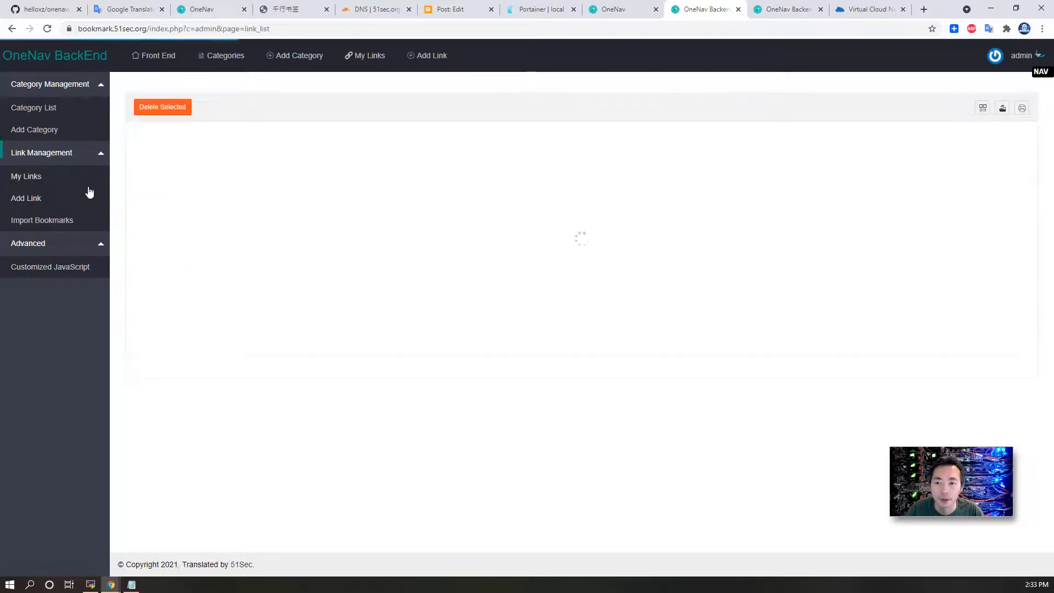
{"action": "left_click", "coordinate": [42, 219]}
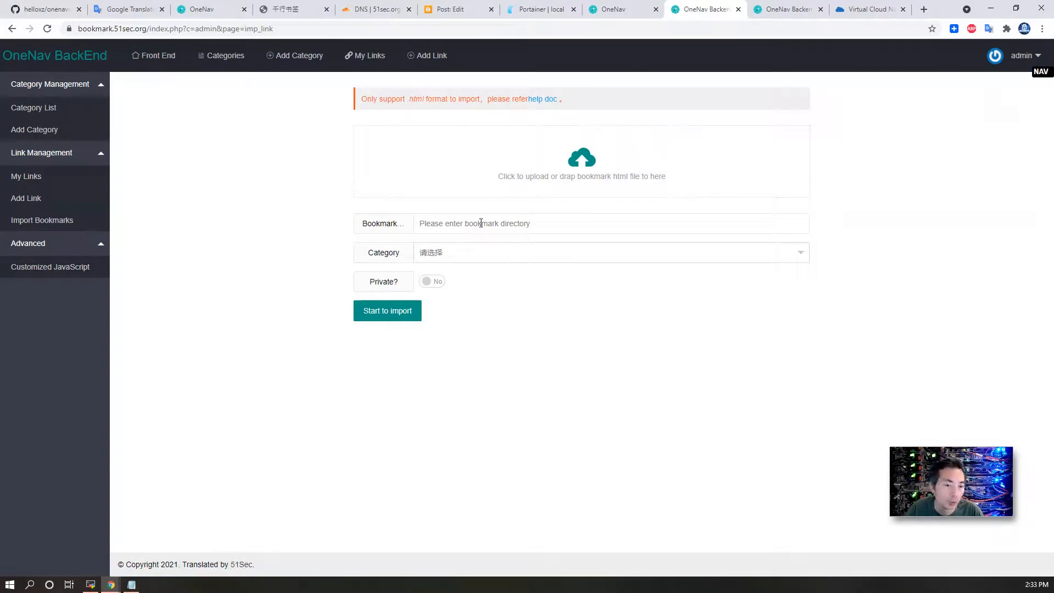
{"action": "mouse_move", "coordinate": [497, 150]}
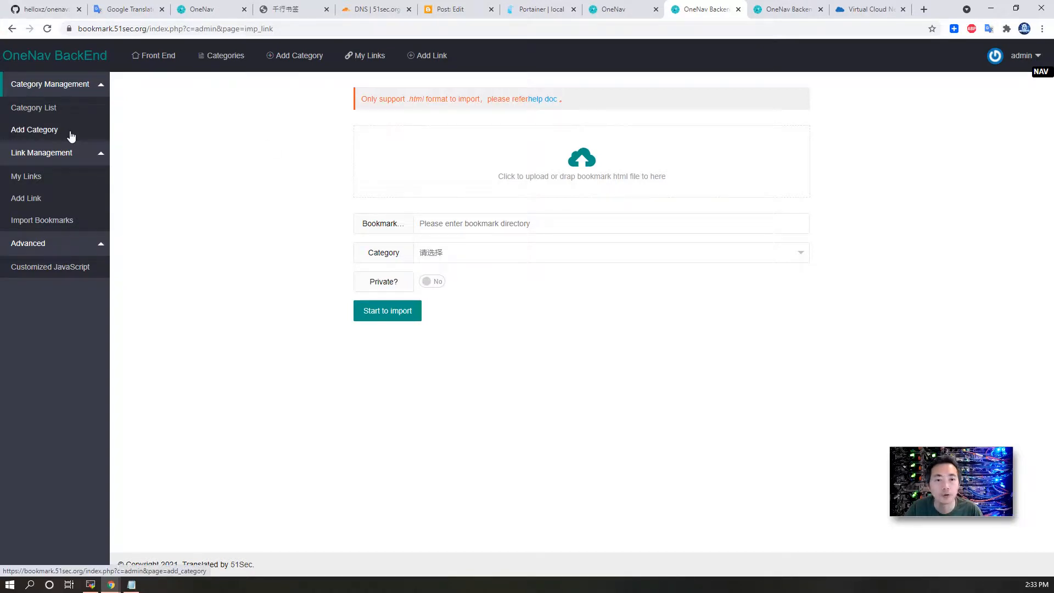
{"action": "left_click", "coordinate": [34, 129]}
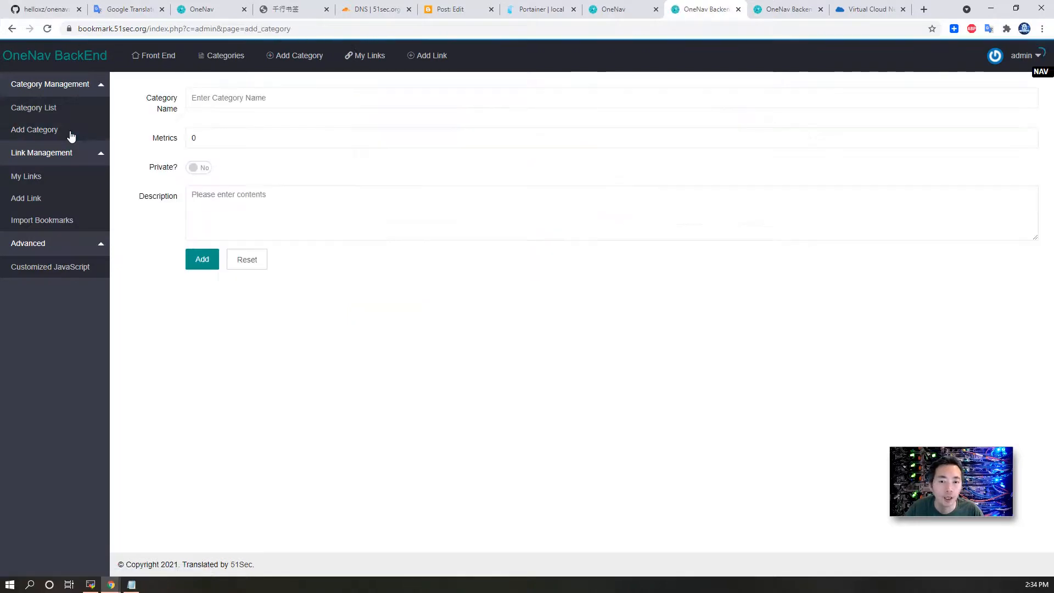
{"action": "mouse_move", "coordinate": [378, 173]}
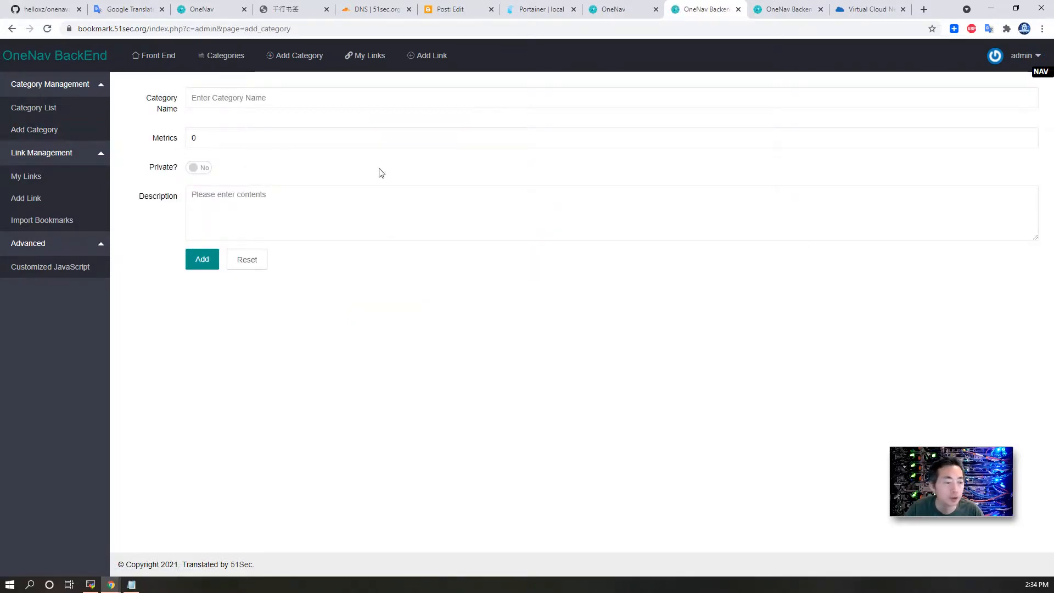